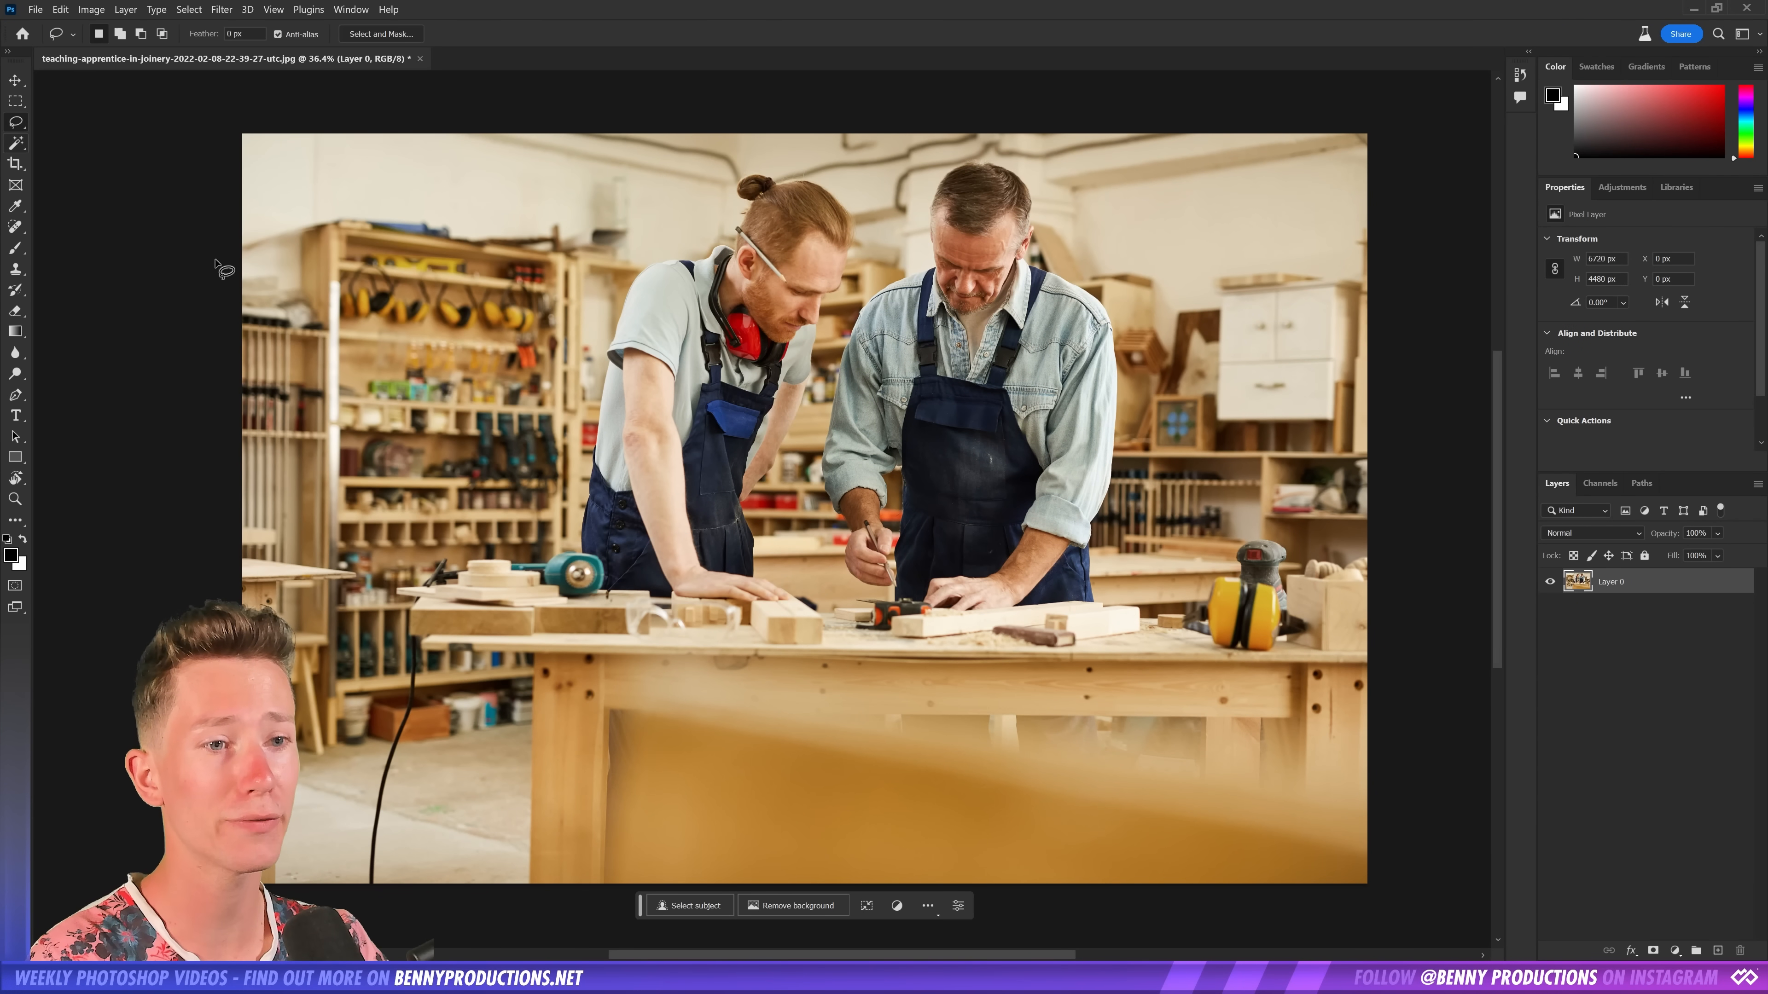
Select the two woodworkers and run Generative Fill with a blank prompt to remove them
{"action": "left_click", "coordinate": [688, 905]}
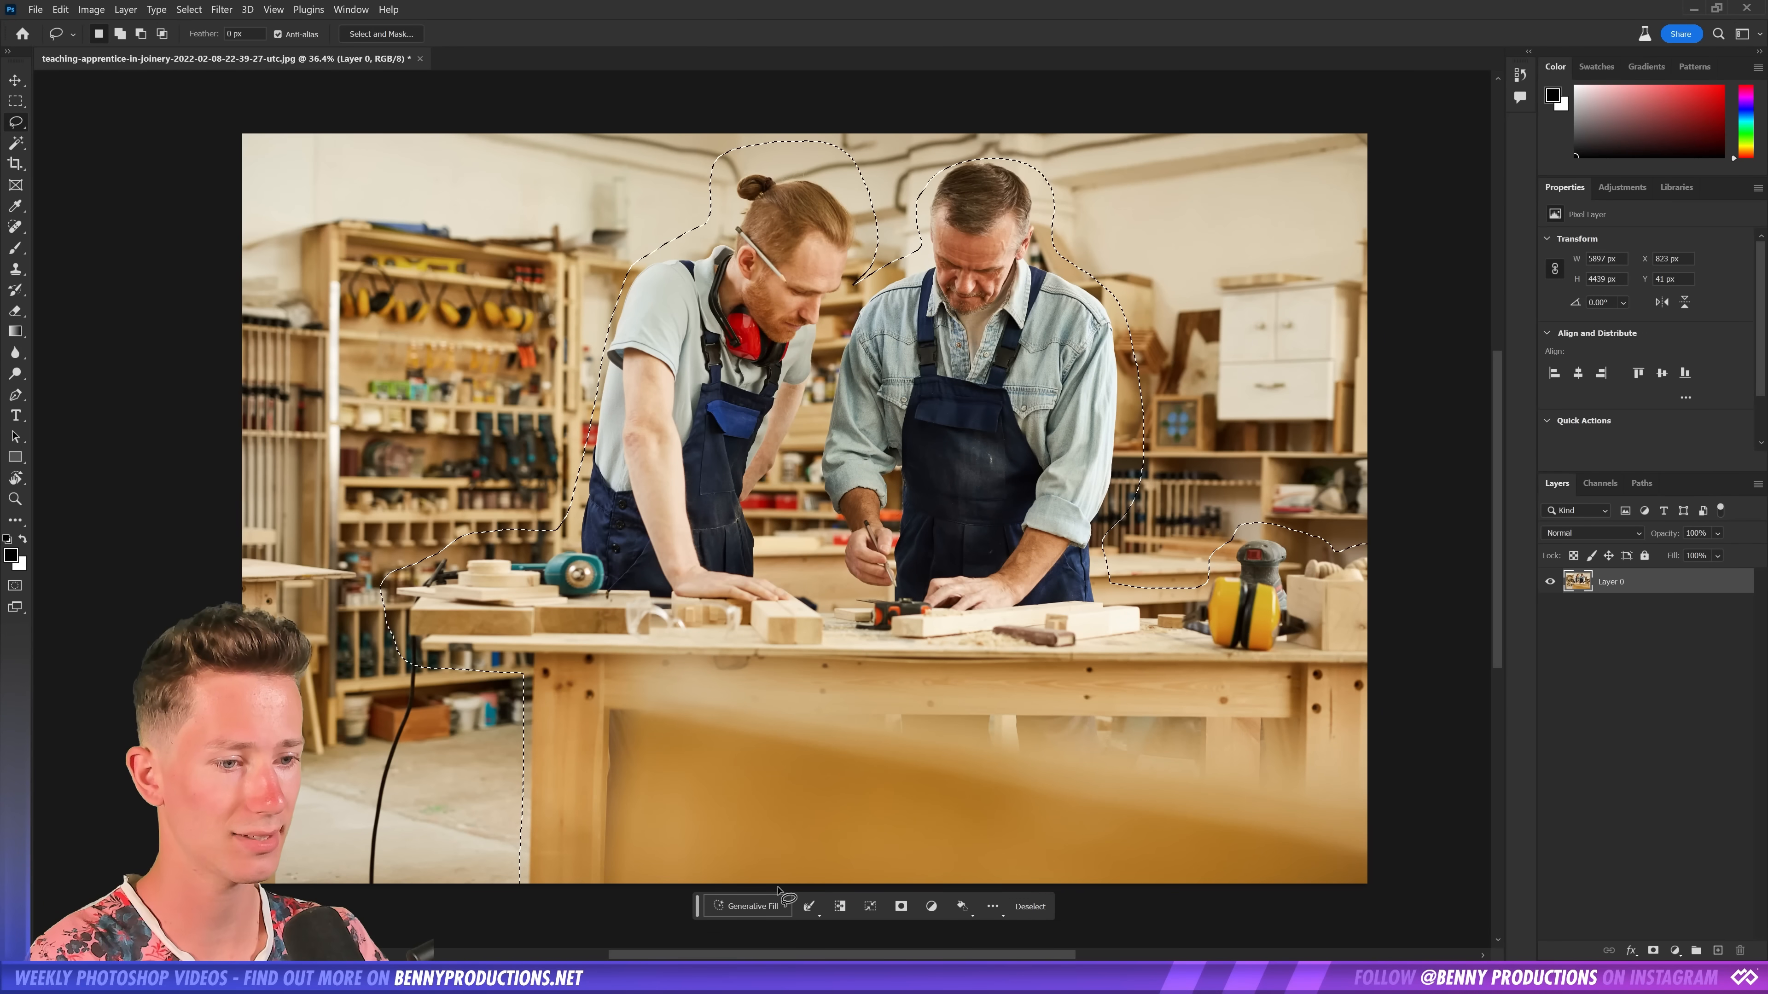
{"action": "left_click", "coordinate": [750, 905]}
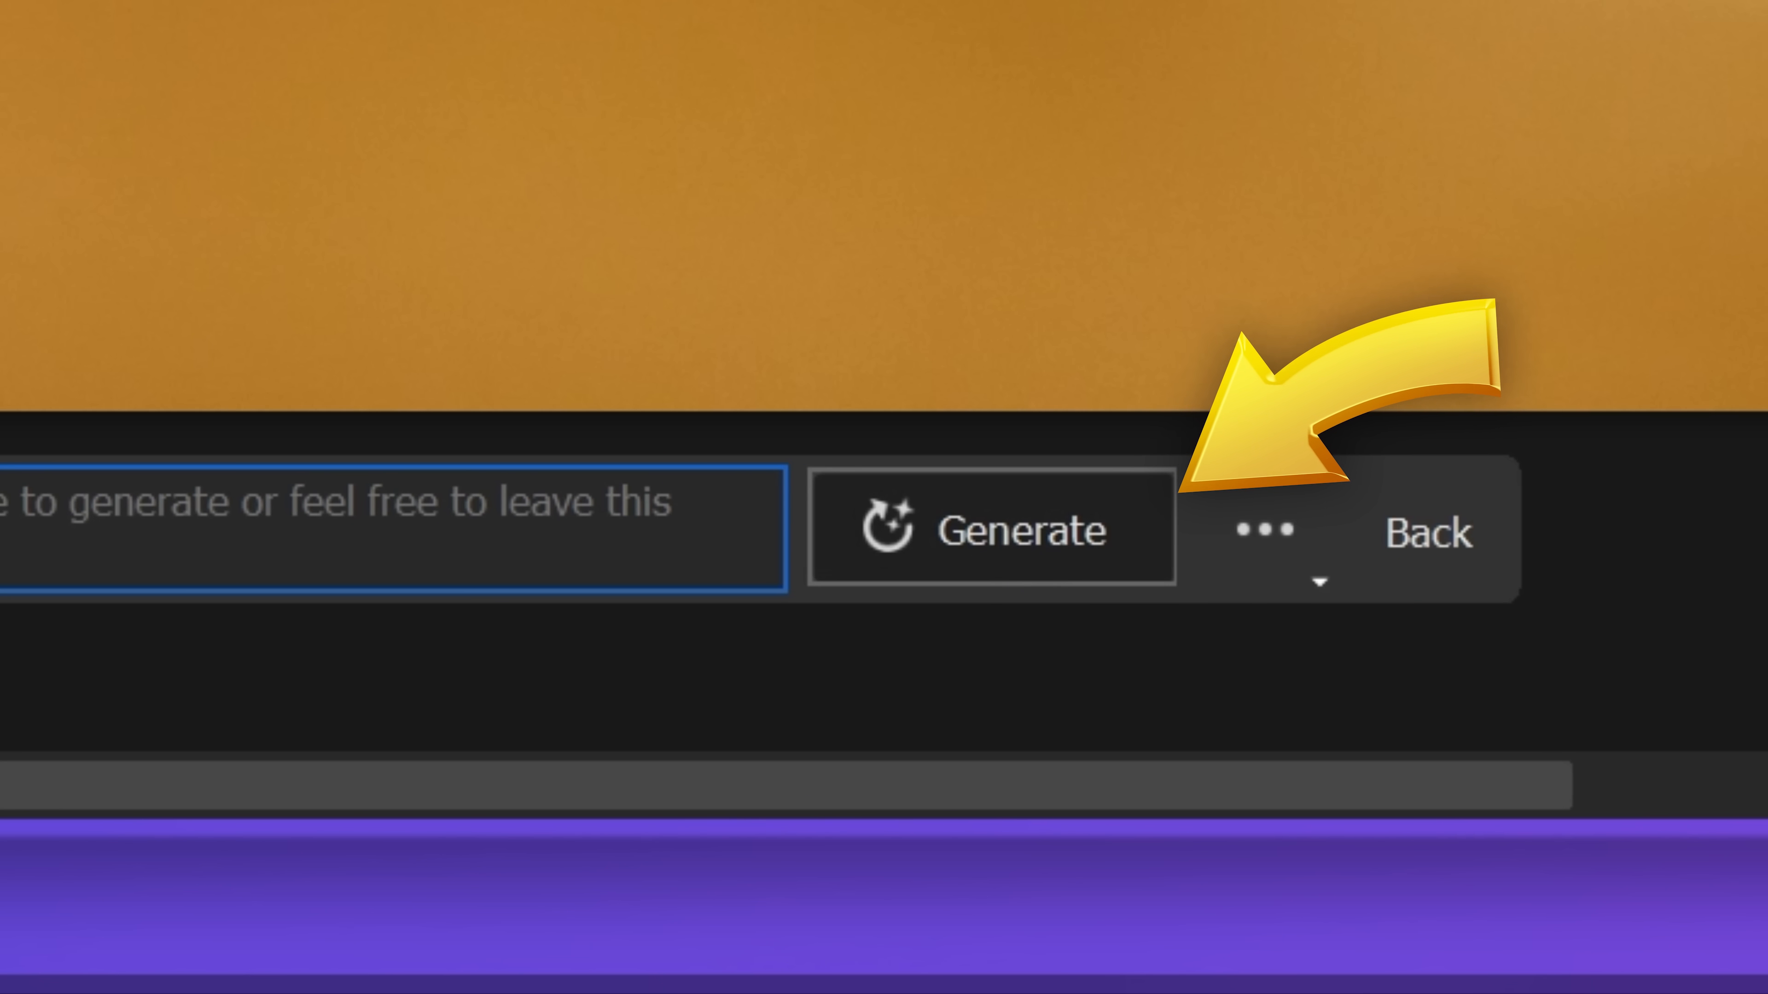
{"action": "left_click", "coordinate": [993, 531]}
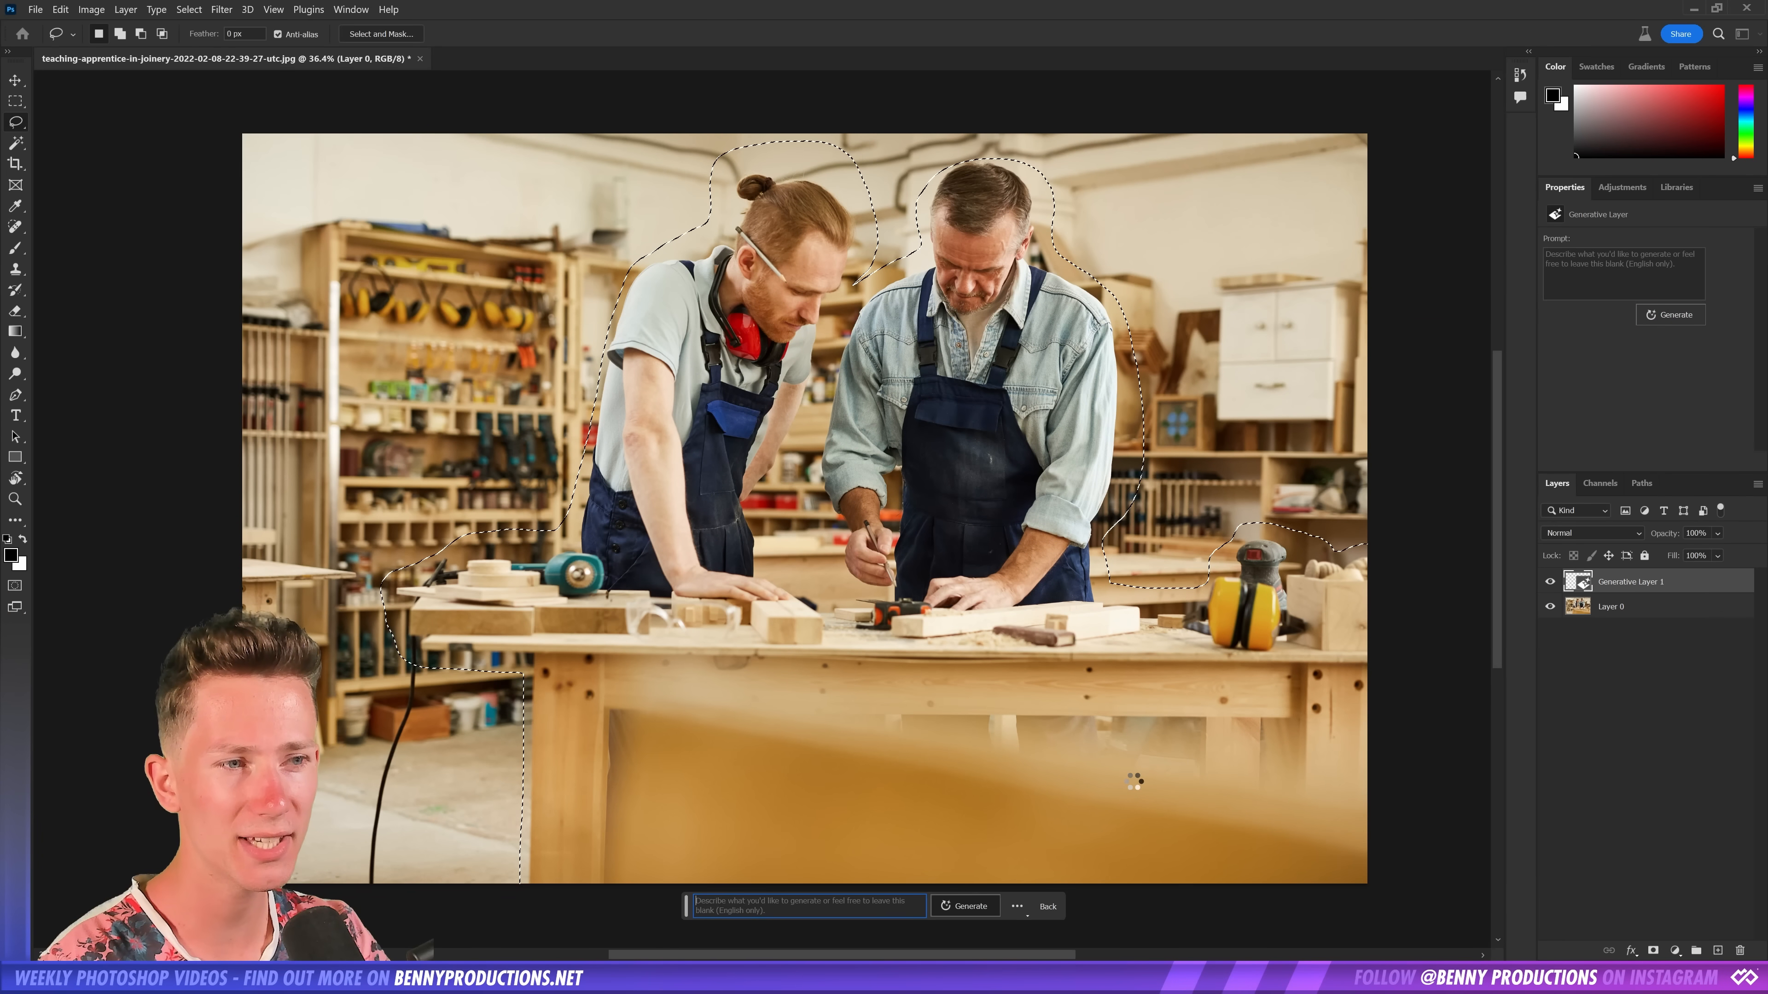
Browse the generated workshop variations showing workbench and shelving
{"action": "left_click", "coordinate": [964, 905]}
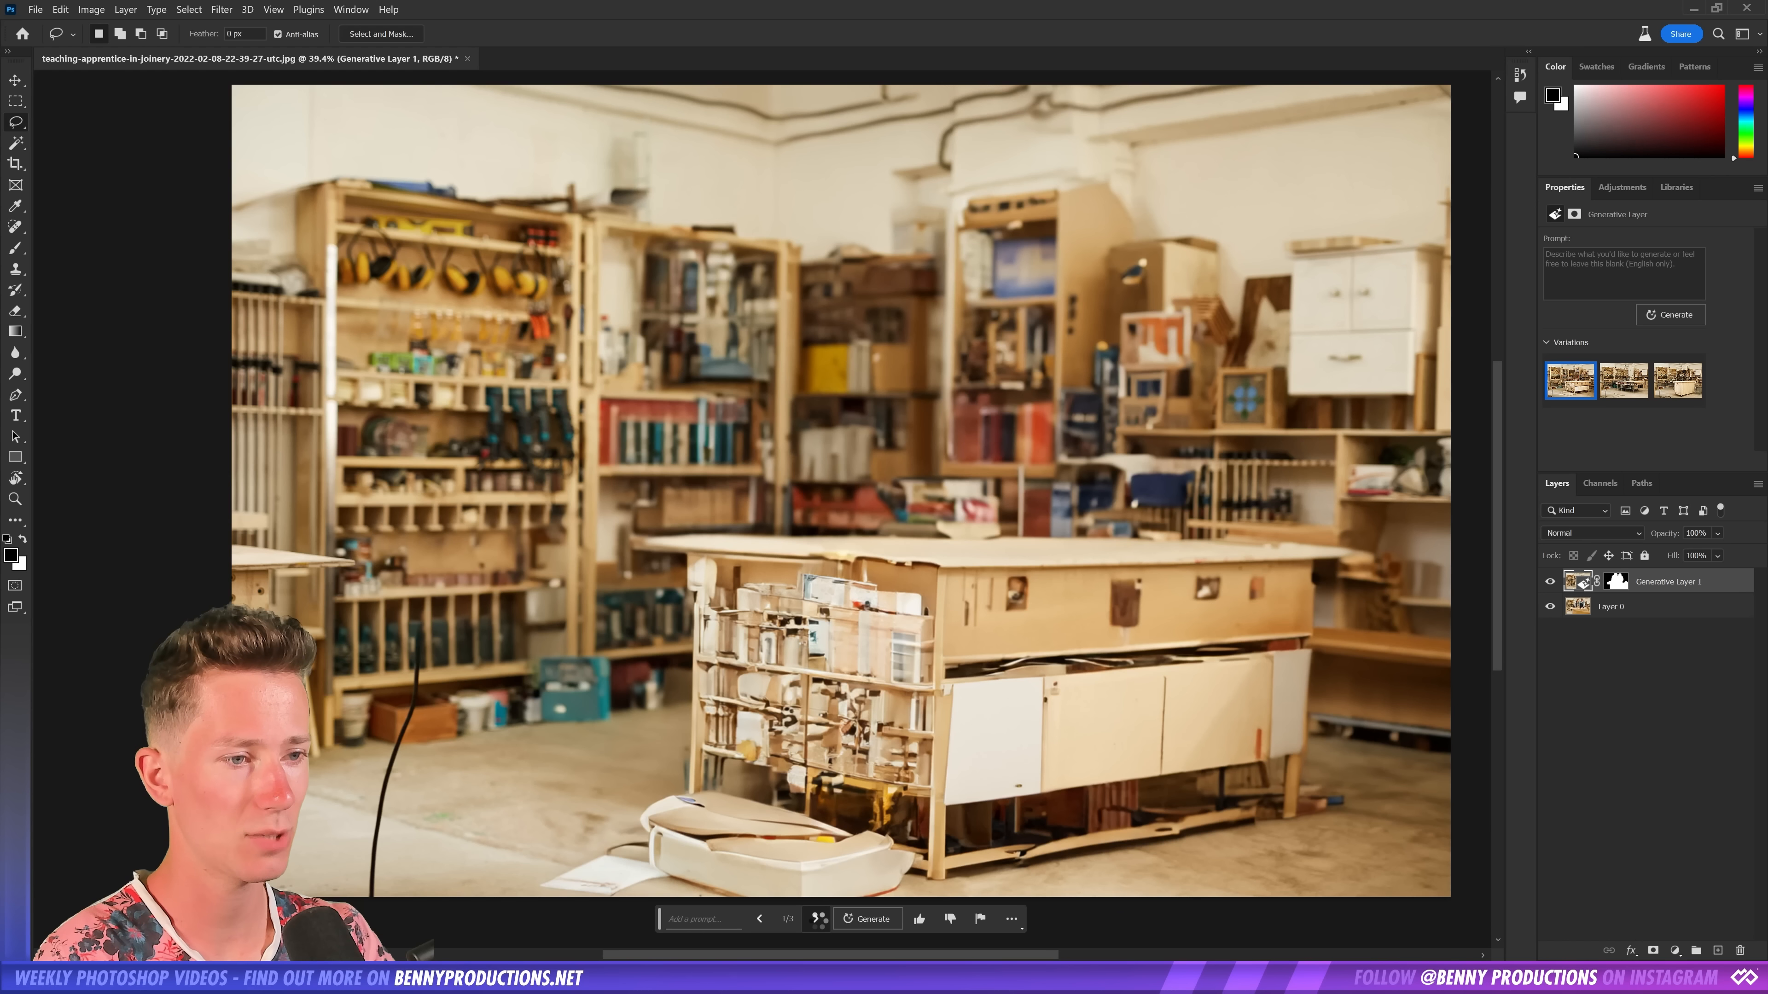
{"action": "left_click", "coordinate": [814, 919]}
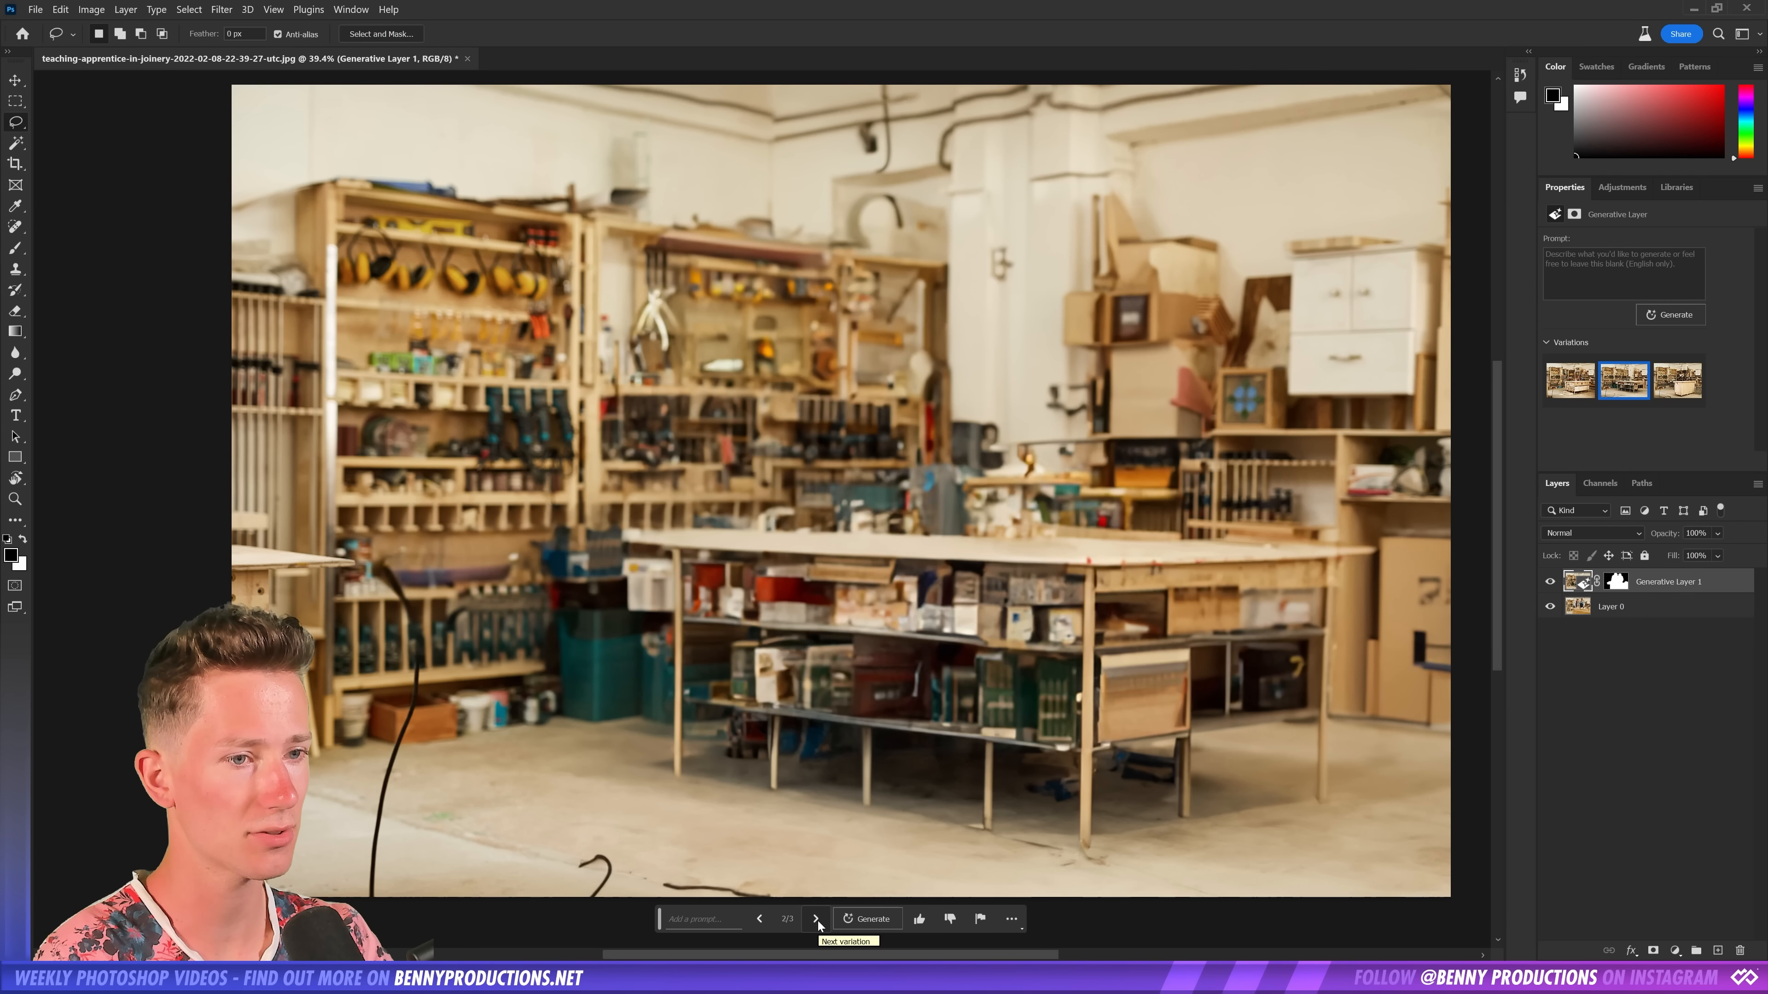
{"action": "left_click", "coordinate": [815, 919]}
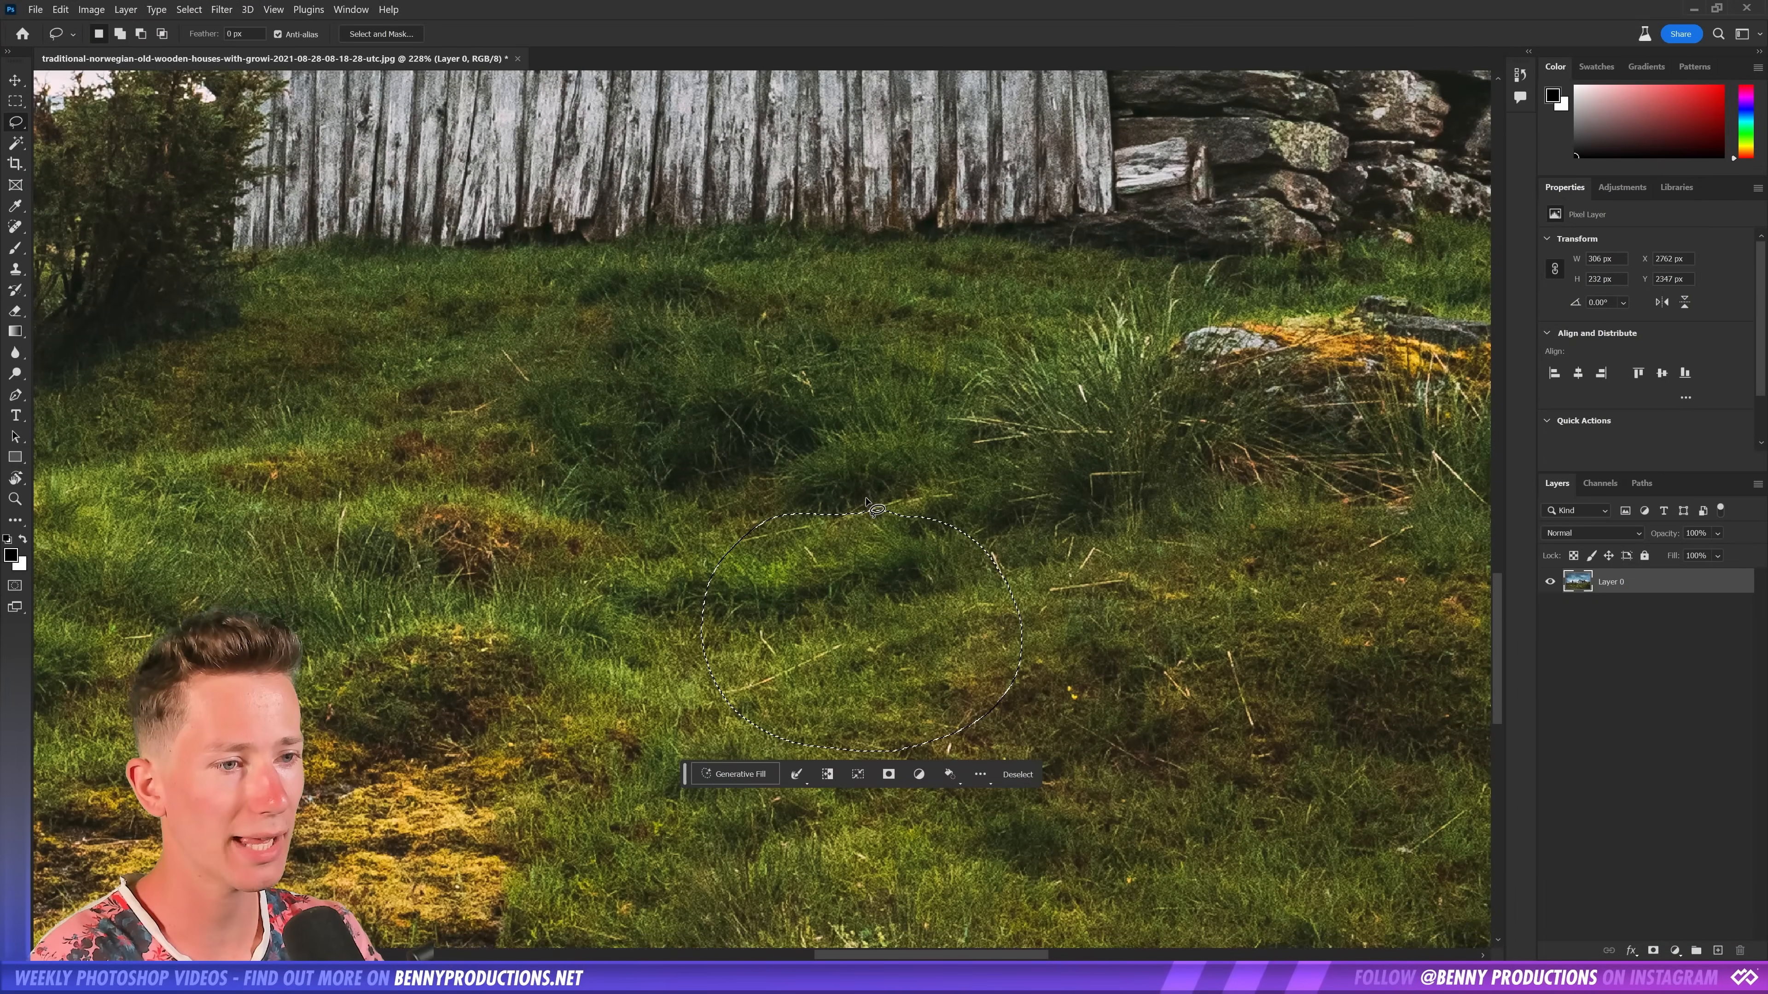
Generate a 'Raccoon' inside the rounded grass selection with Generative Fill
{"action": "left_click", "coordinate": [733, 774]}
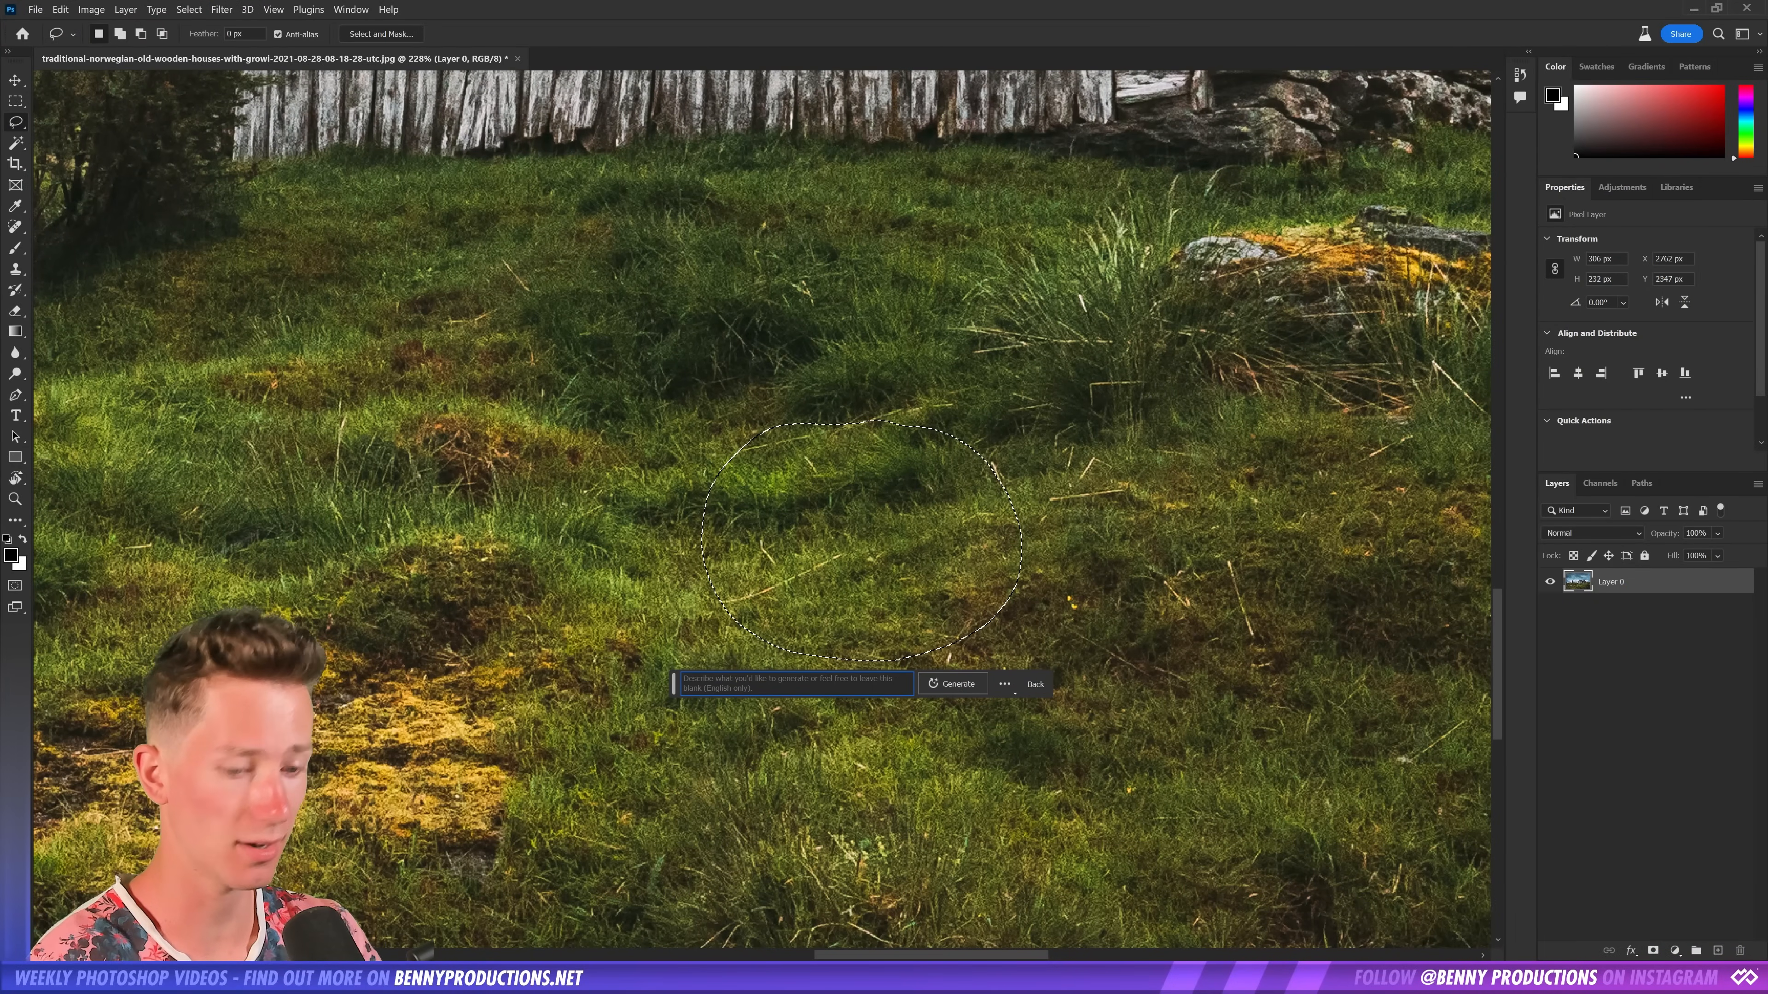
{"action": "type", "text": "Raccoon"}
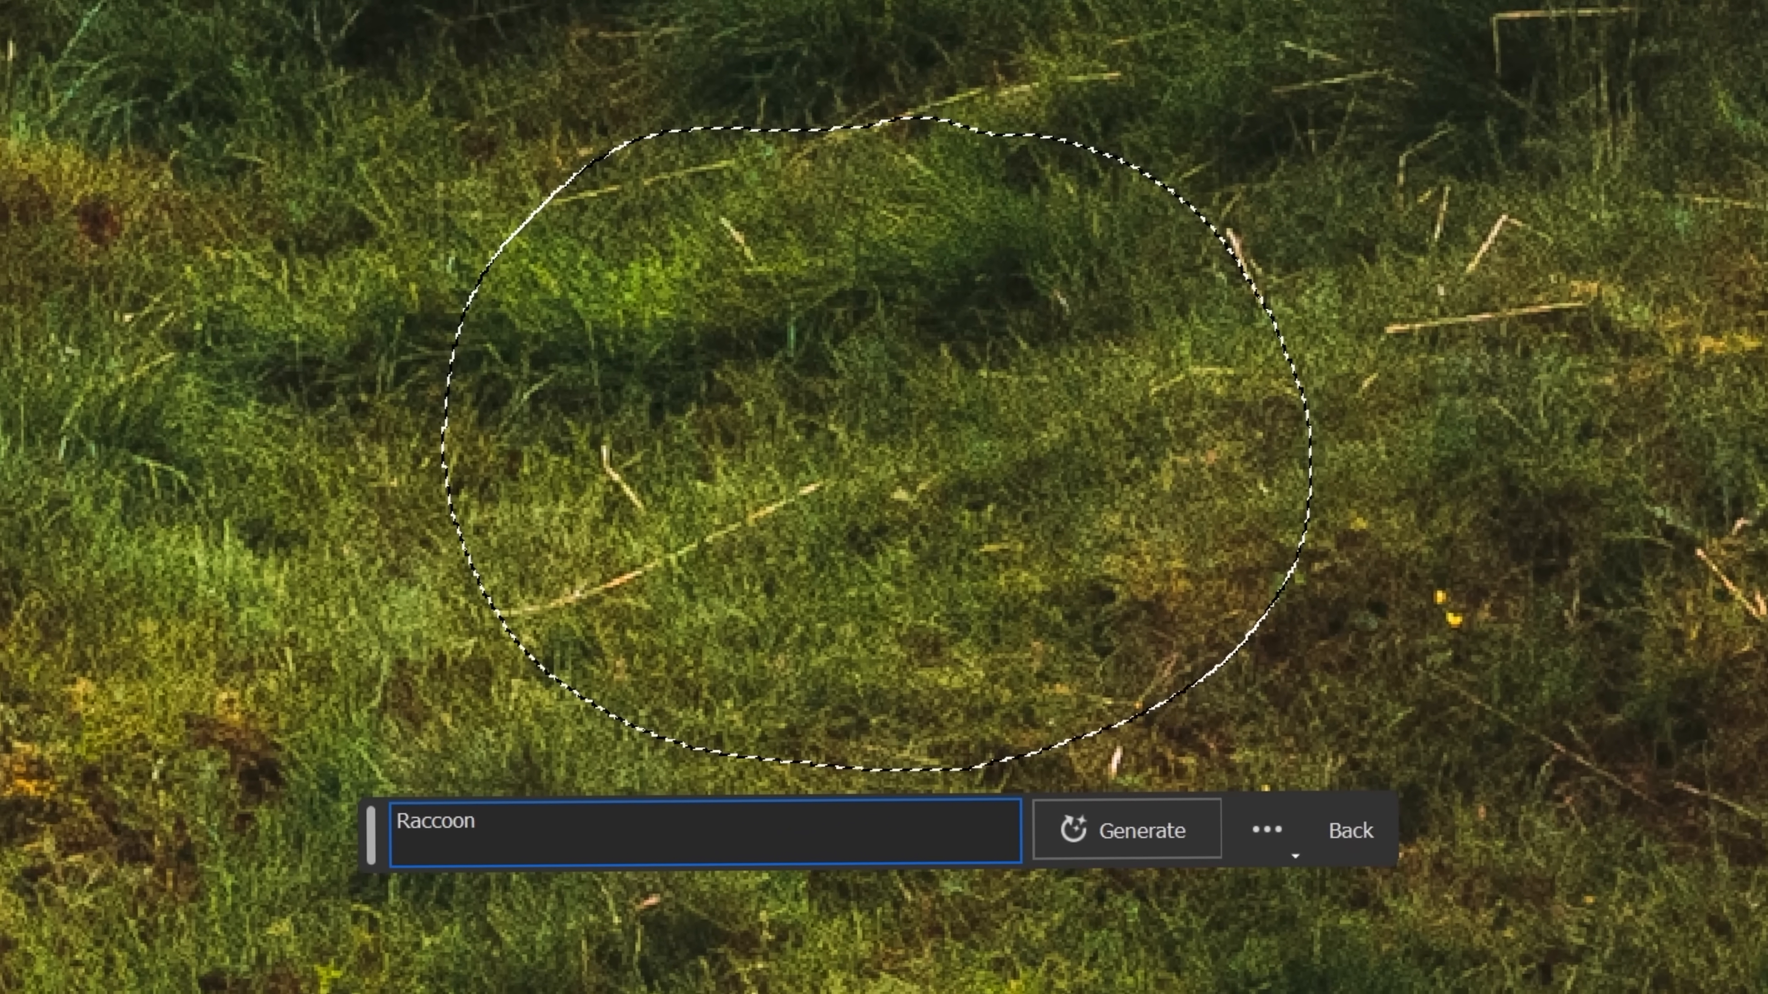
{"action": "left_click", "coordinate": [1126, 829]}
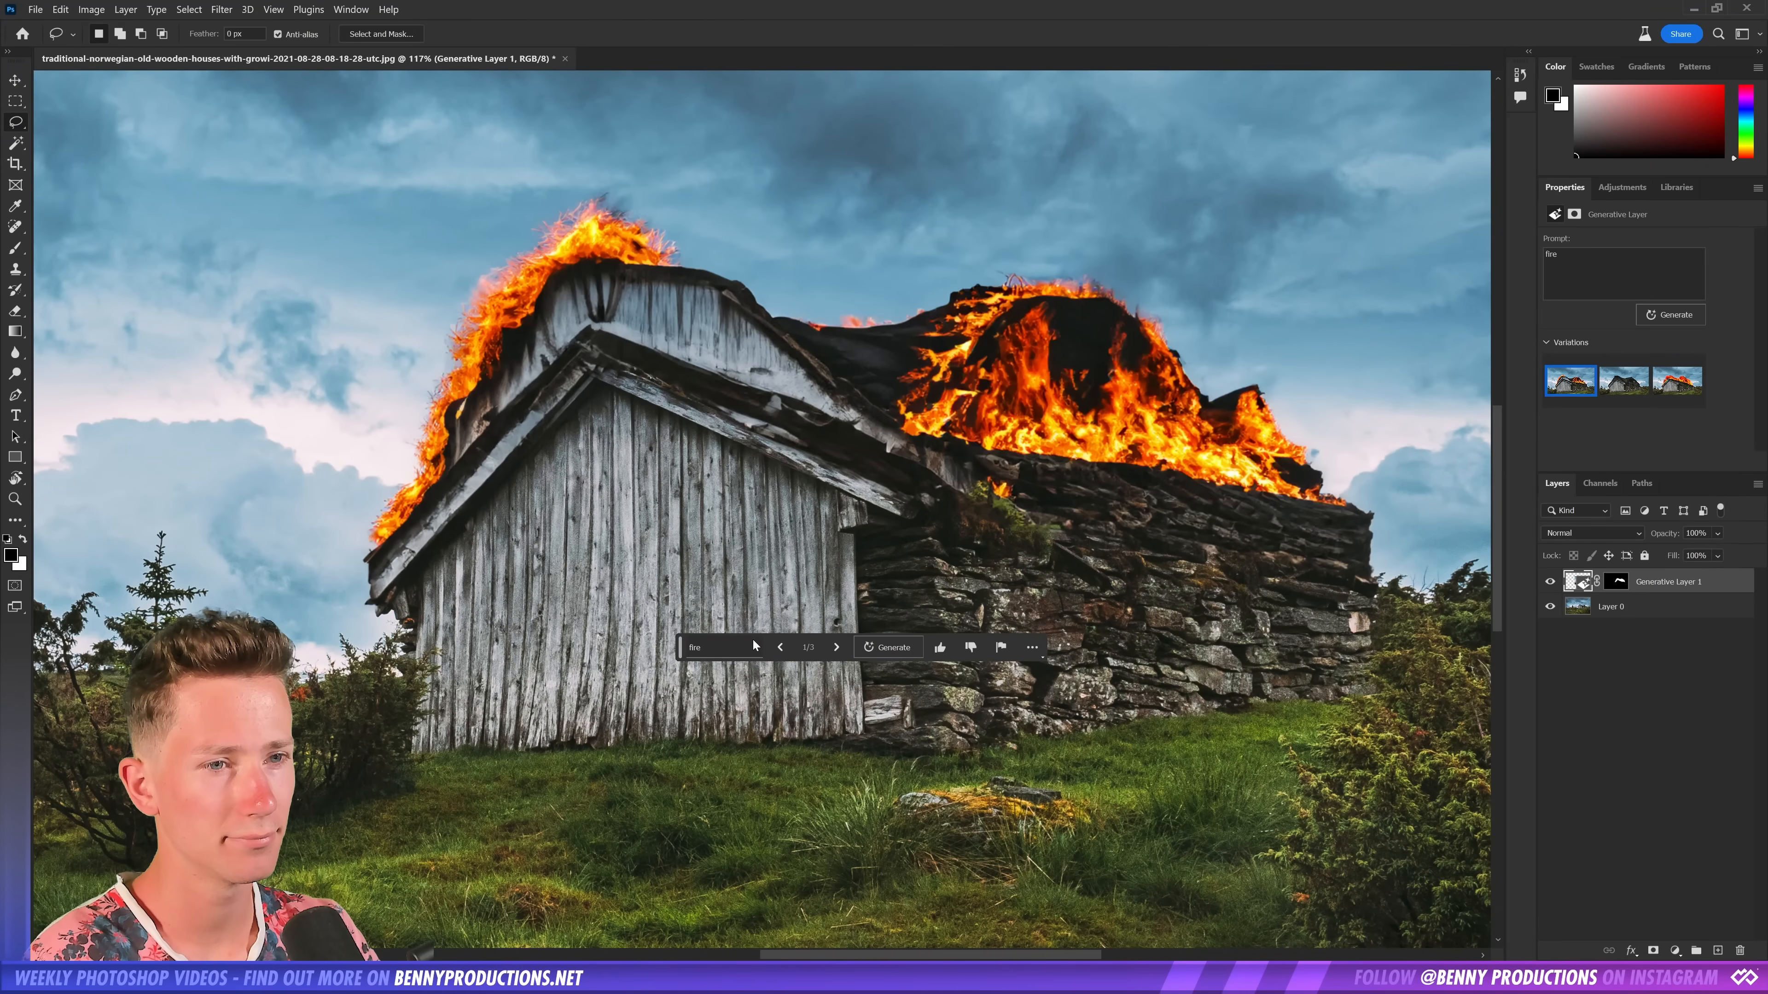
{"action": "mouse_move", "coordinate": [722, 646]}
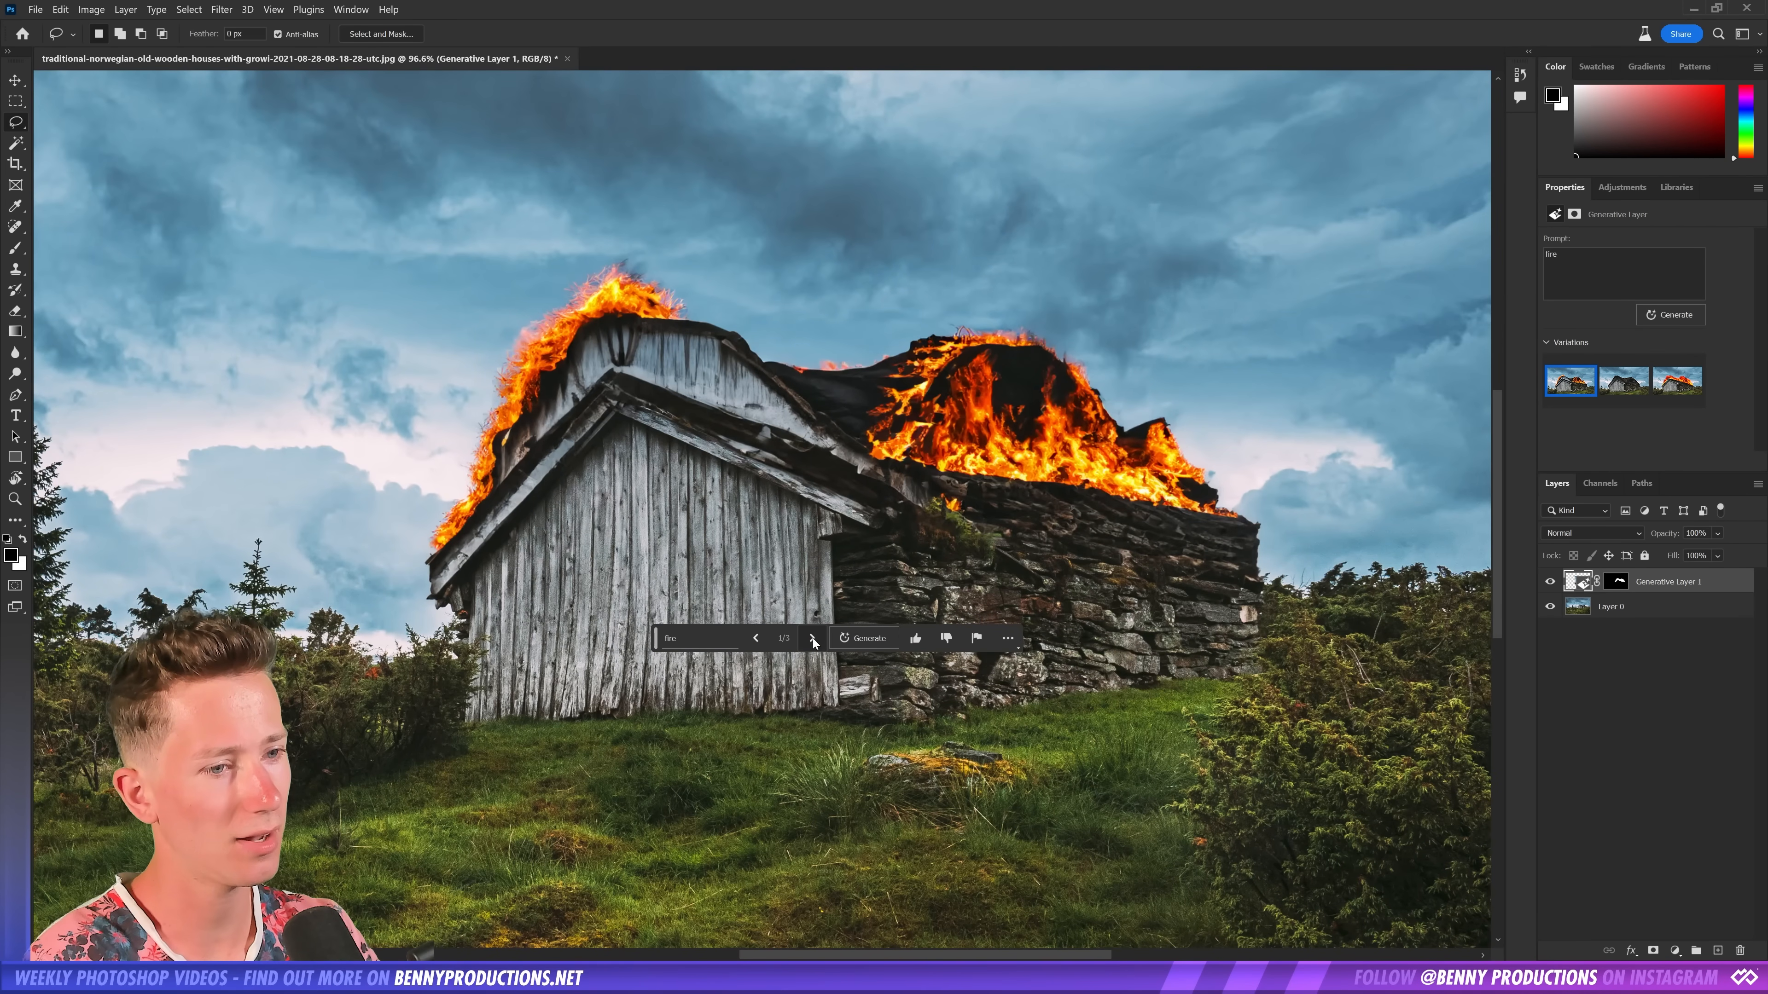
Step through the fire-prompt roof variations, landing on one with small trees instead of flames
{"action": "left_click", "coordinate": [813, 638]}
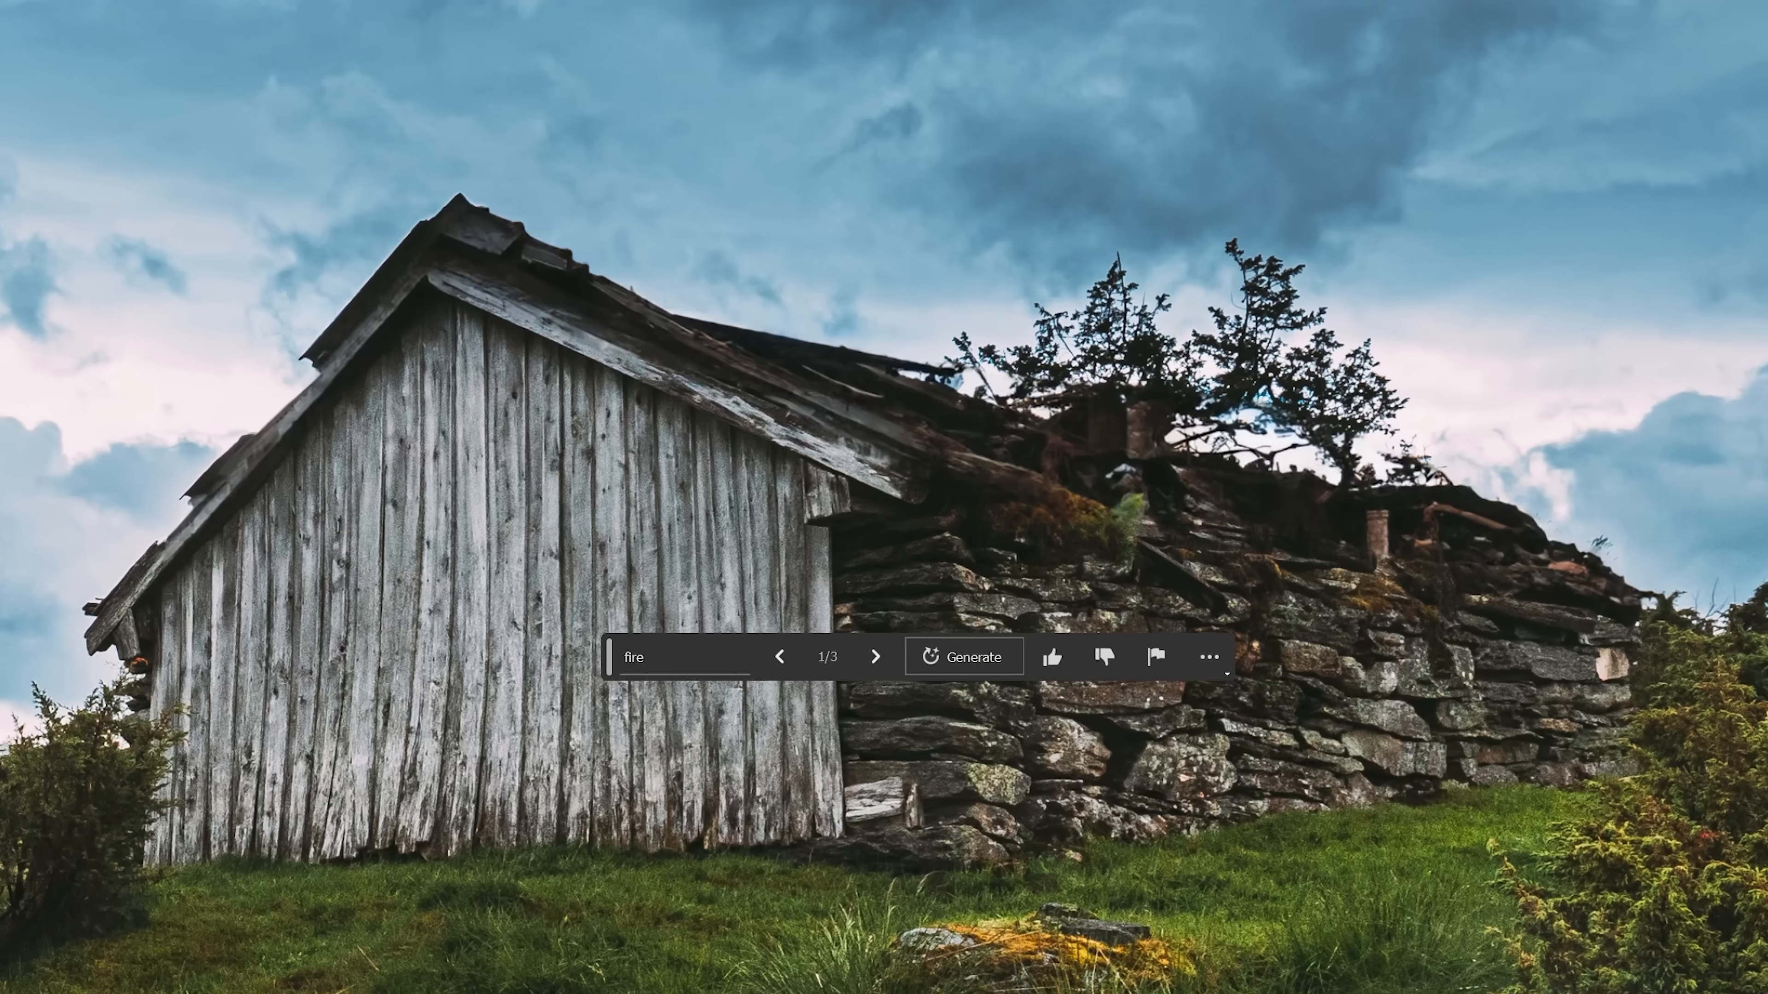
{"action": "left_click", "coordinate": [875, 656]}
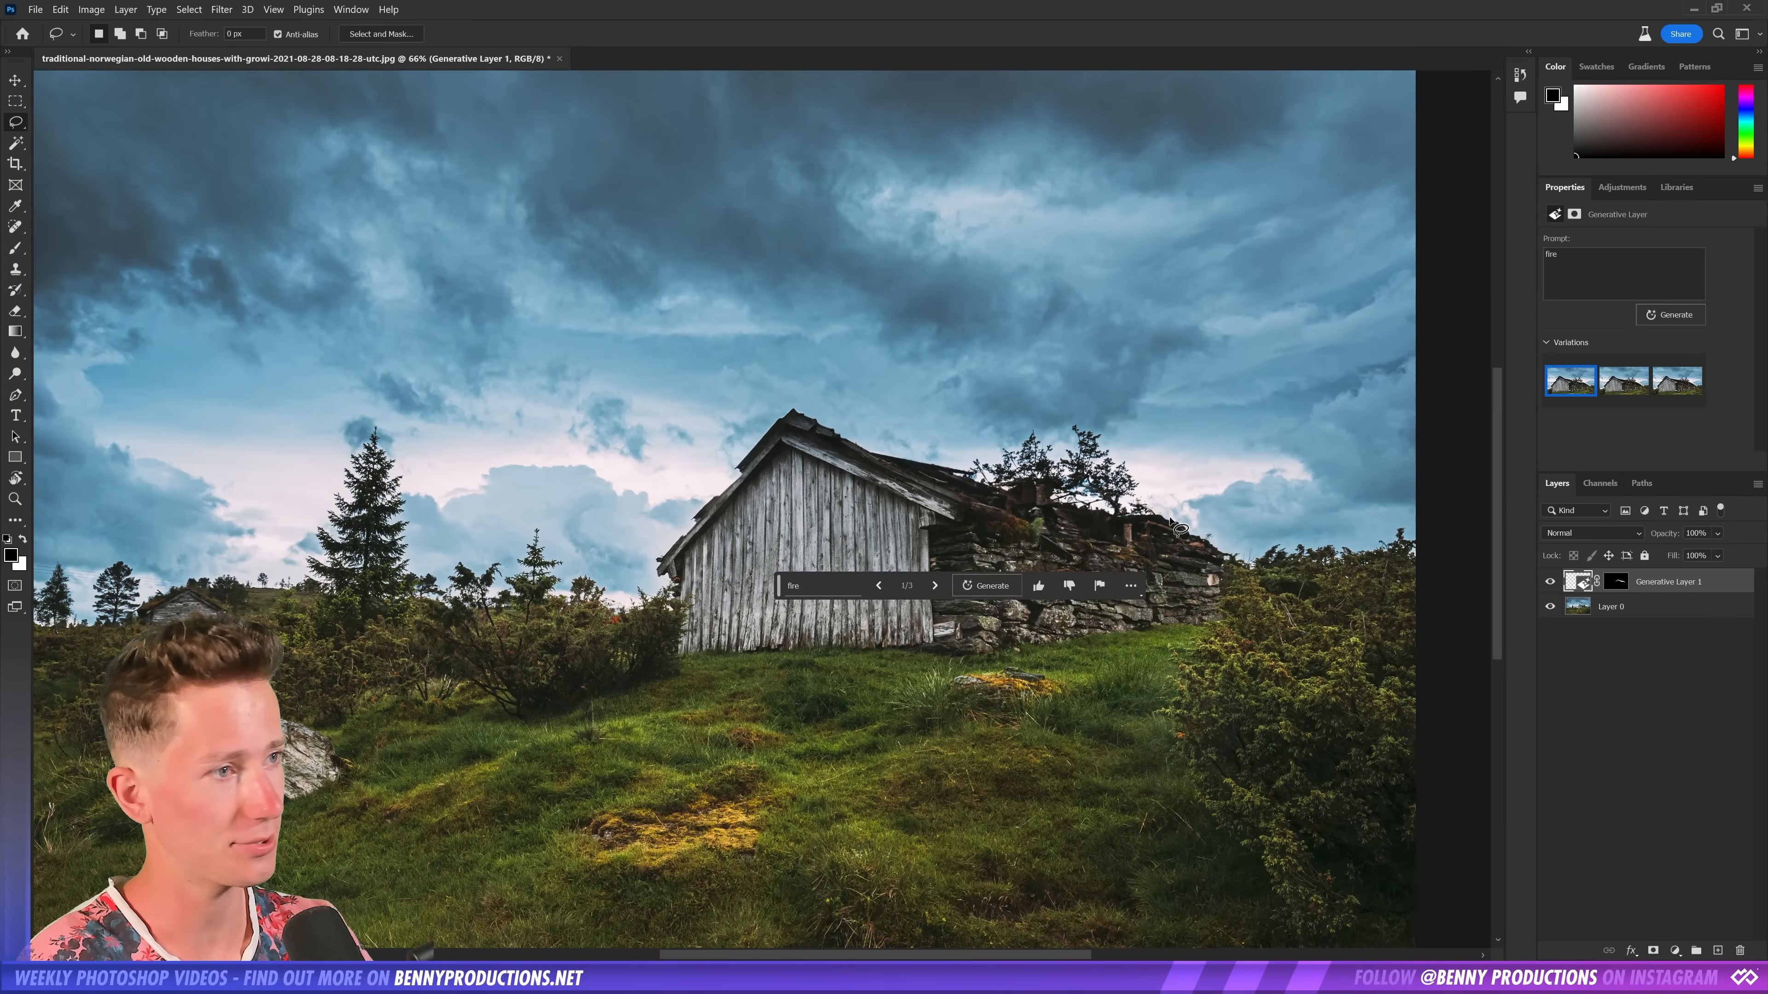
Erase the barn with an empty-prompt Generative Fill and browse the hillside variations
{"action": "left_click", "coordinate": [985, 586]}
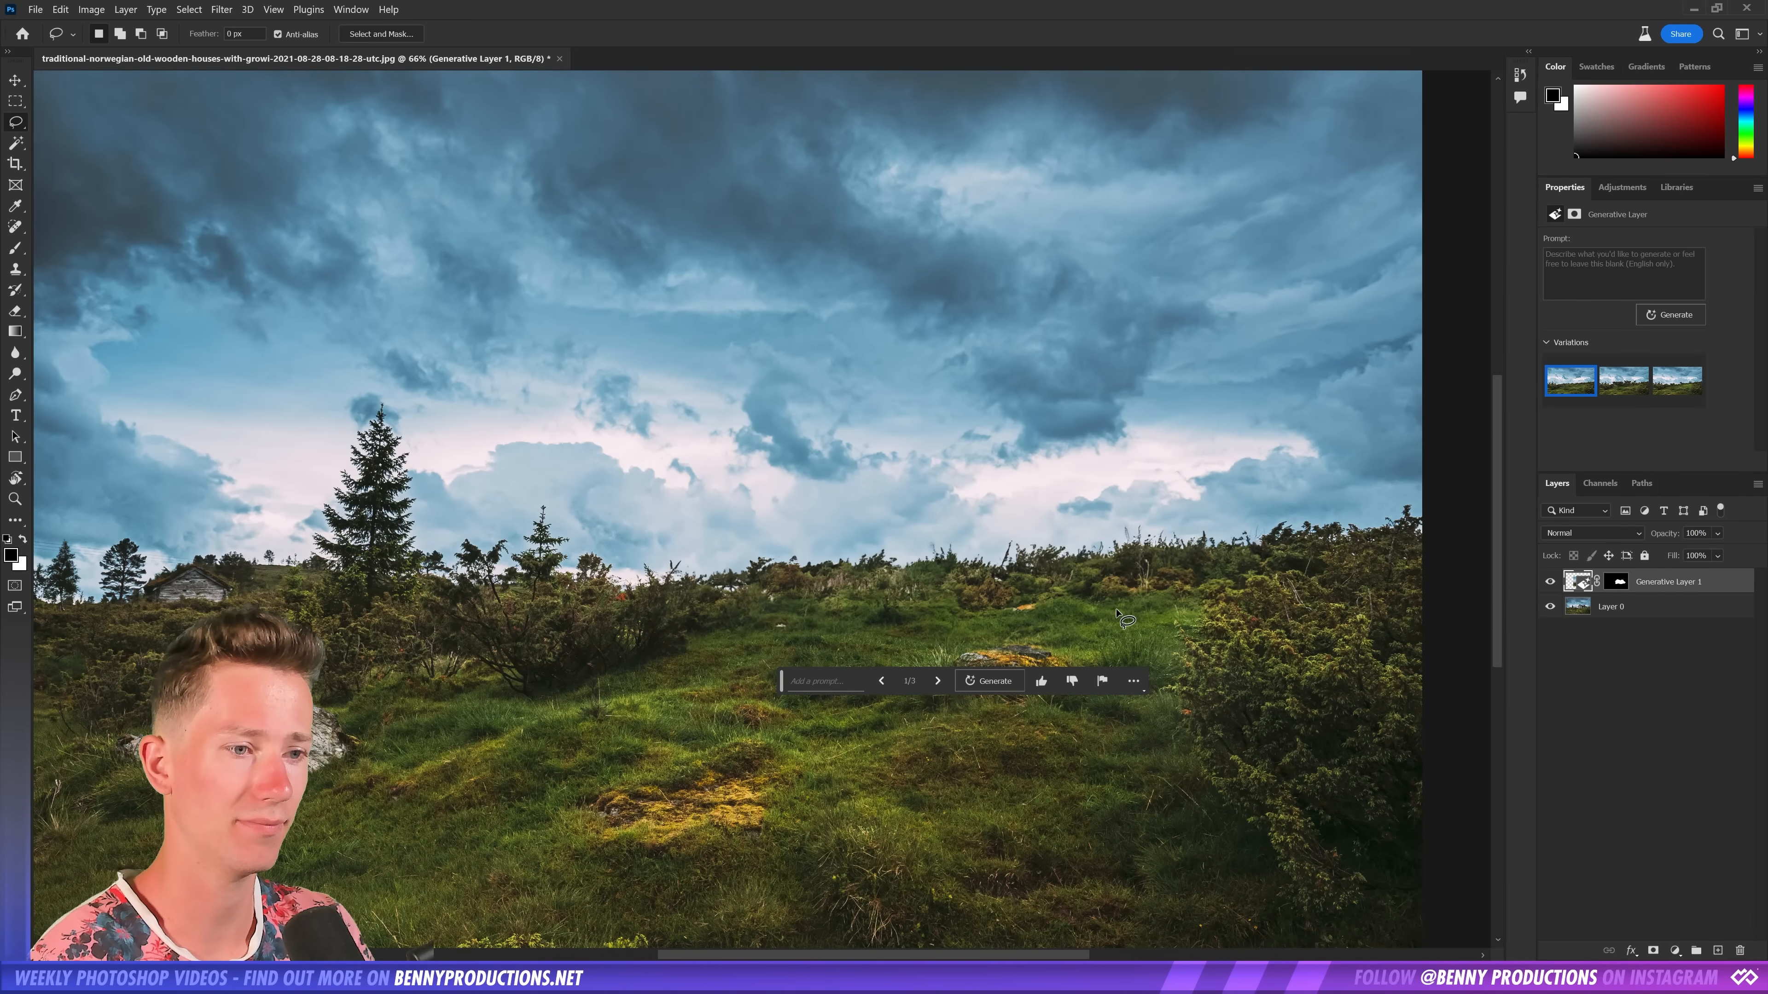
{"action": "left_click", "coordinate": [938, 679]}
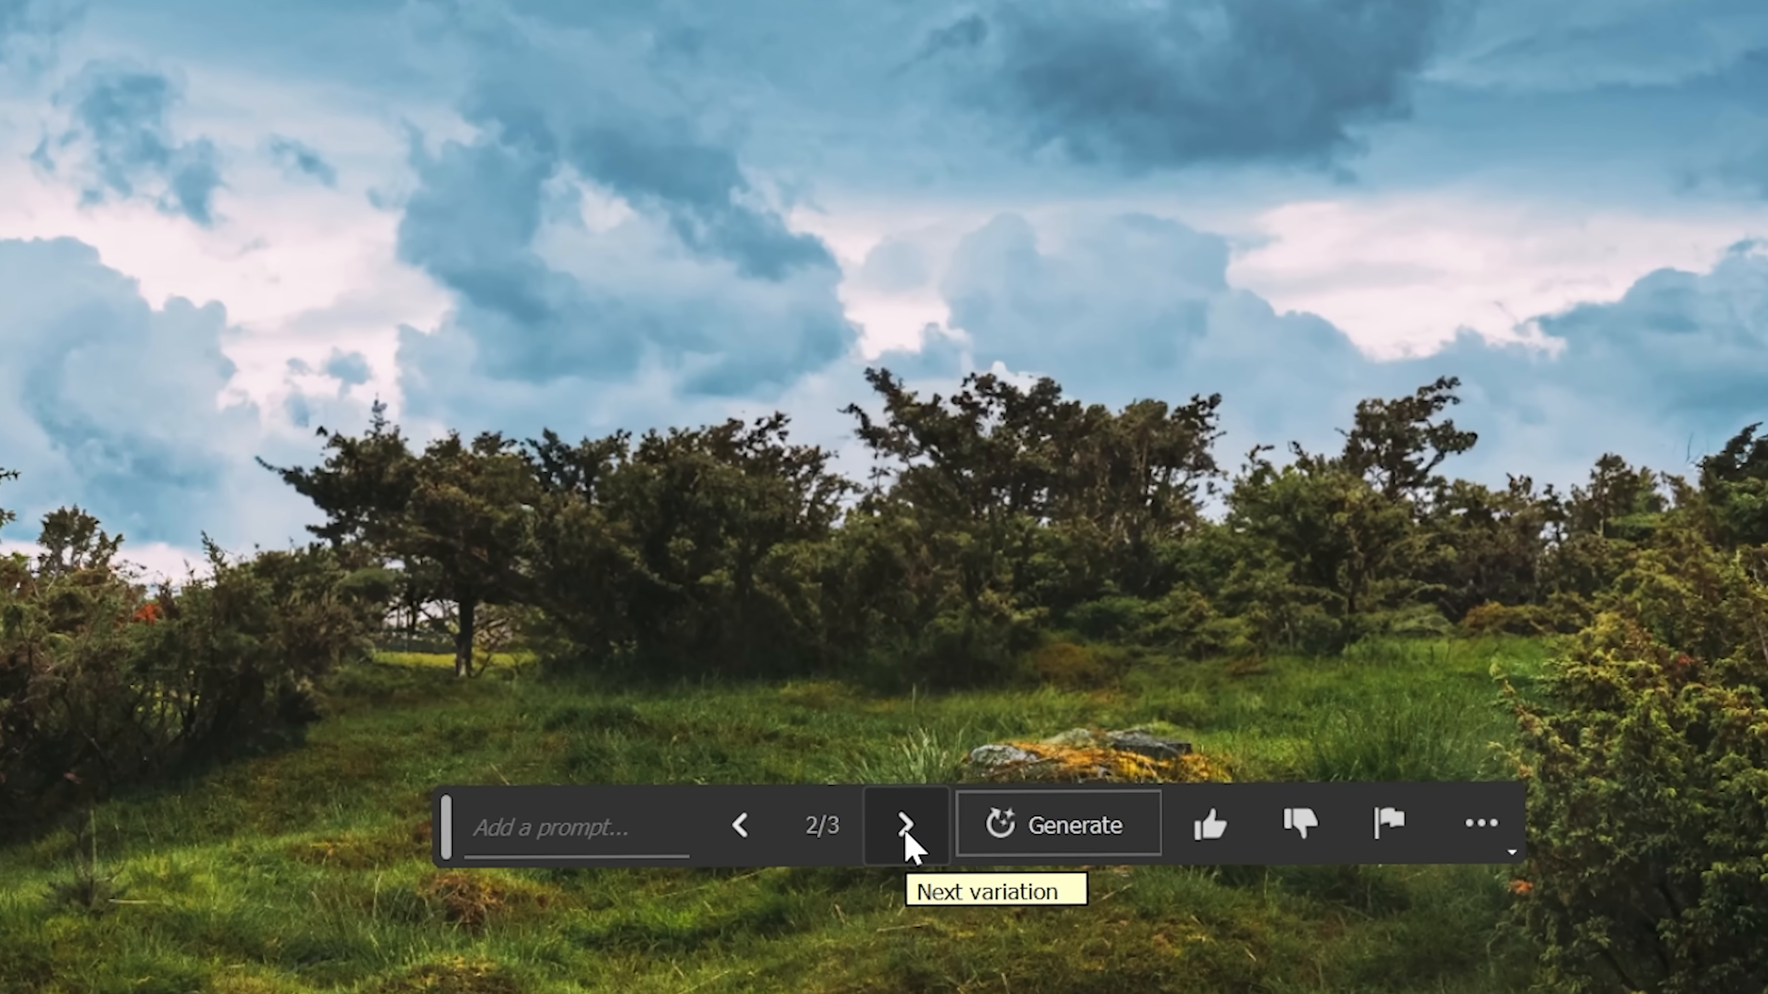
{"action": "left_click", "coordinate": [905, 825]}
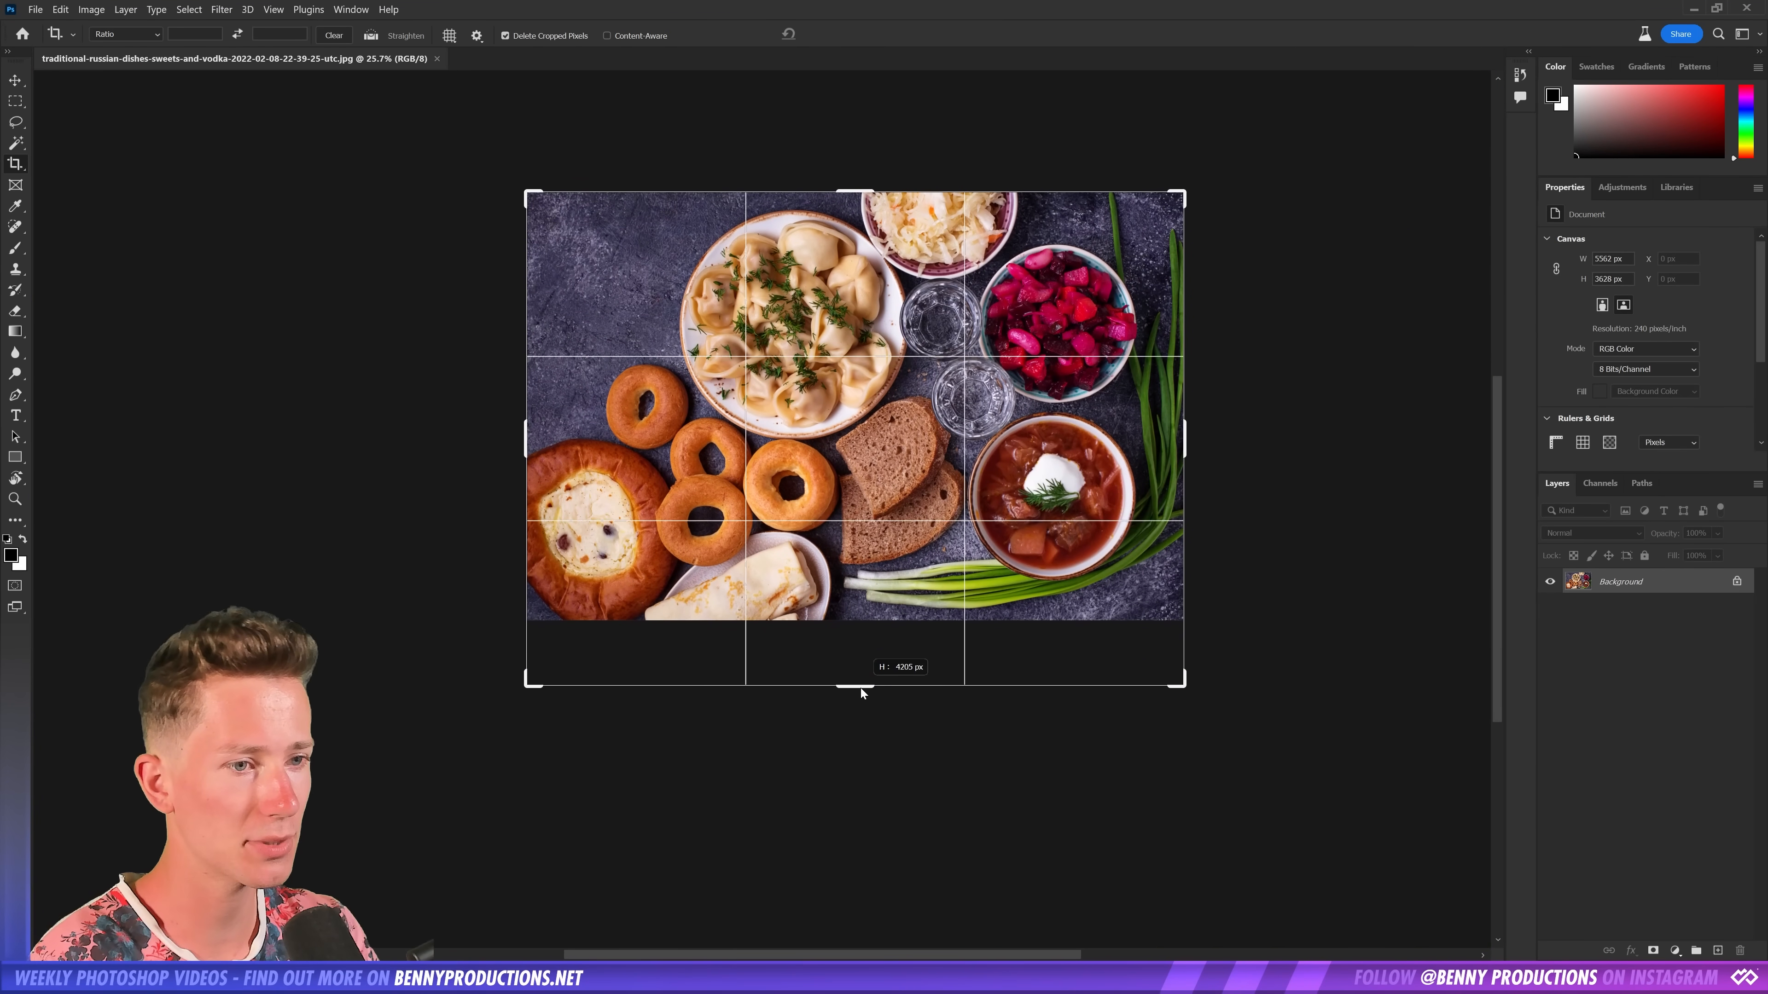
Extend the Russian dishes canvas downward and fill it with generated dark stone tabletop
{"action": "left_click_drag", "start_coordinate": [863, 682], "coordinate": [883, 869]}
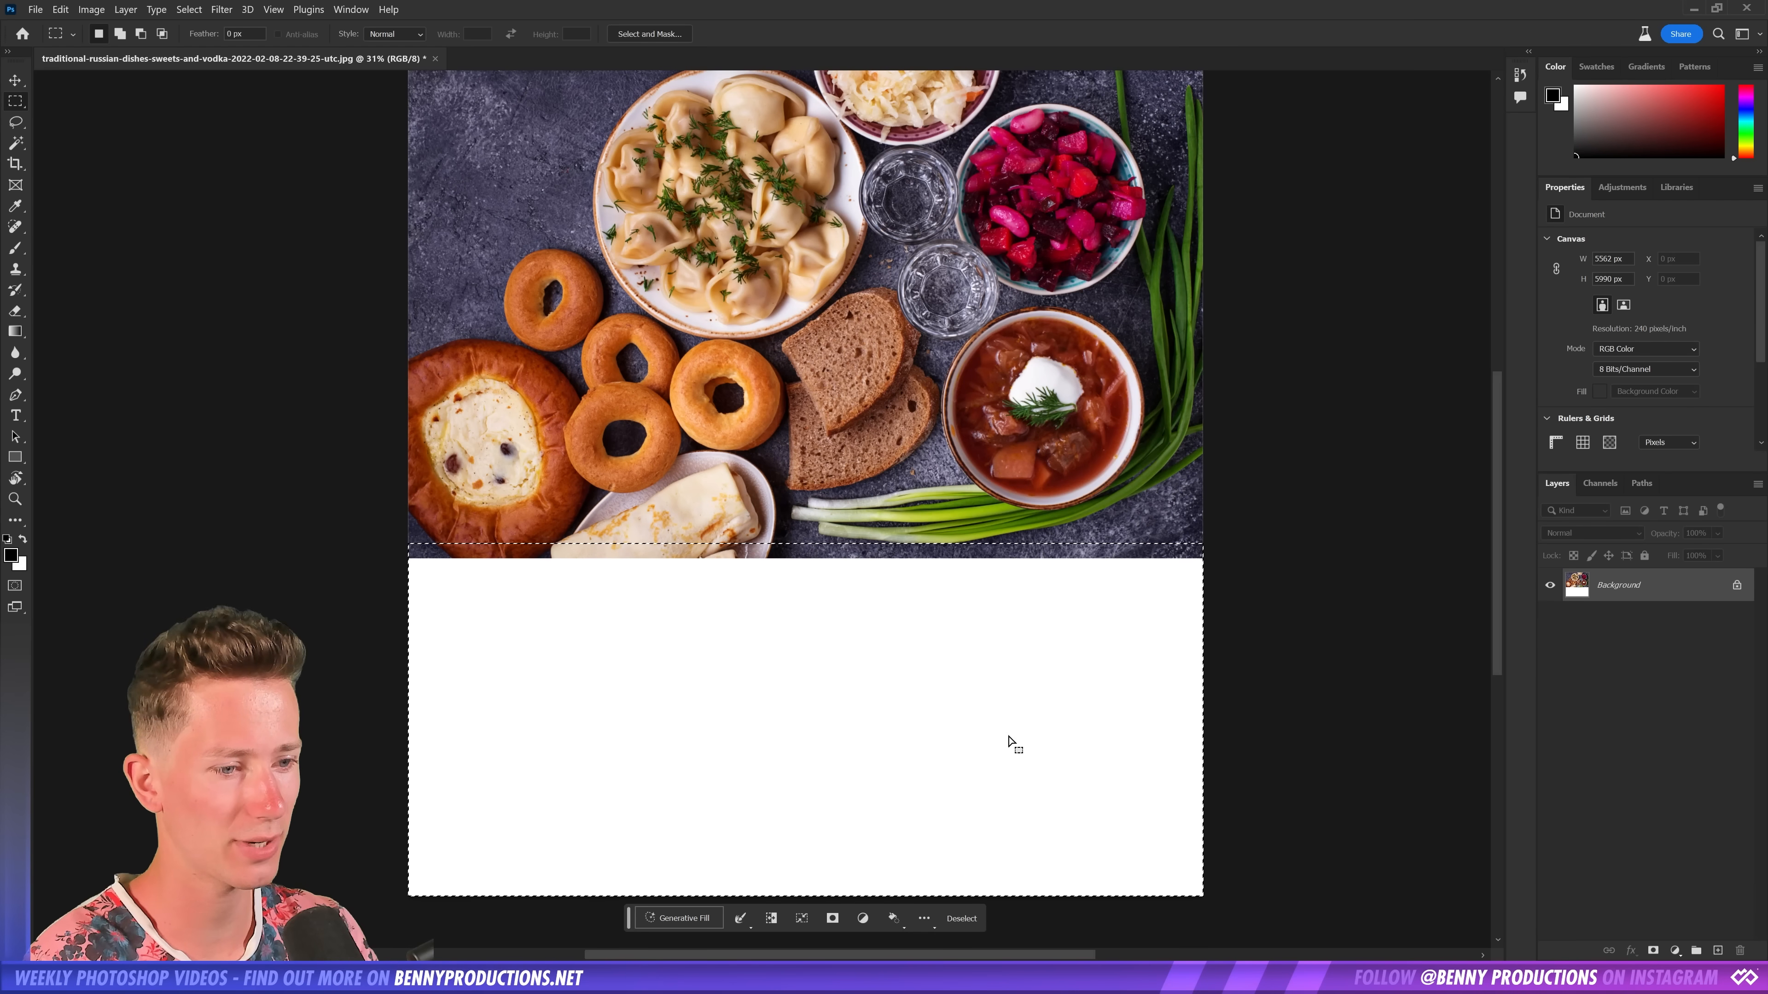
{"action": "left_click", "coordinate": [684, 918]}
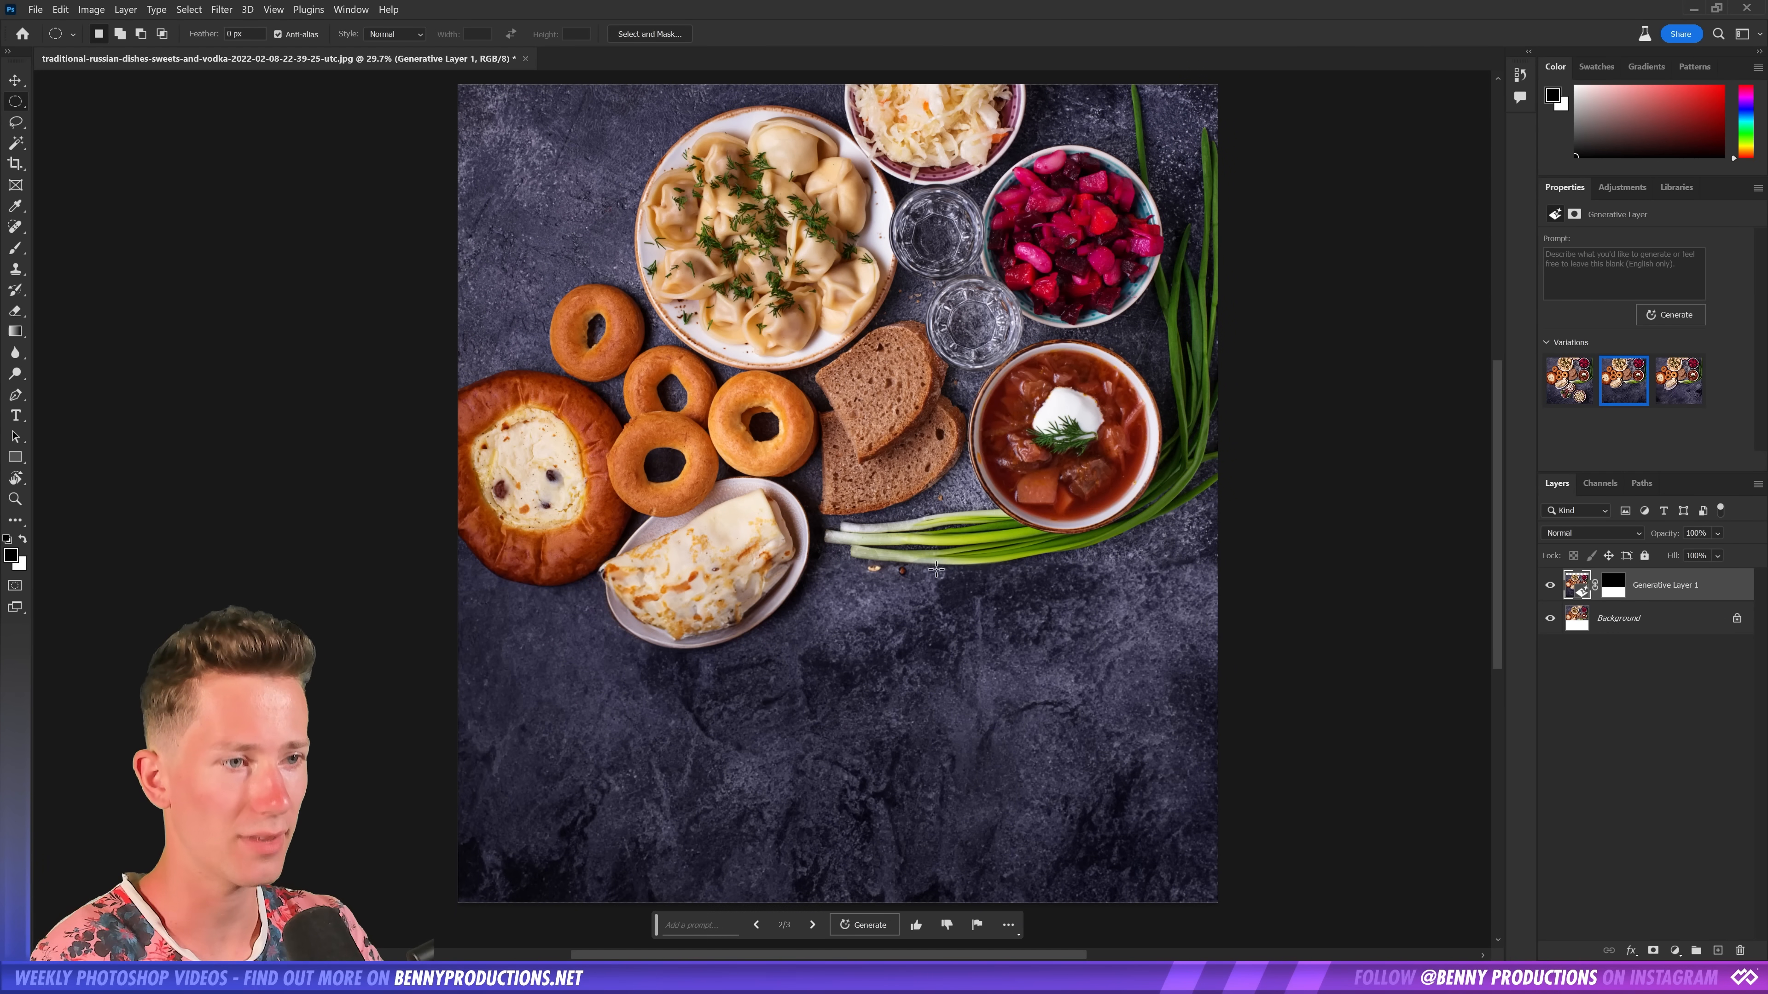
{"action": "left_click", "coordinate": [810, 924]}
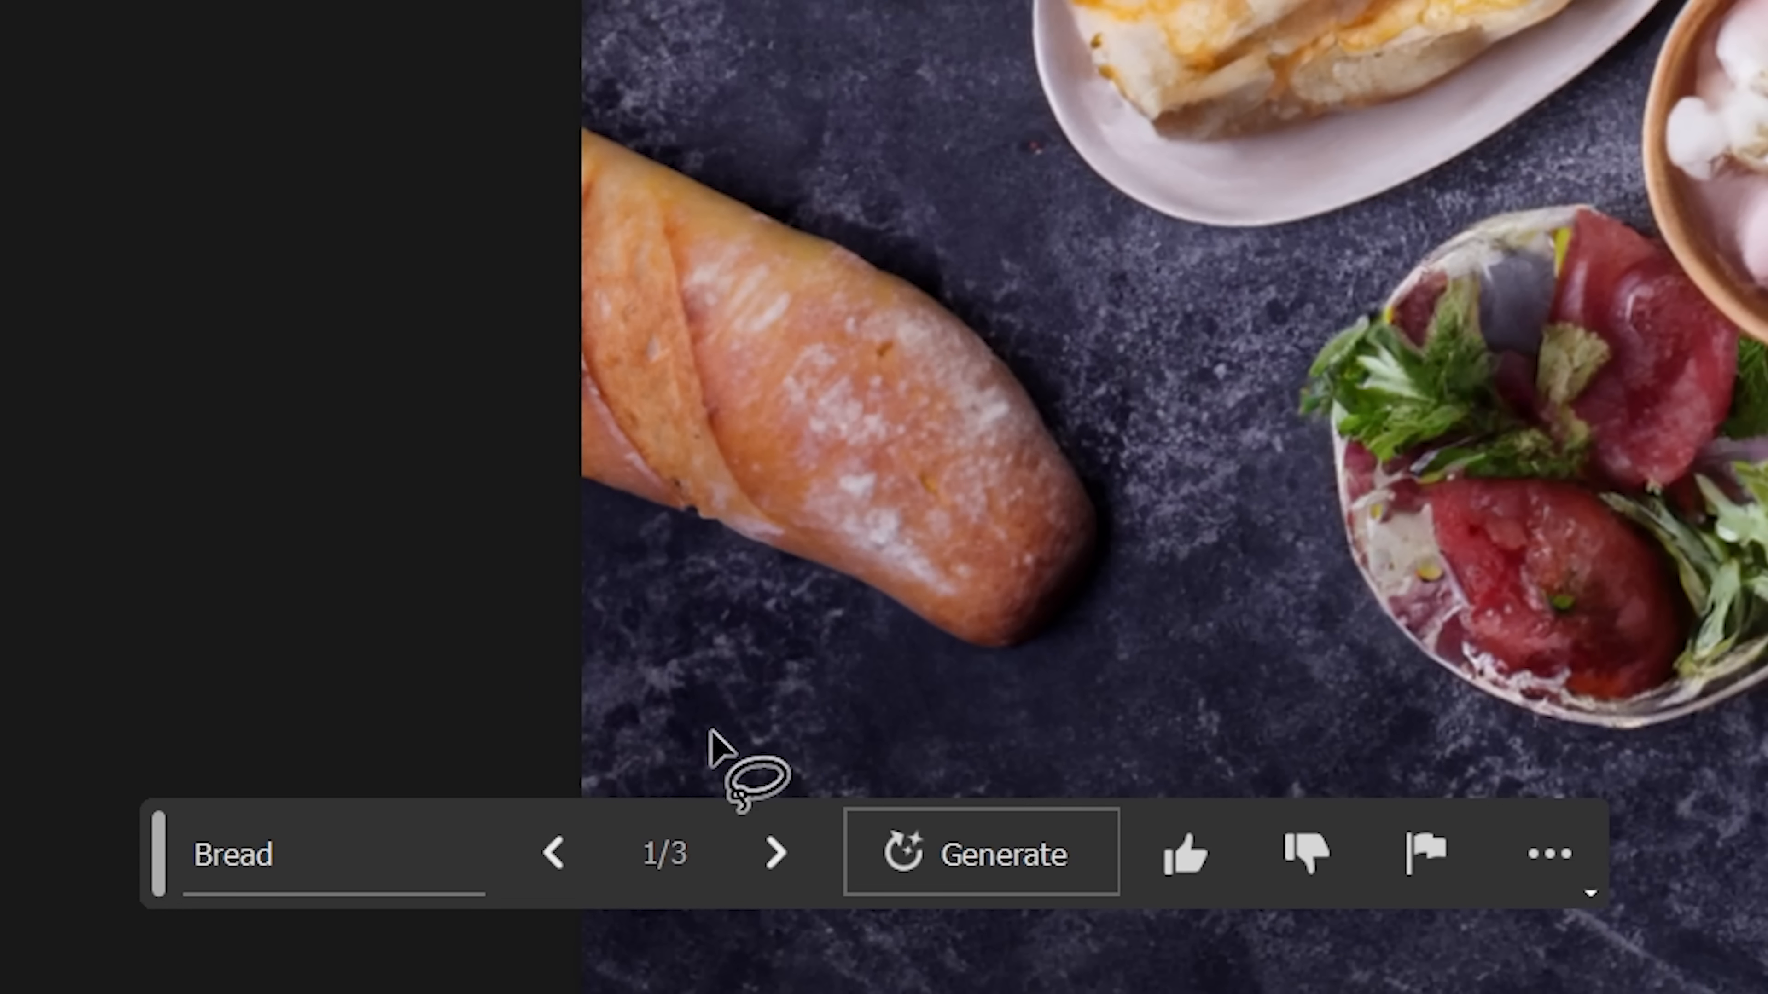
Browse the remaining bread variations on the Russian food table
{"action": "left_click", "coordinate": [775, 853]}
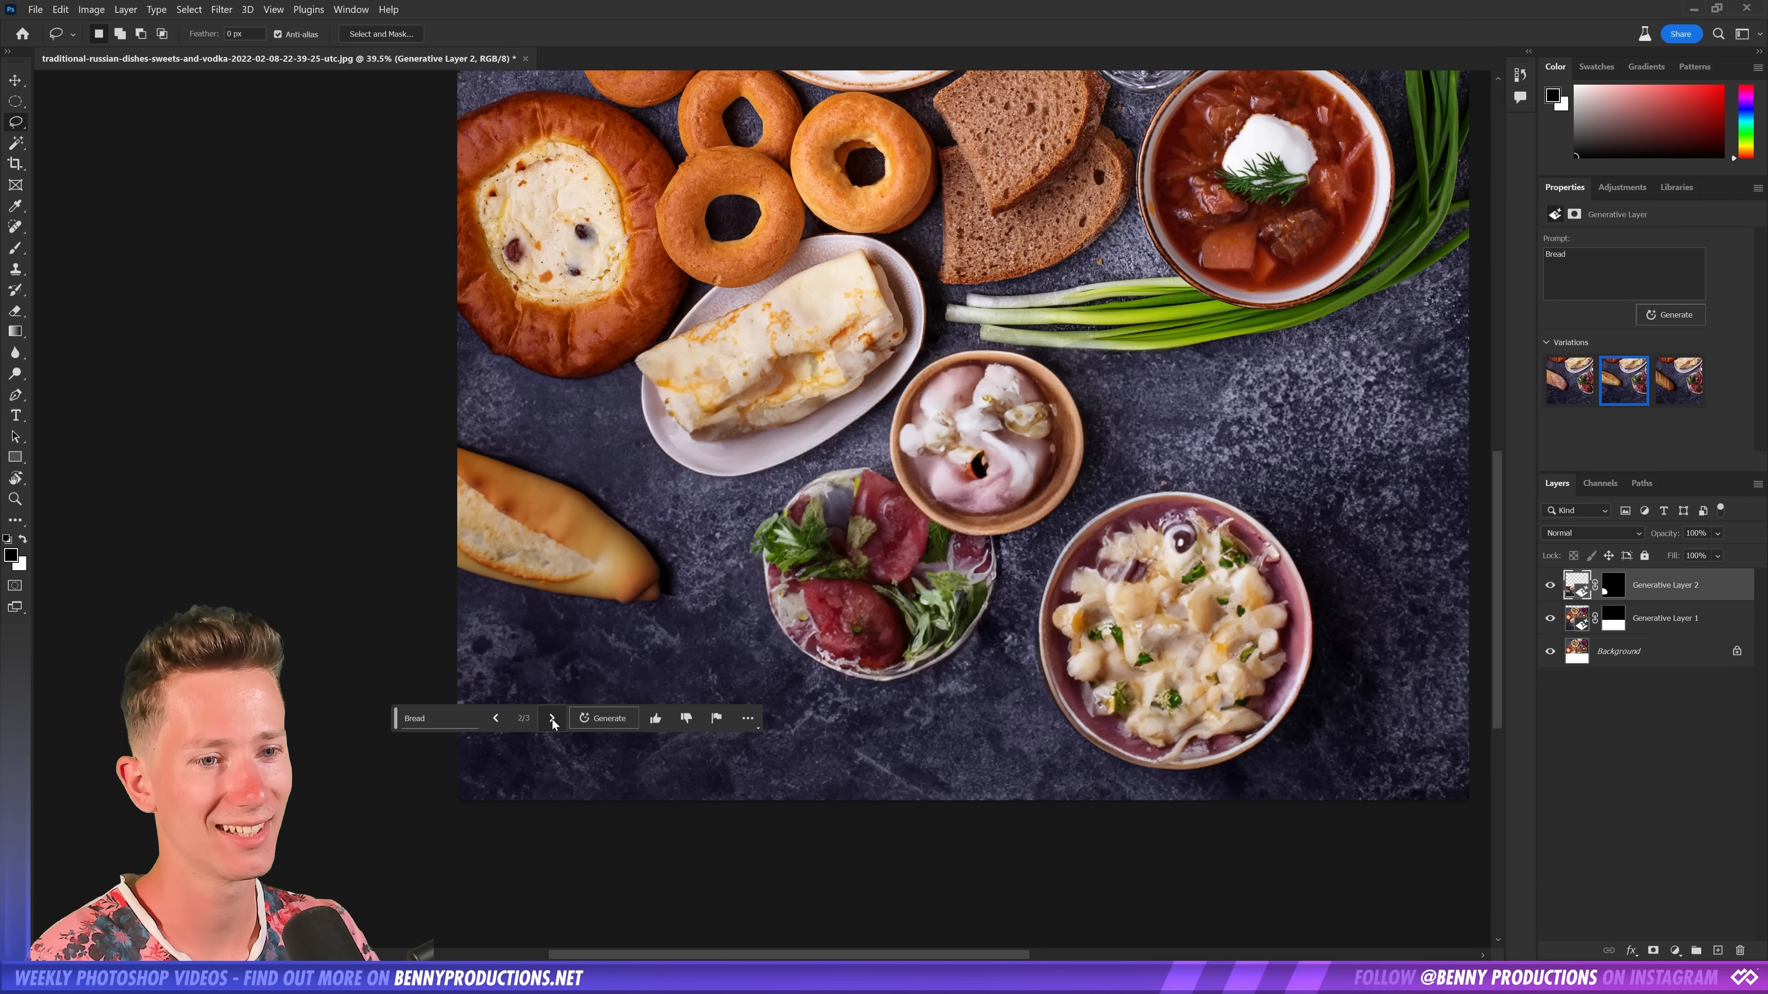
{"action": "left_click", "coordinate": [552, 718]}
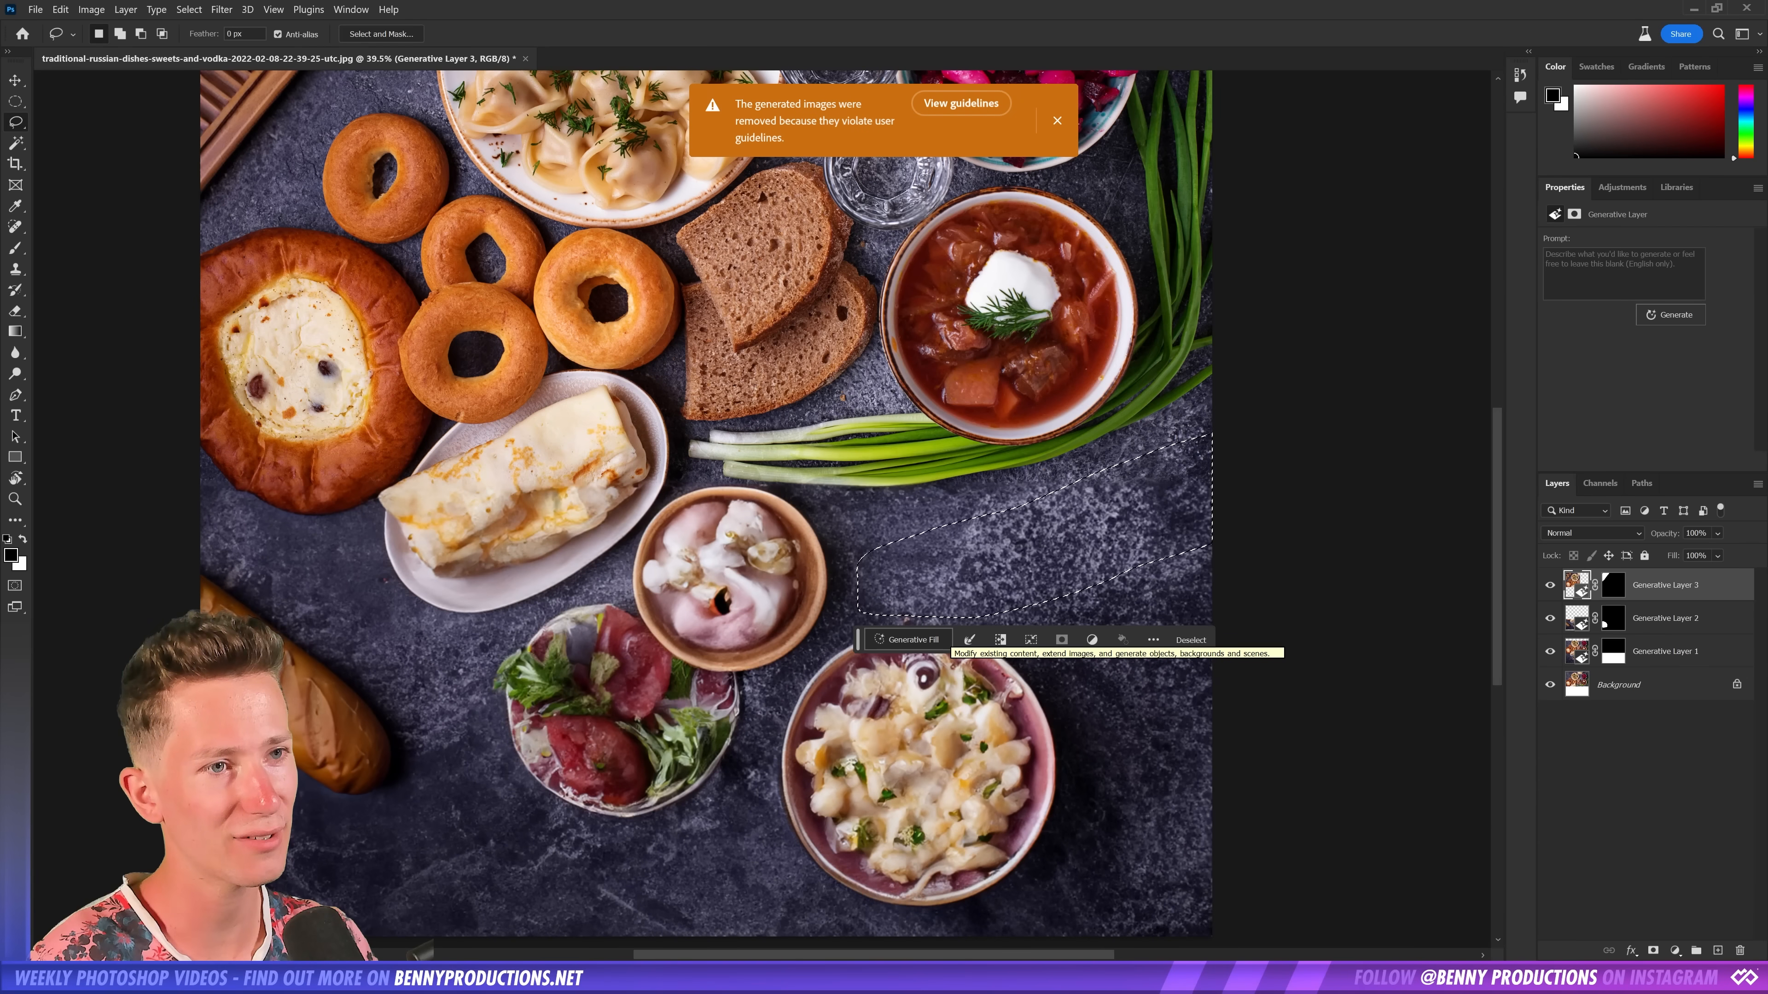
Generate a 'fork' on the empty table area and view its variations
{"action": "left_click", "coordinate": [1058, 121]}
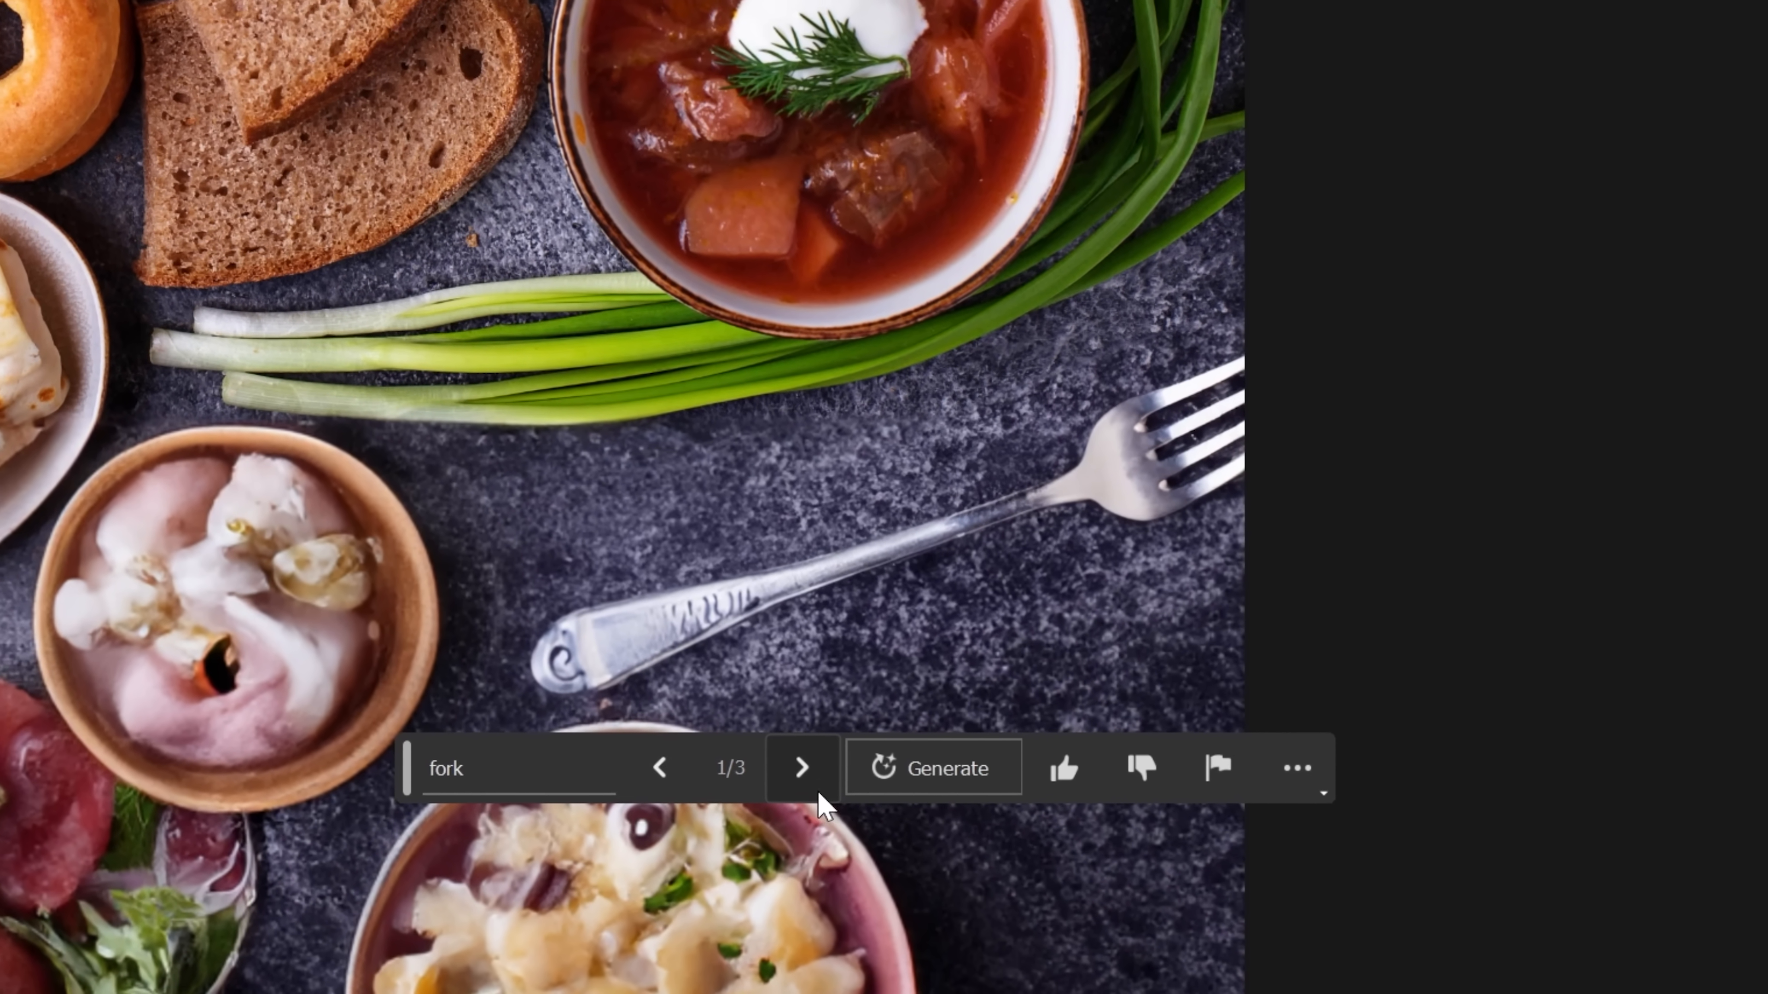
{"action": "left_click", "coordinate": [801, 768]}
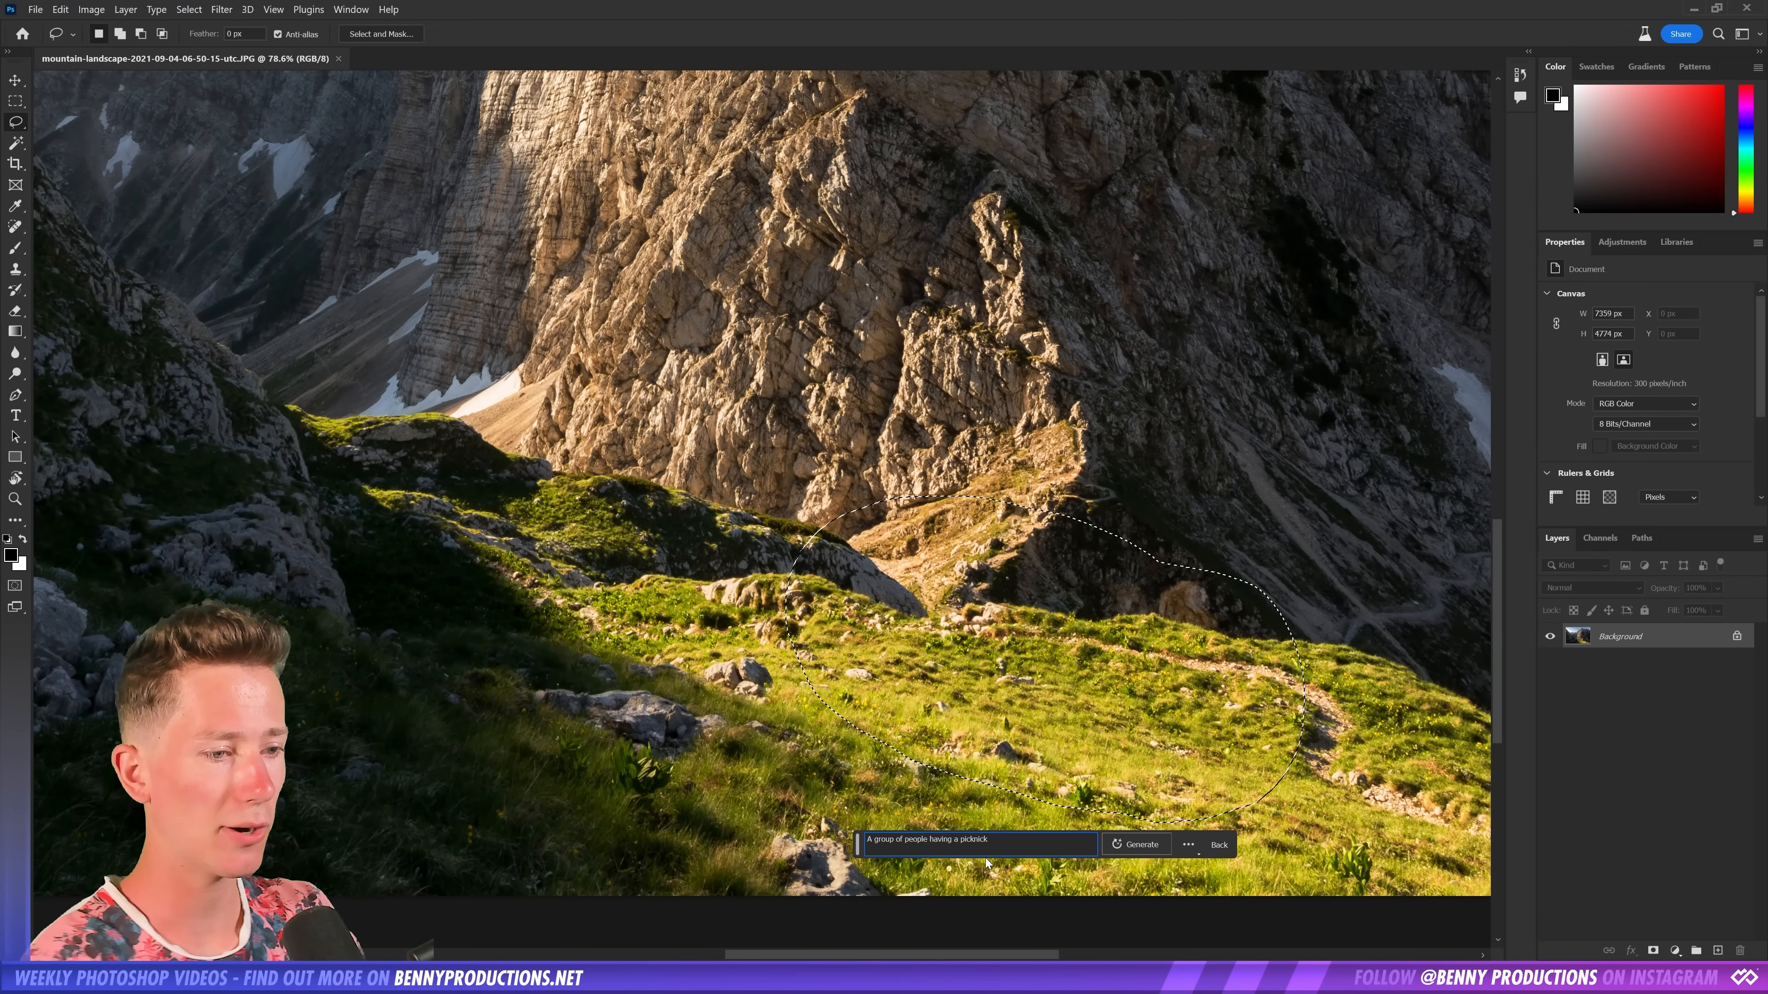
Generate picnicking people on the grassy mountain slope and zoom in to inspect them
{"action": "left_click", "coordinate": [1140, 844]}
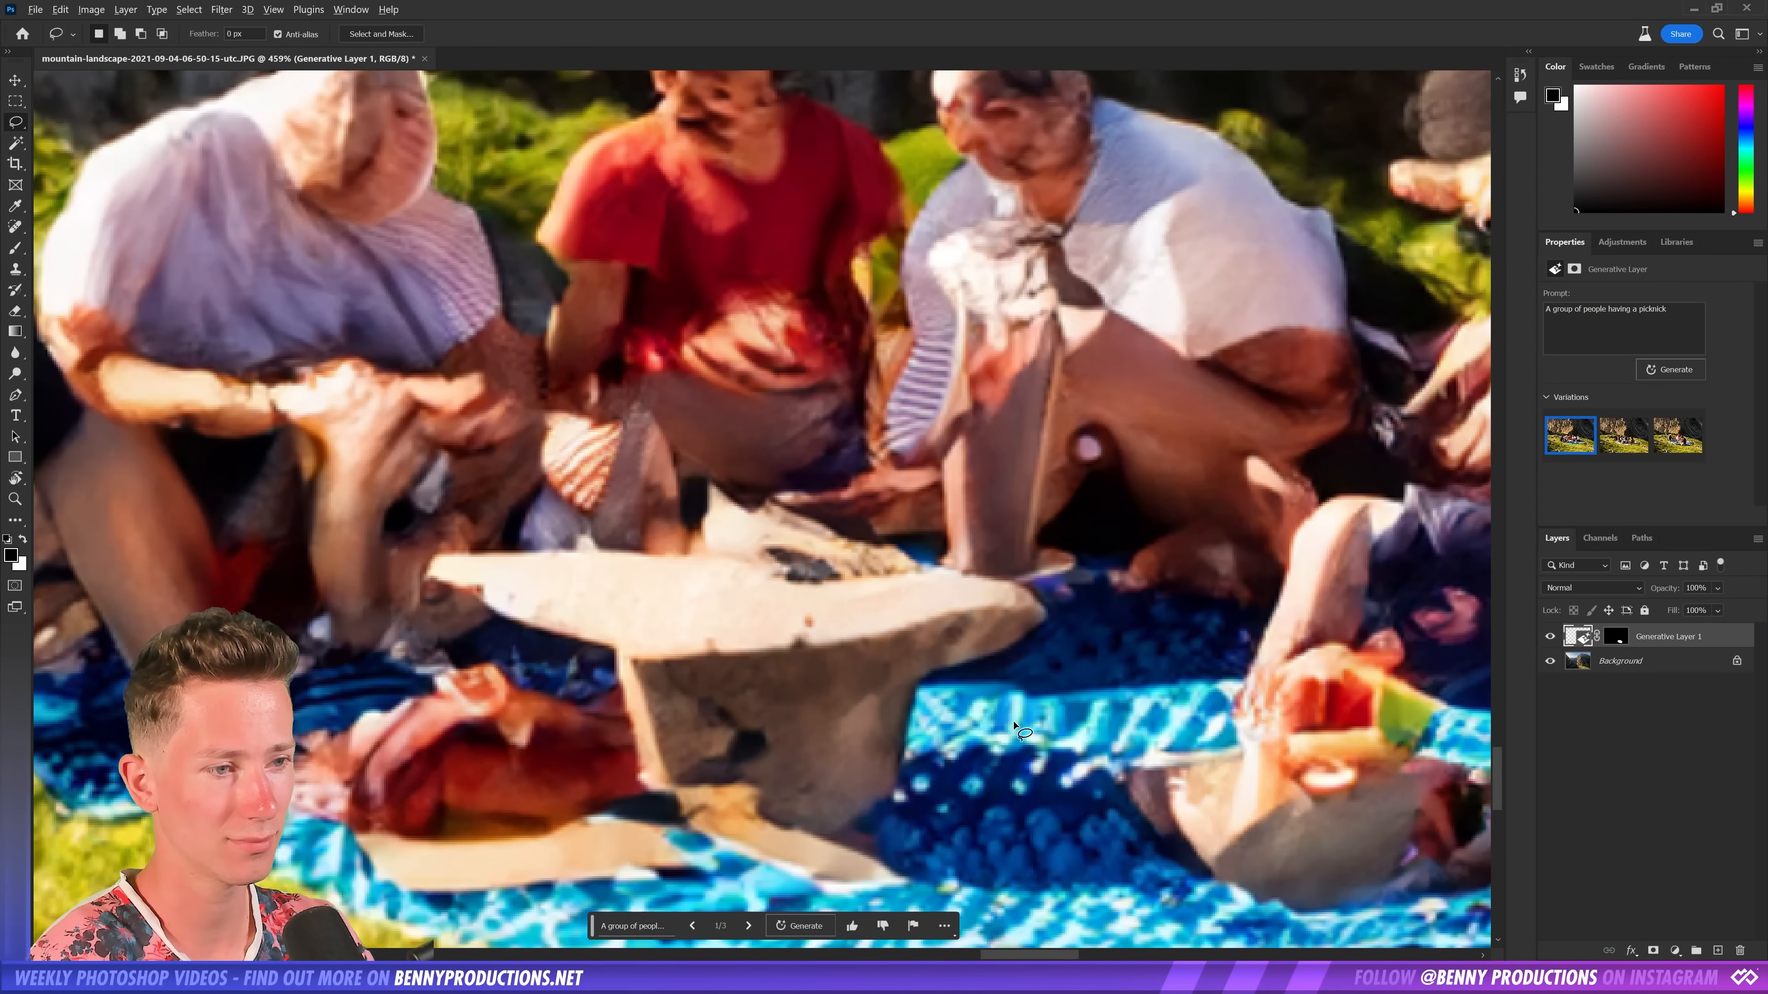
{"action": "left_click", "coordinate": [1623, 436]}
{"action": "type", "text": "Human face"}
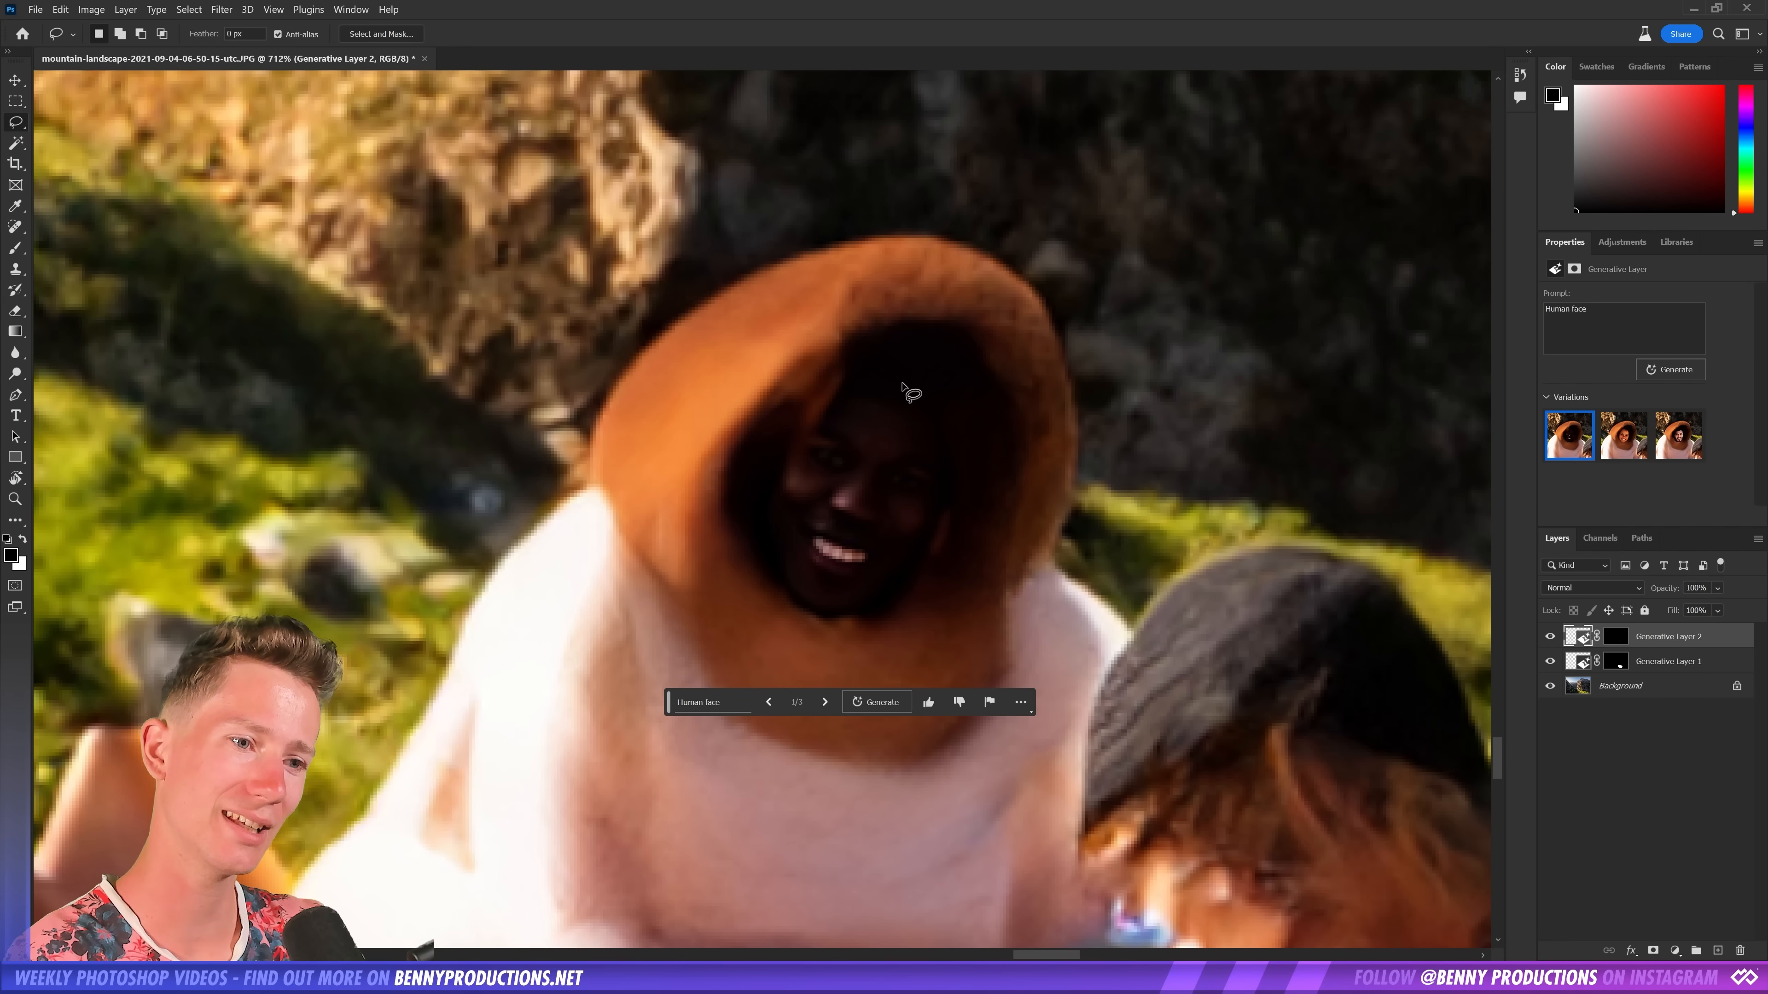
Generate a 'Human face' inside the picnicker's hood and step through variations
{"action": "left_click", "coordinate": [824, 702]}
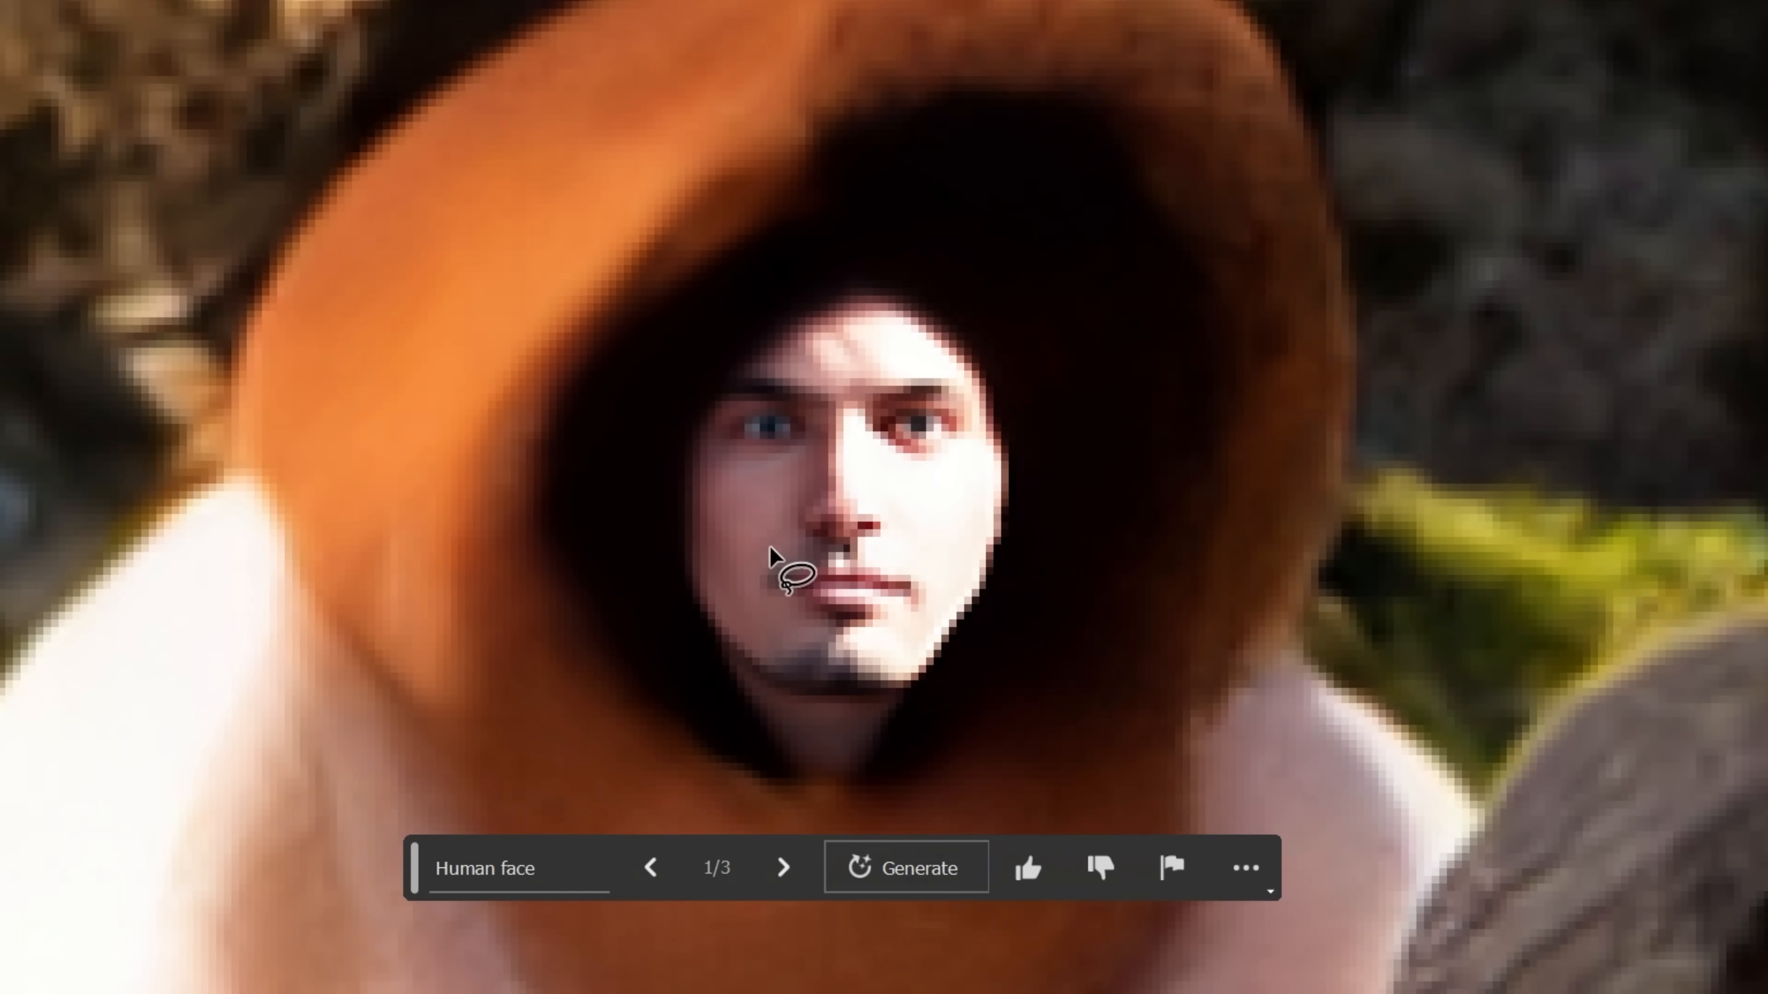
{"action": "left_click", "coordinate": [784, 867]}
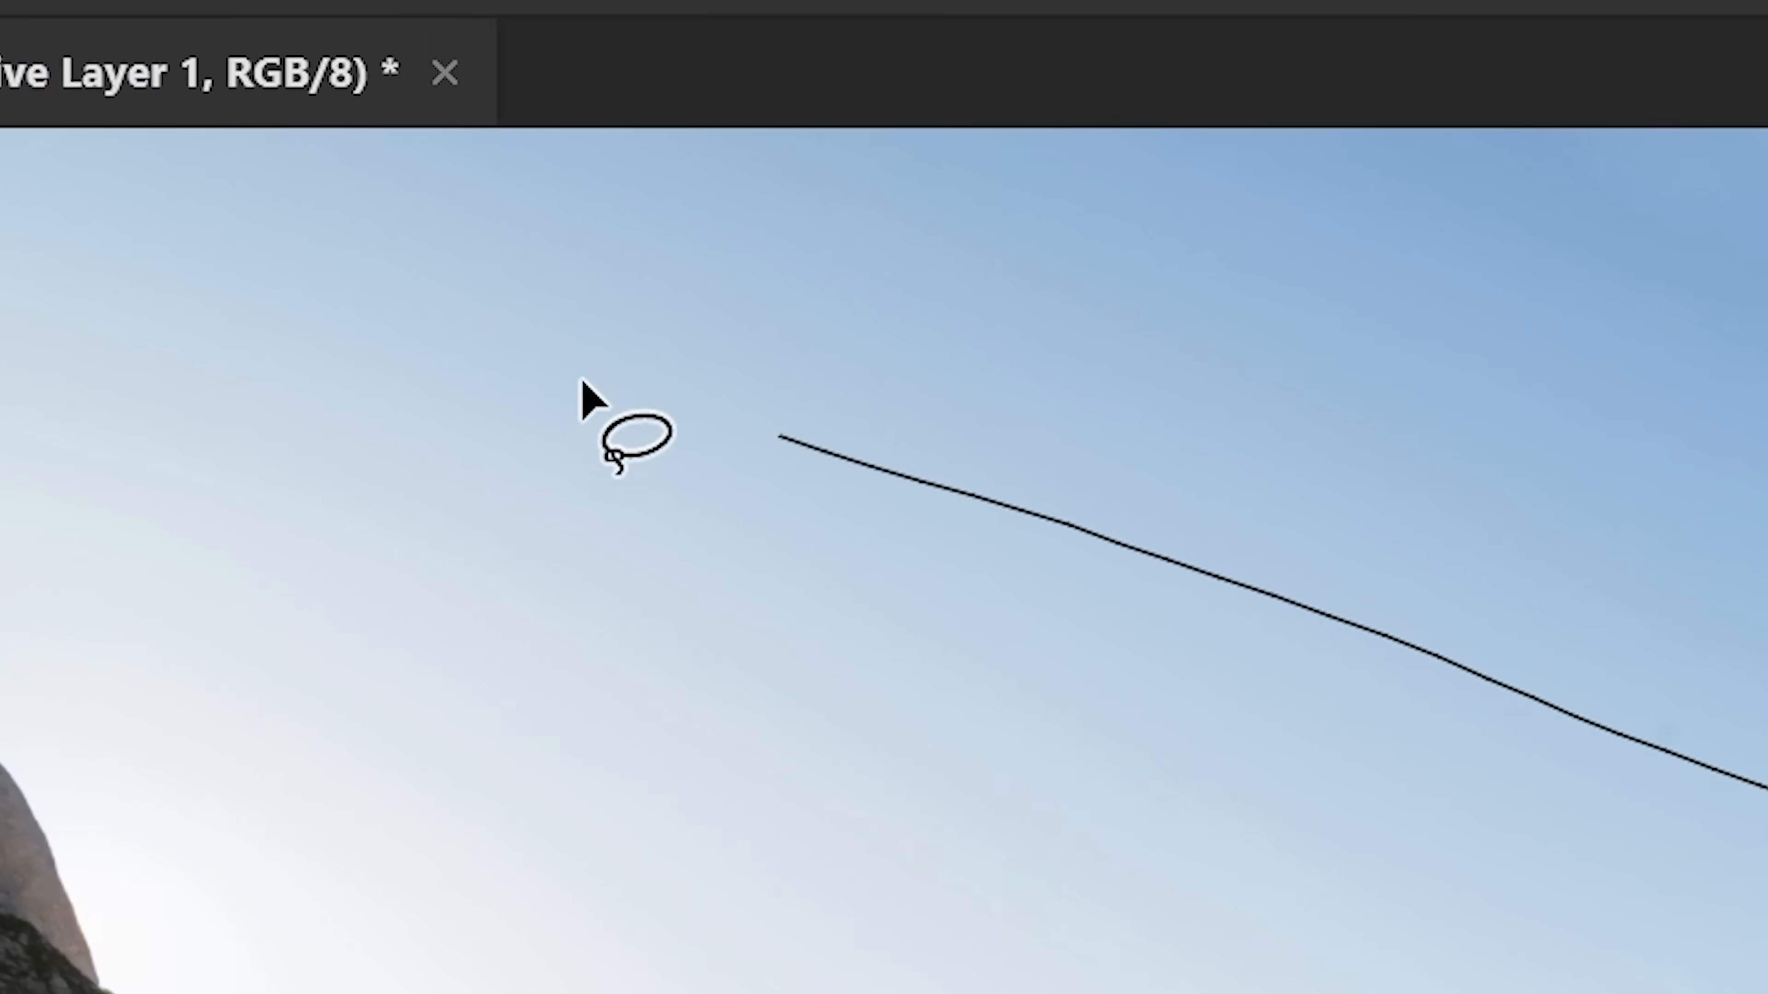
Enter the prompt 'old wooden bridge' for the sky selection
{"action": "type", "text": "old wooden bridge"}
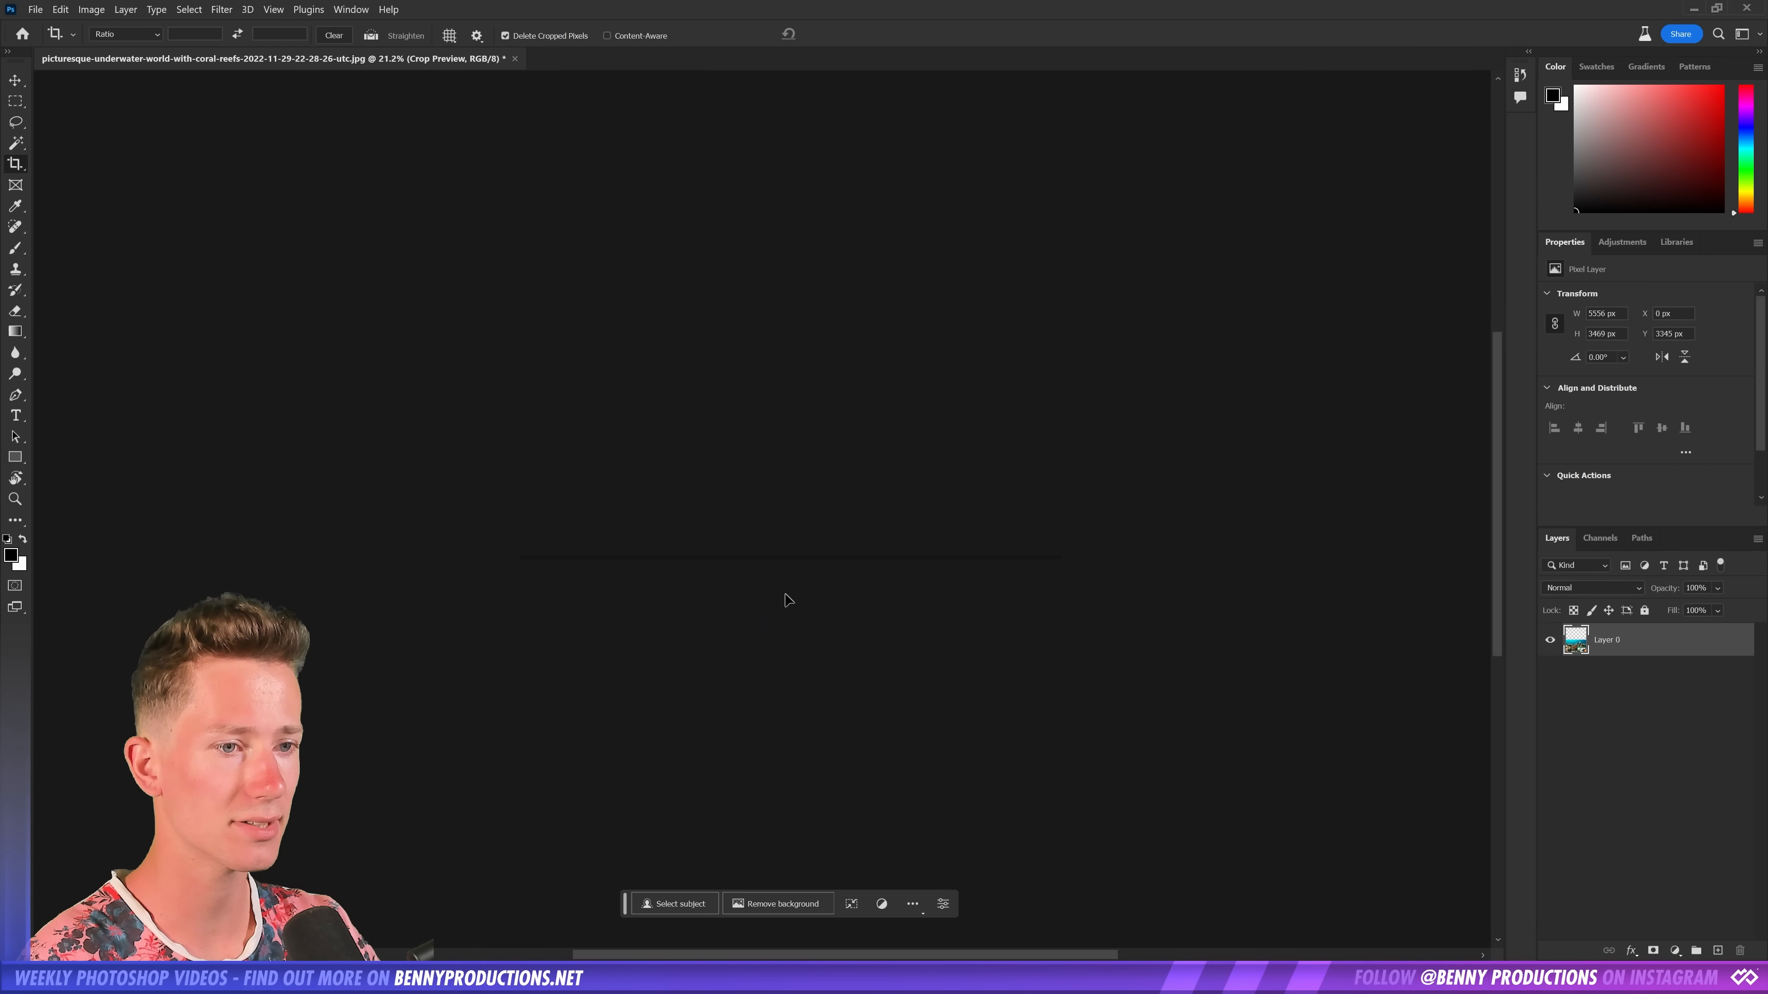
Extend the reef canvas upward, generate a 'shark' in the open water and browse variations
{"action": "left_click", "coordinate": [775, 903]}
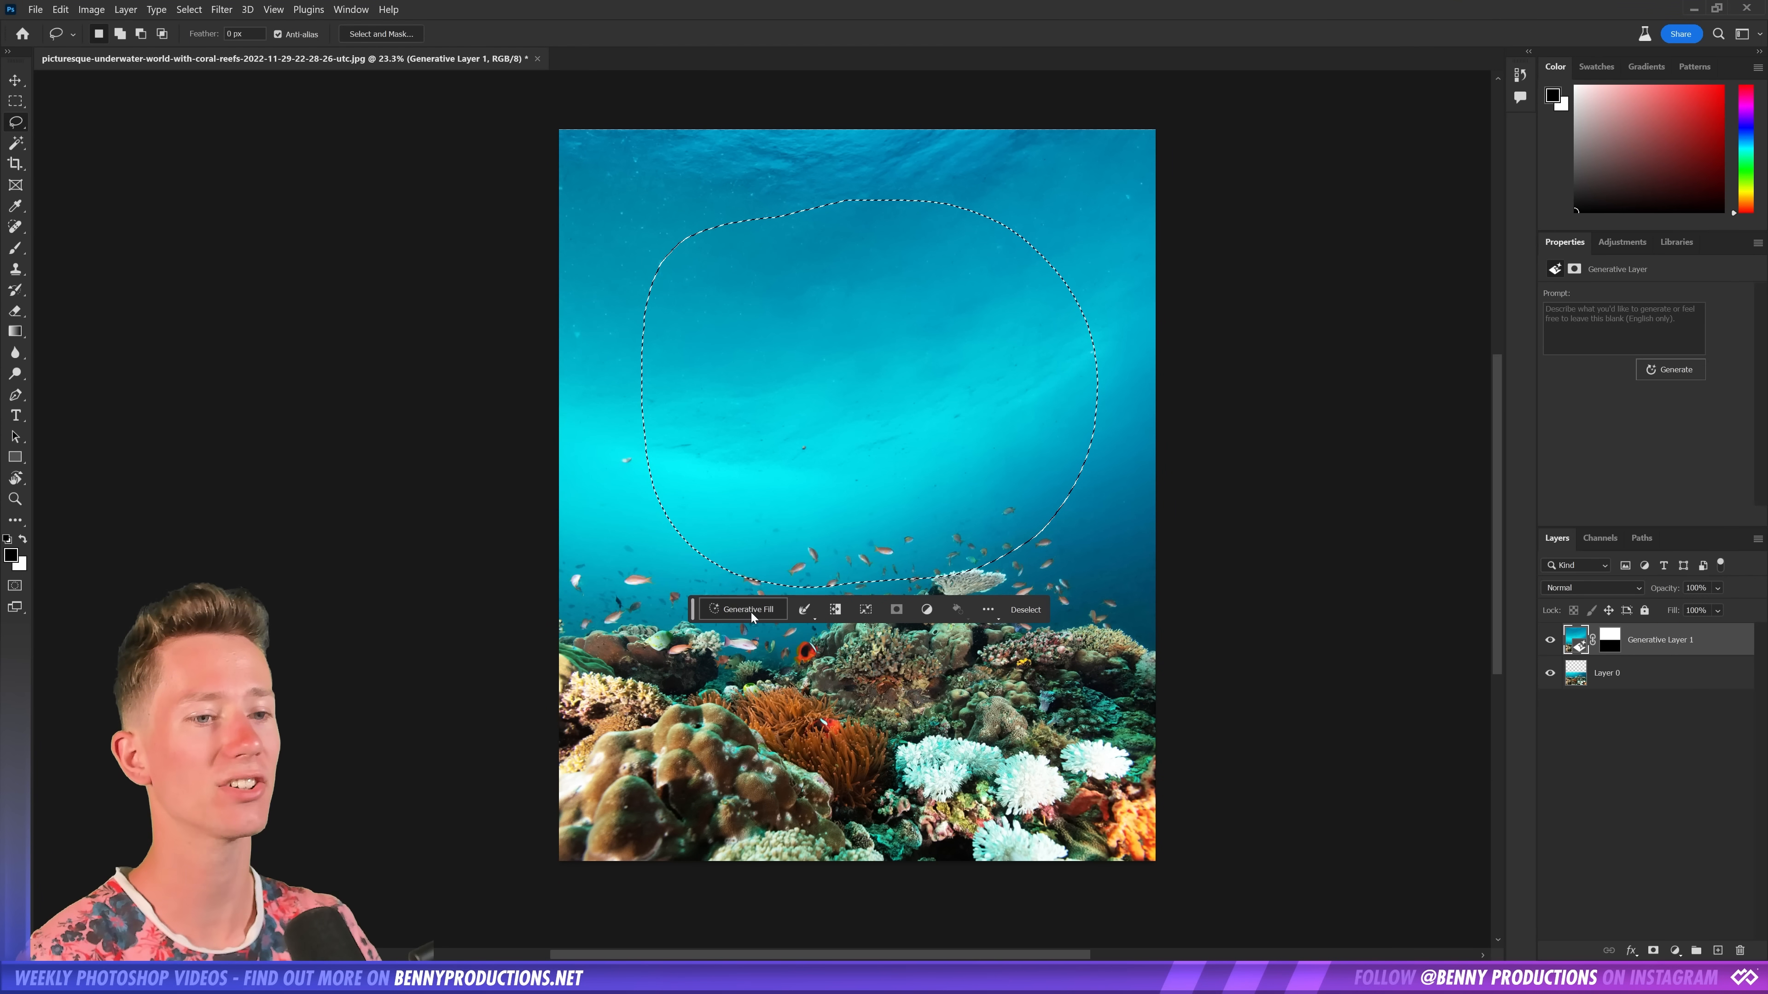
{"action": "left_click", "coordinate": [742, 609]}
{"action": "type", "text": "shark"}
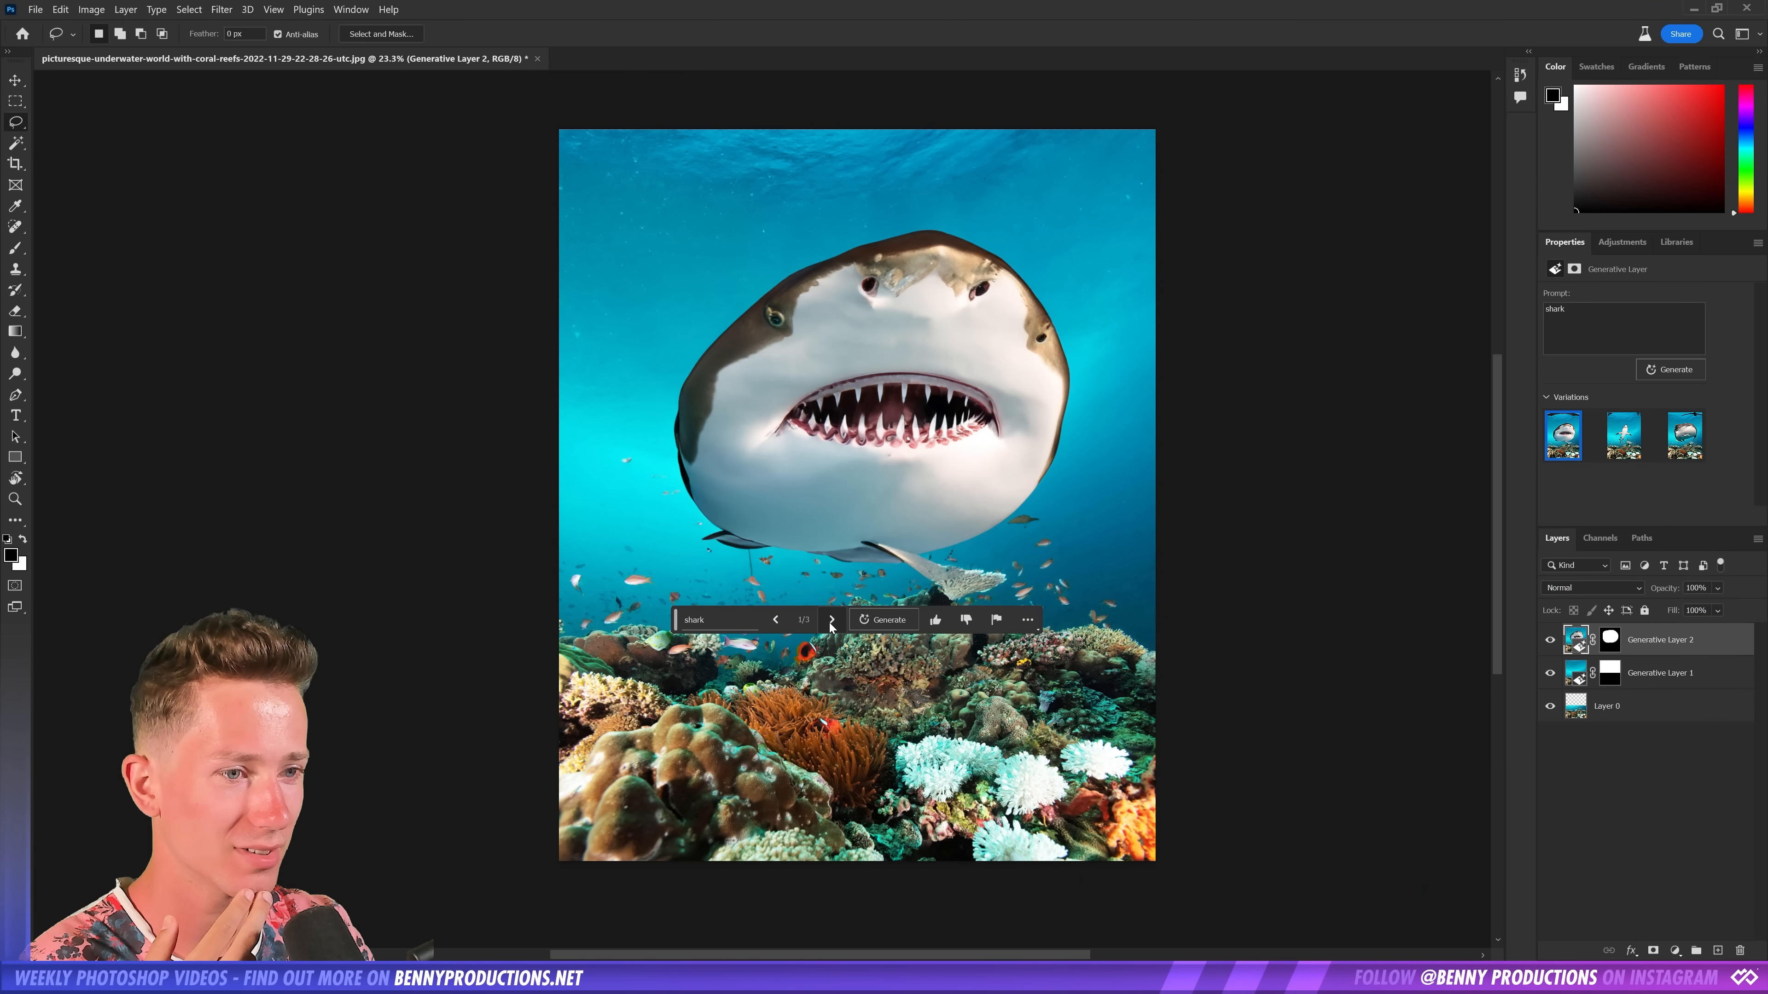
{"action": "left_click", "coordinate": [832, 619]}
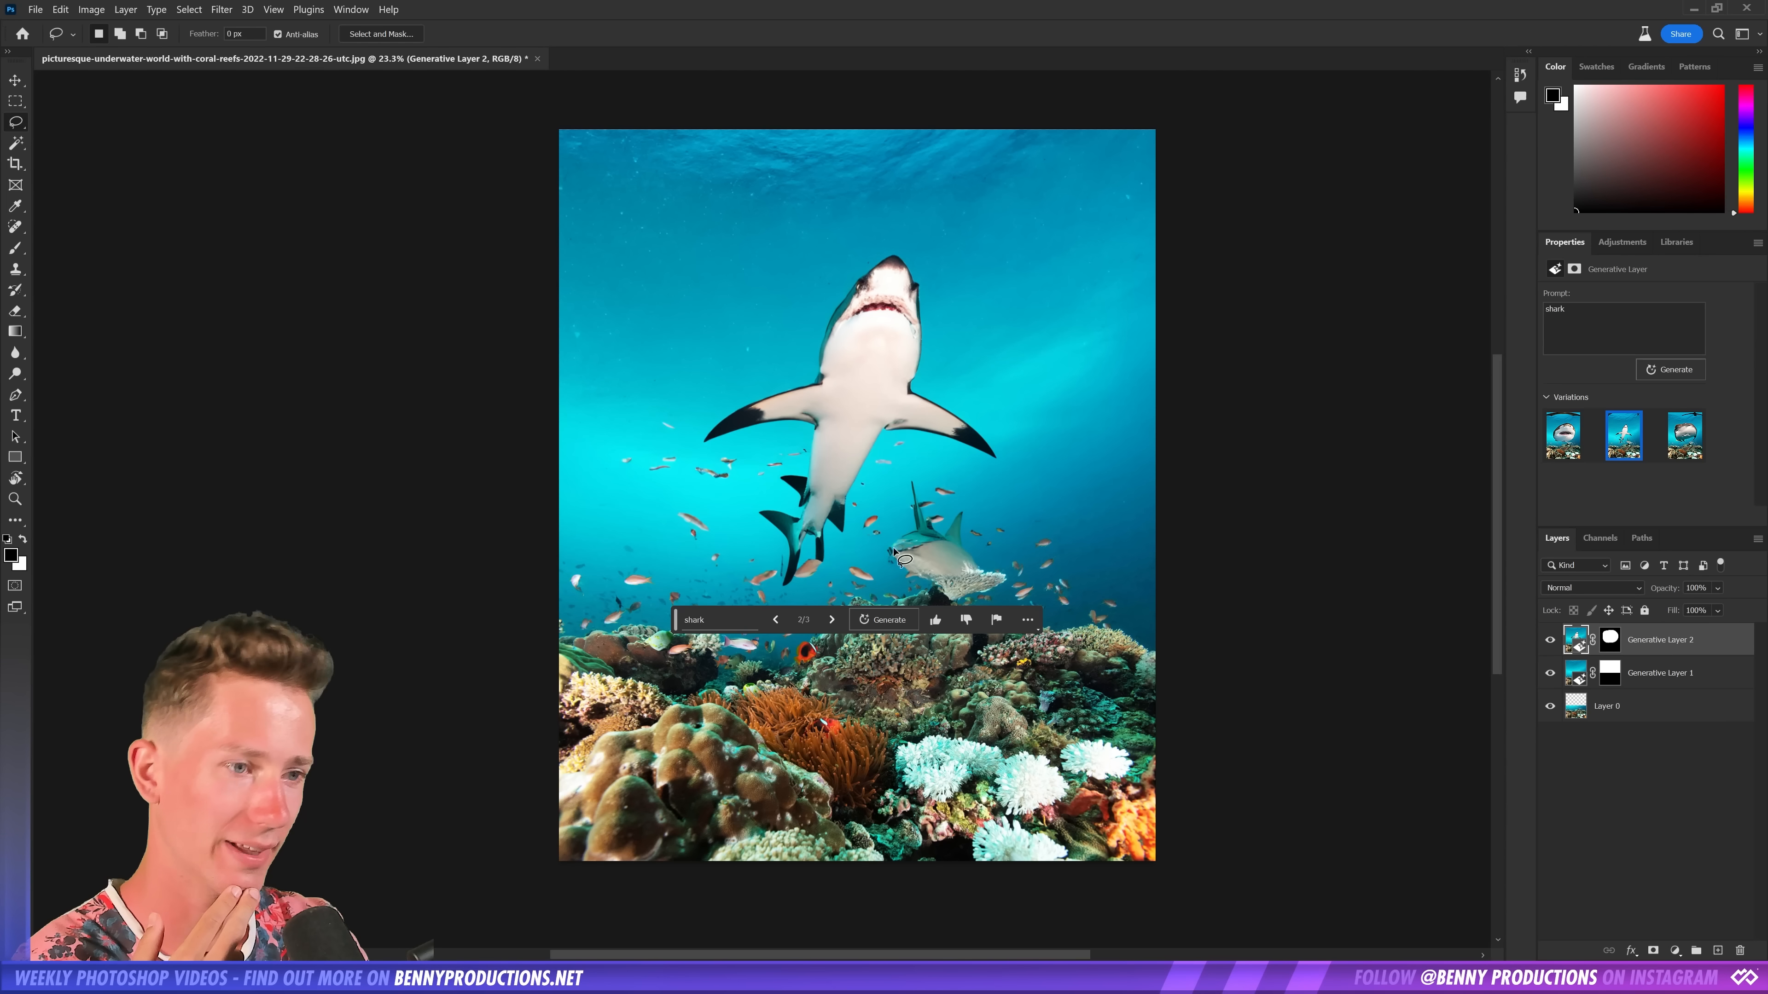
{"action": "mouse_move", "coordinate": [885, 352]}
{"action": "type", "text": "great white "}
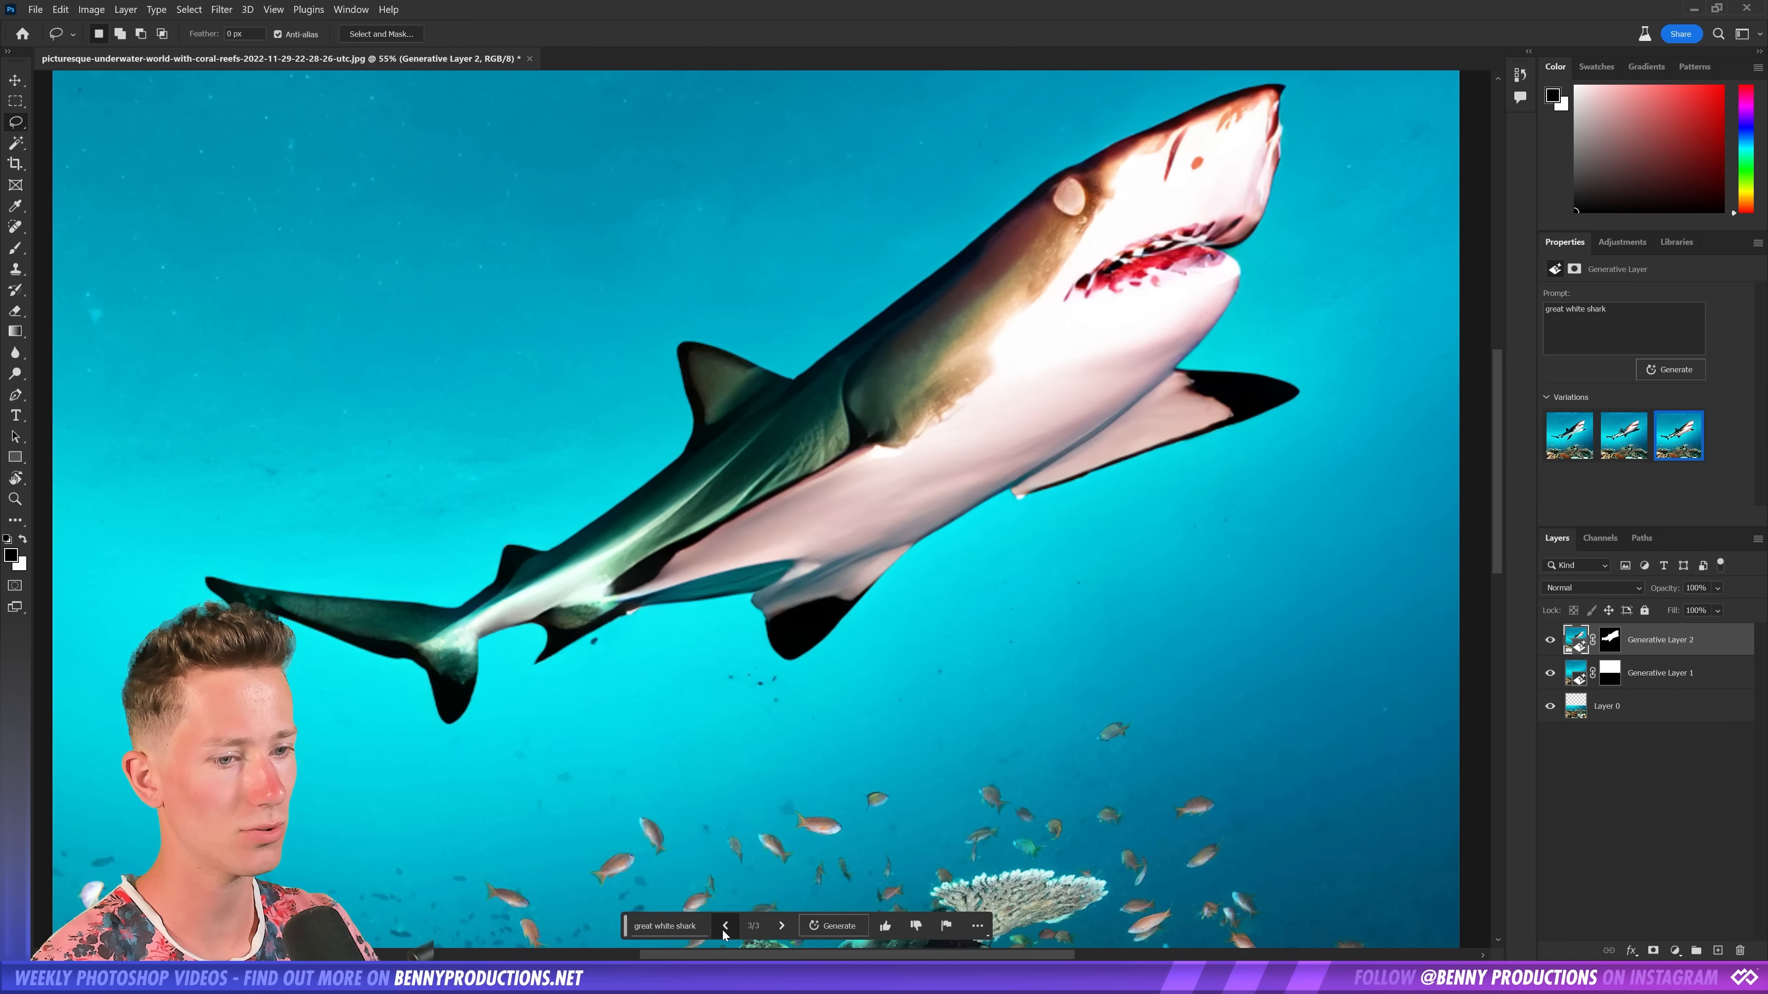
Switch to another 'great white shark' variation above the reef
{"action": "left_click", "coordinate": [727, 925]}
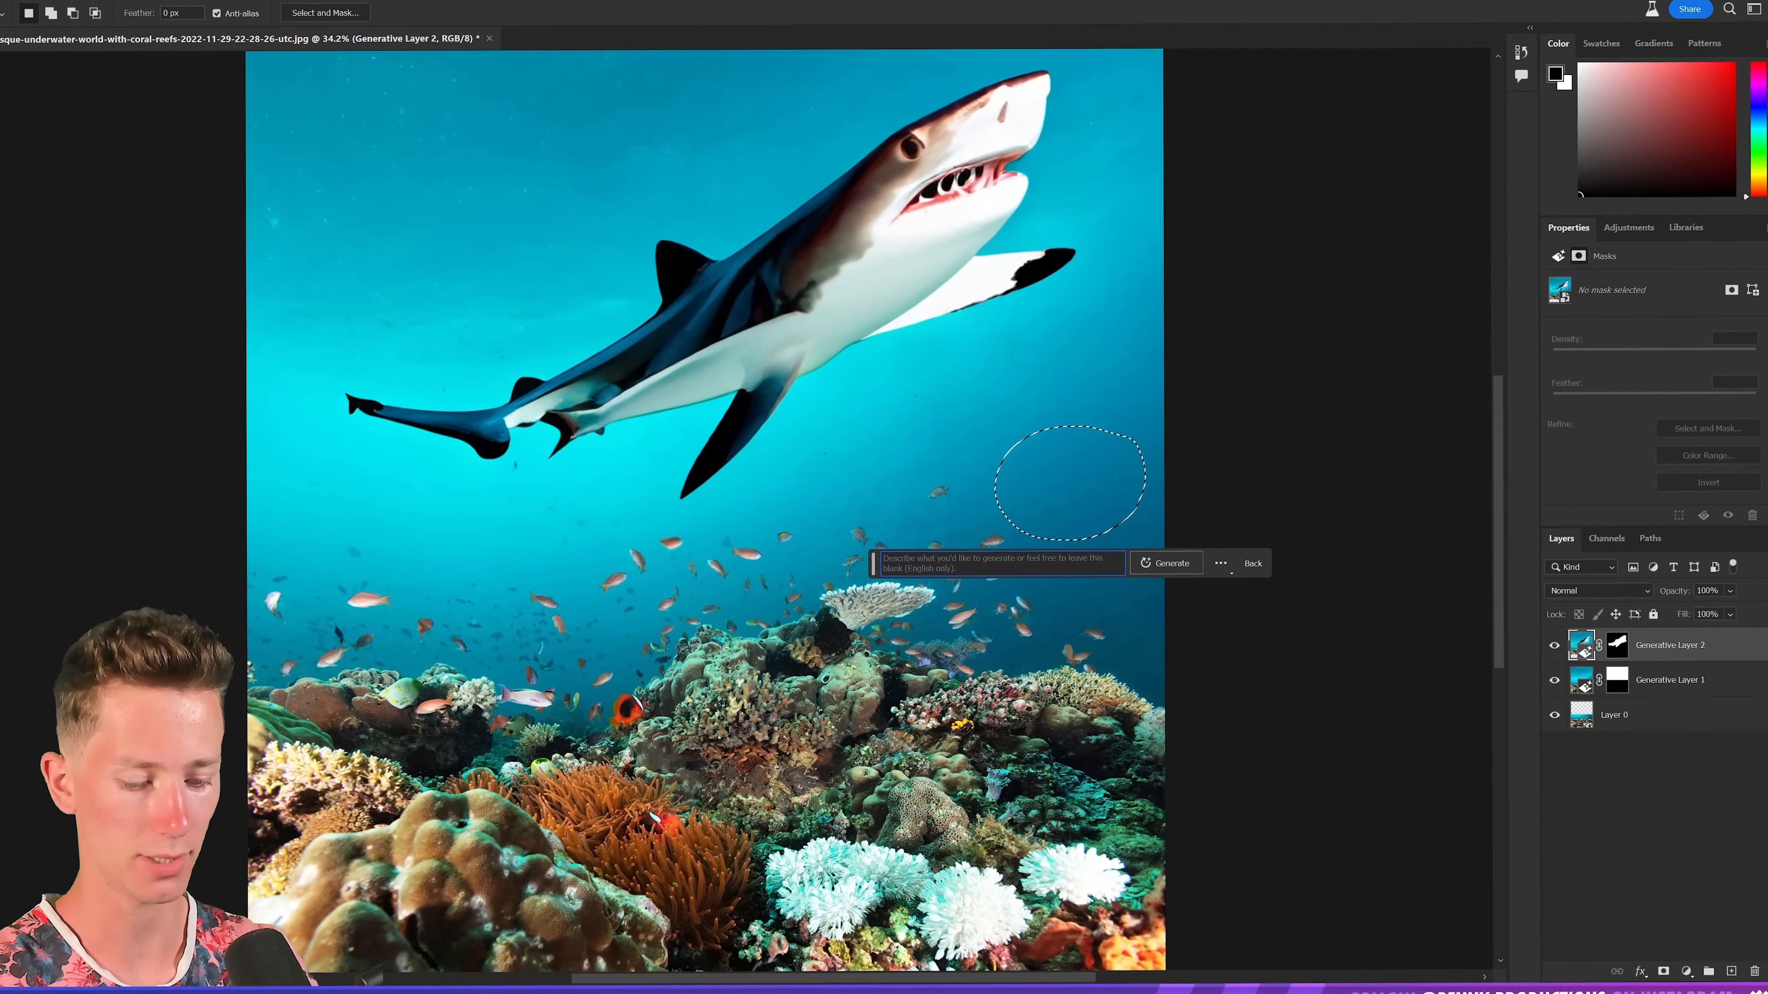
Generate a distant shark in the small water selection from the prompt 'shark in the dis...'
{"action": "type", "text": "shark in the dis"}
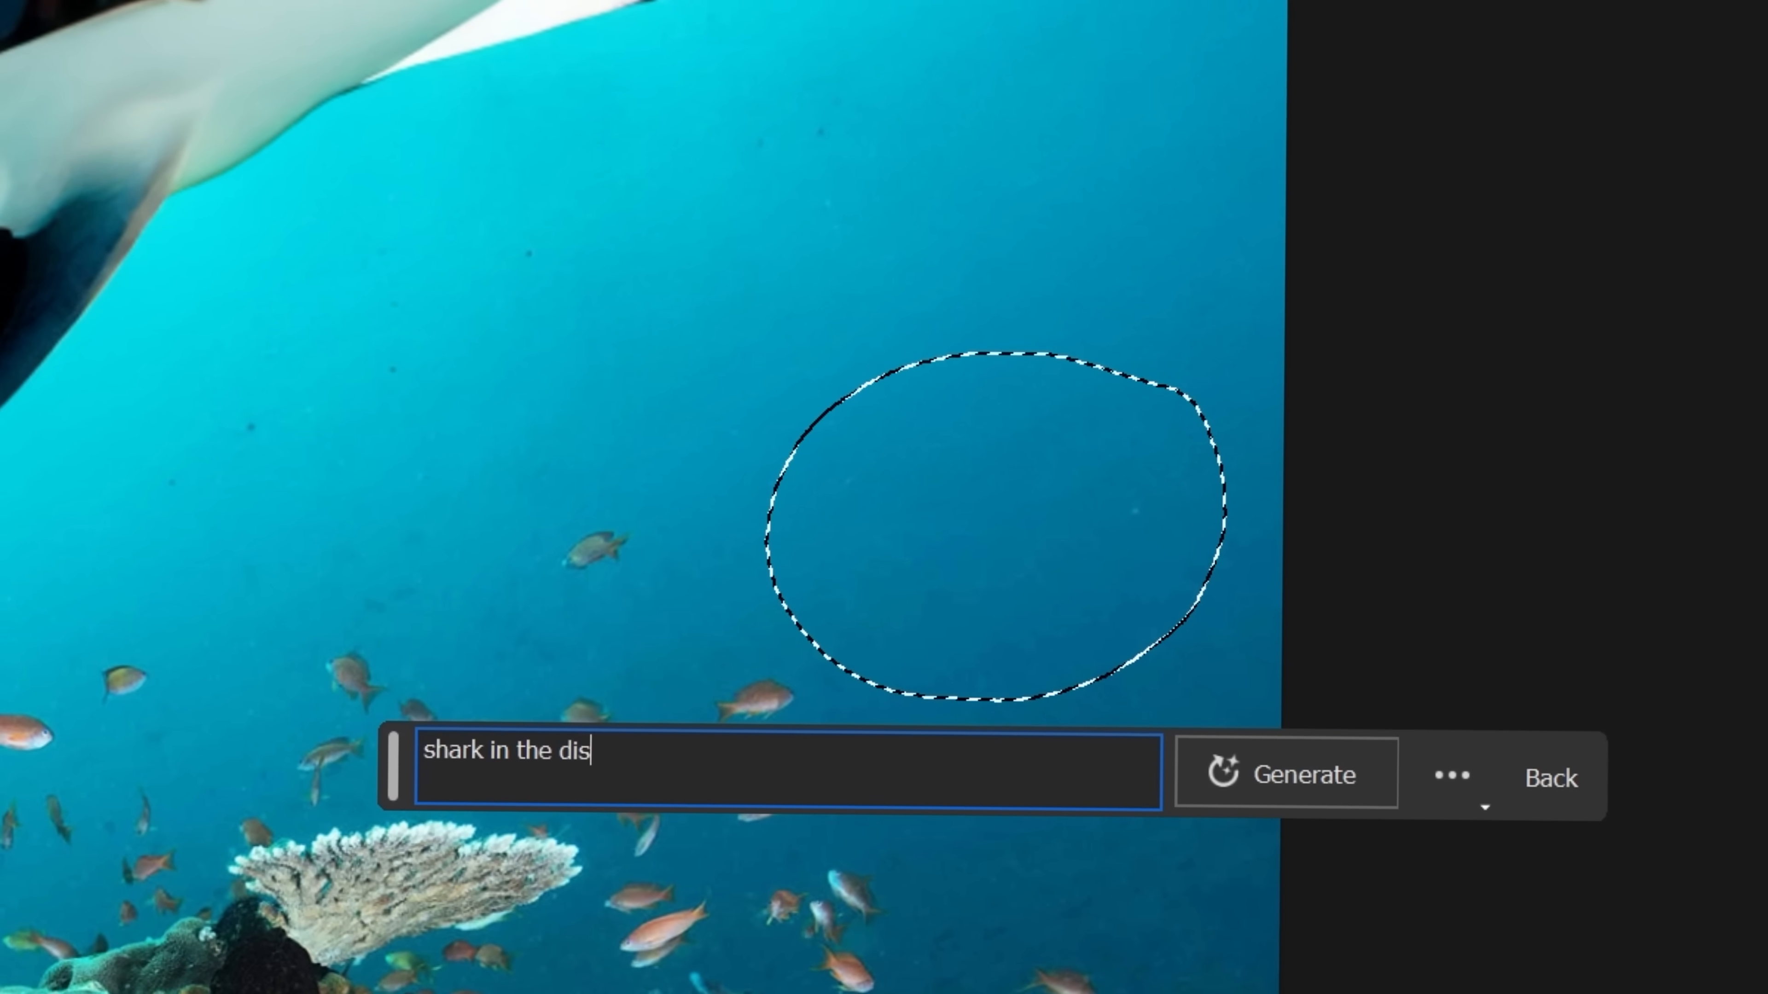
{"action": "left_click", "coordinate": [1286, 774]}
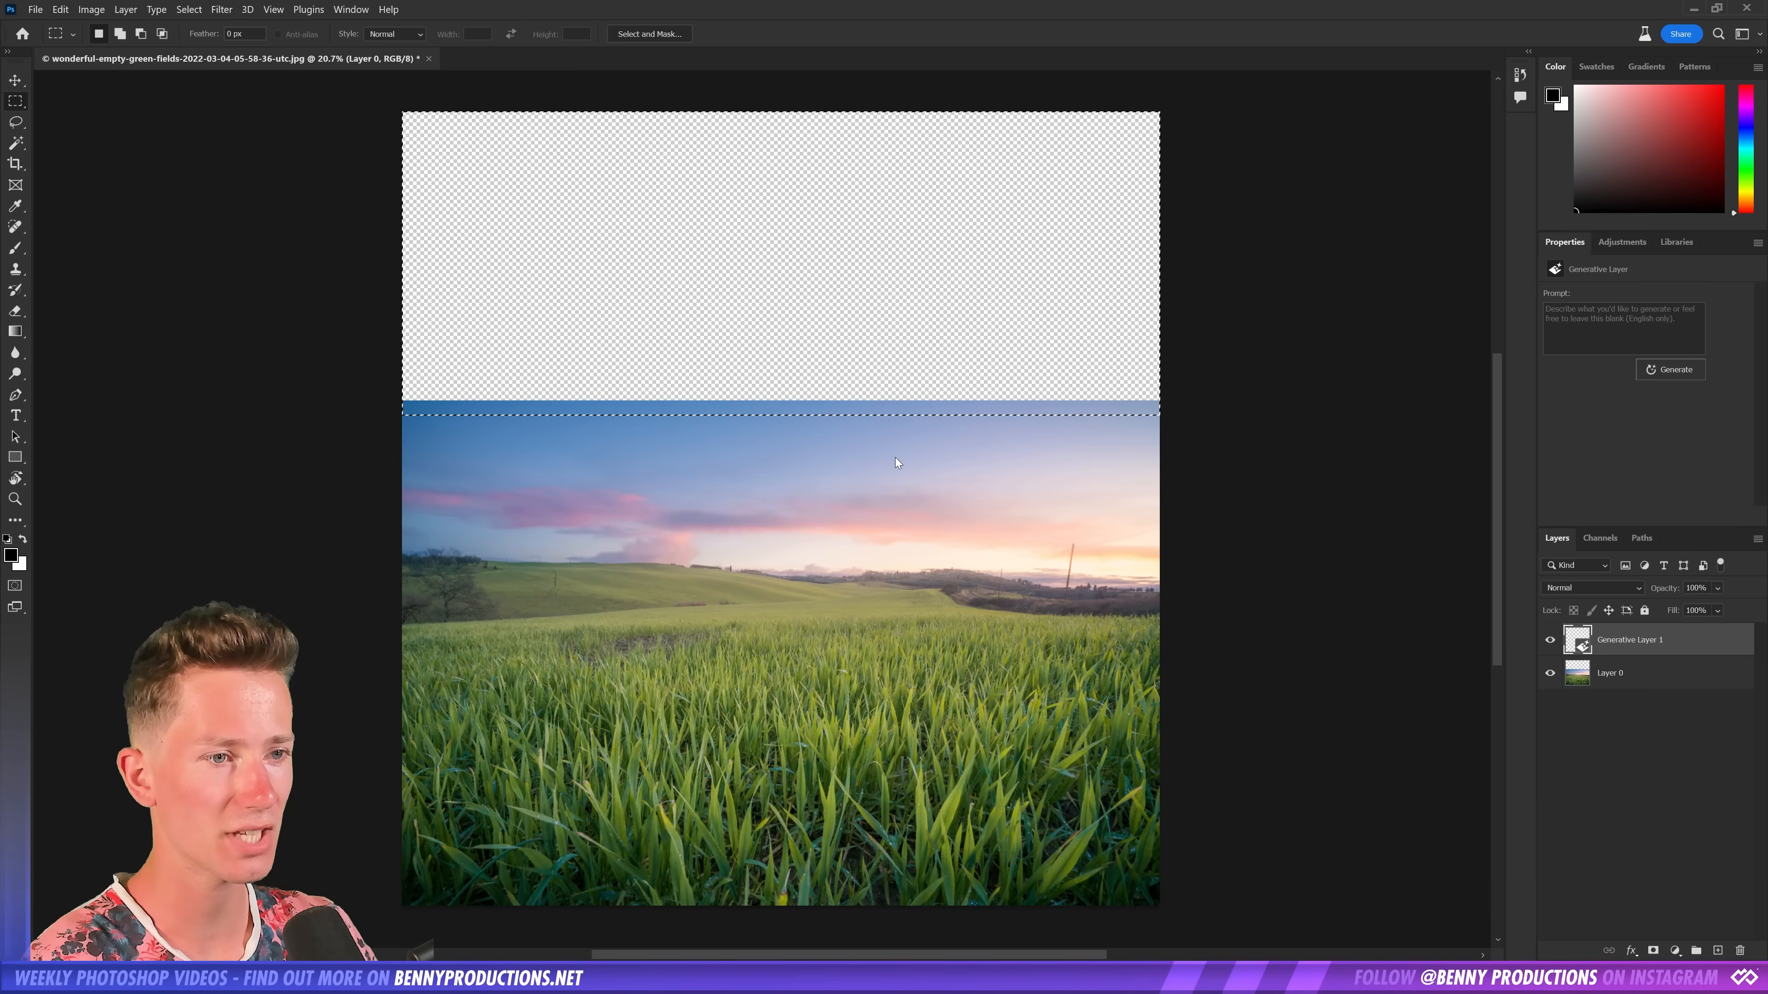
Fill the extended sky, then regenerate it as a realistic starry sky and browse variations
{"action": "left_click", "coordinate": [1673, 368]}
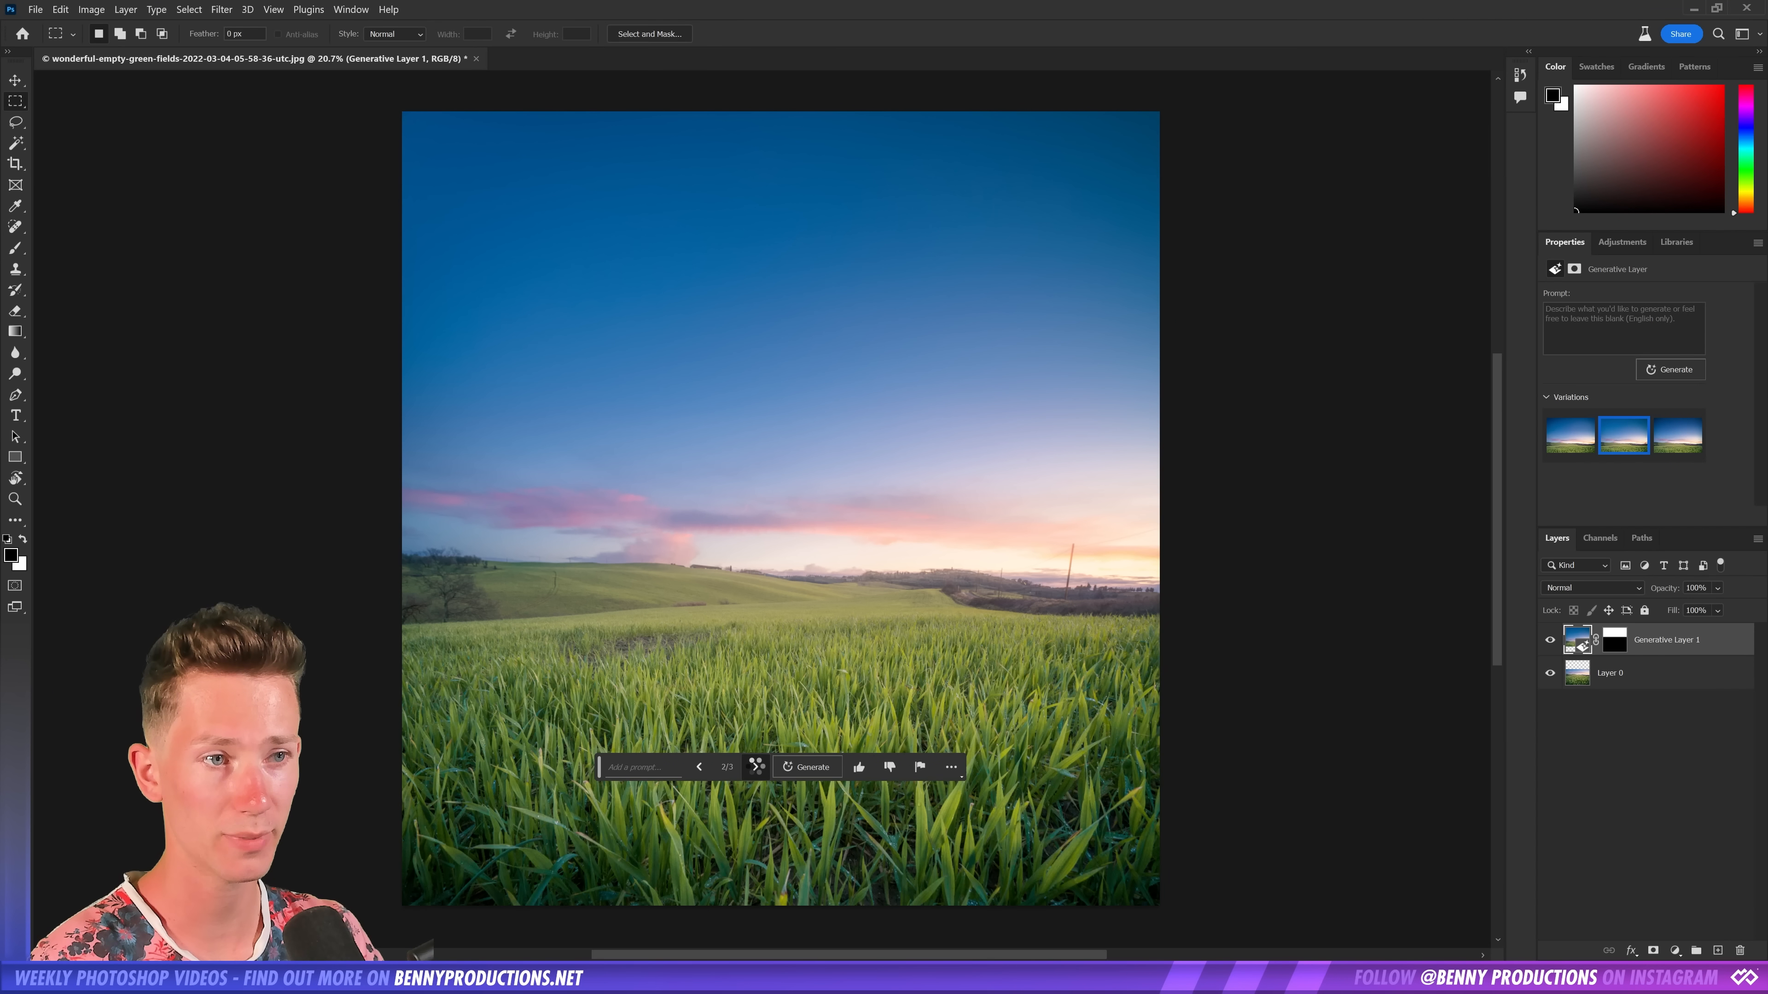
{"action": "type", "text": "stary sky"}
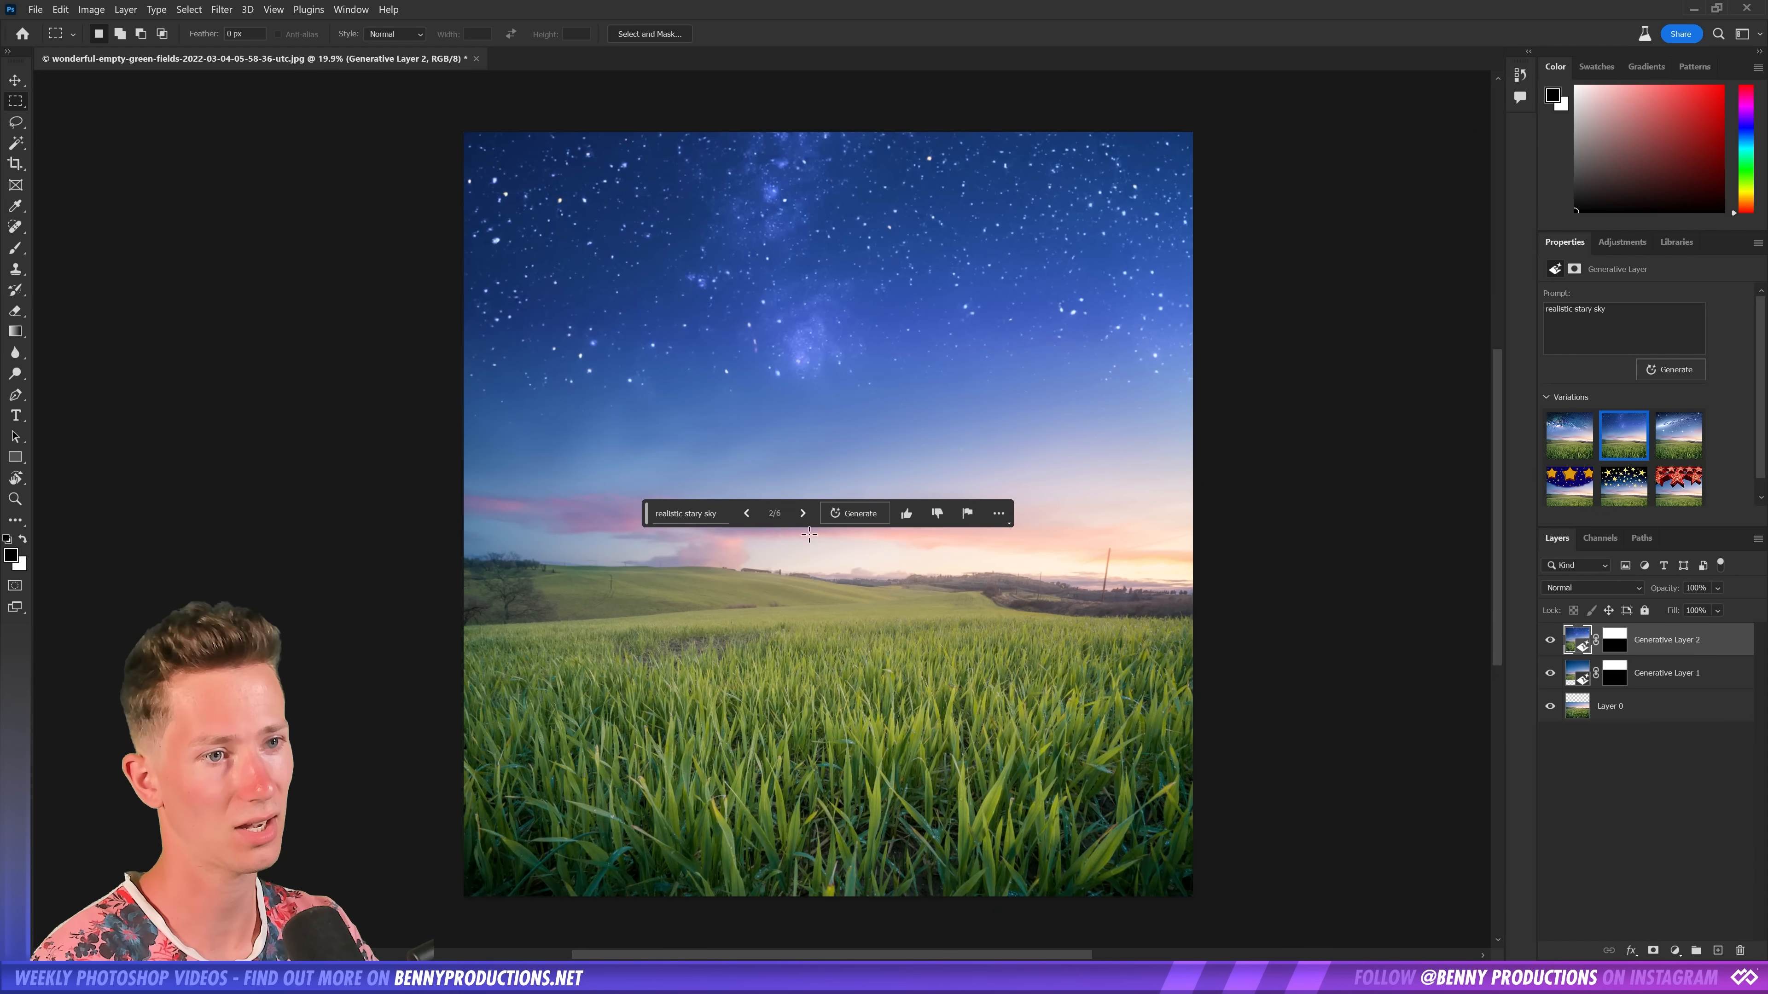
{"action": "left_click", "coordinate": [802, 513]}
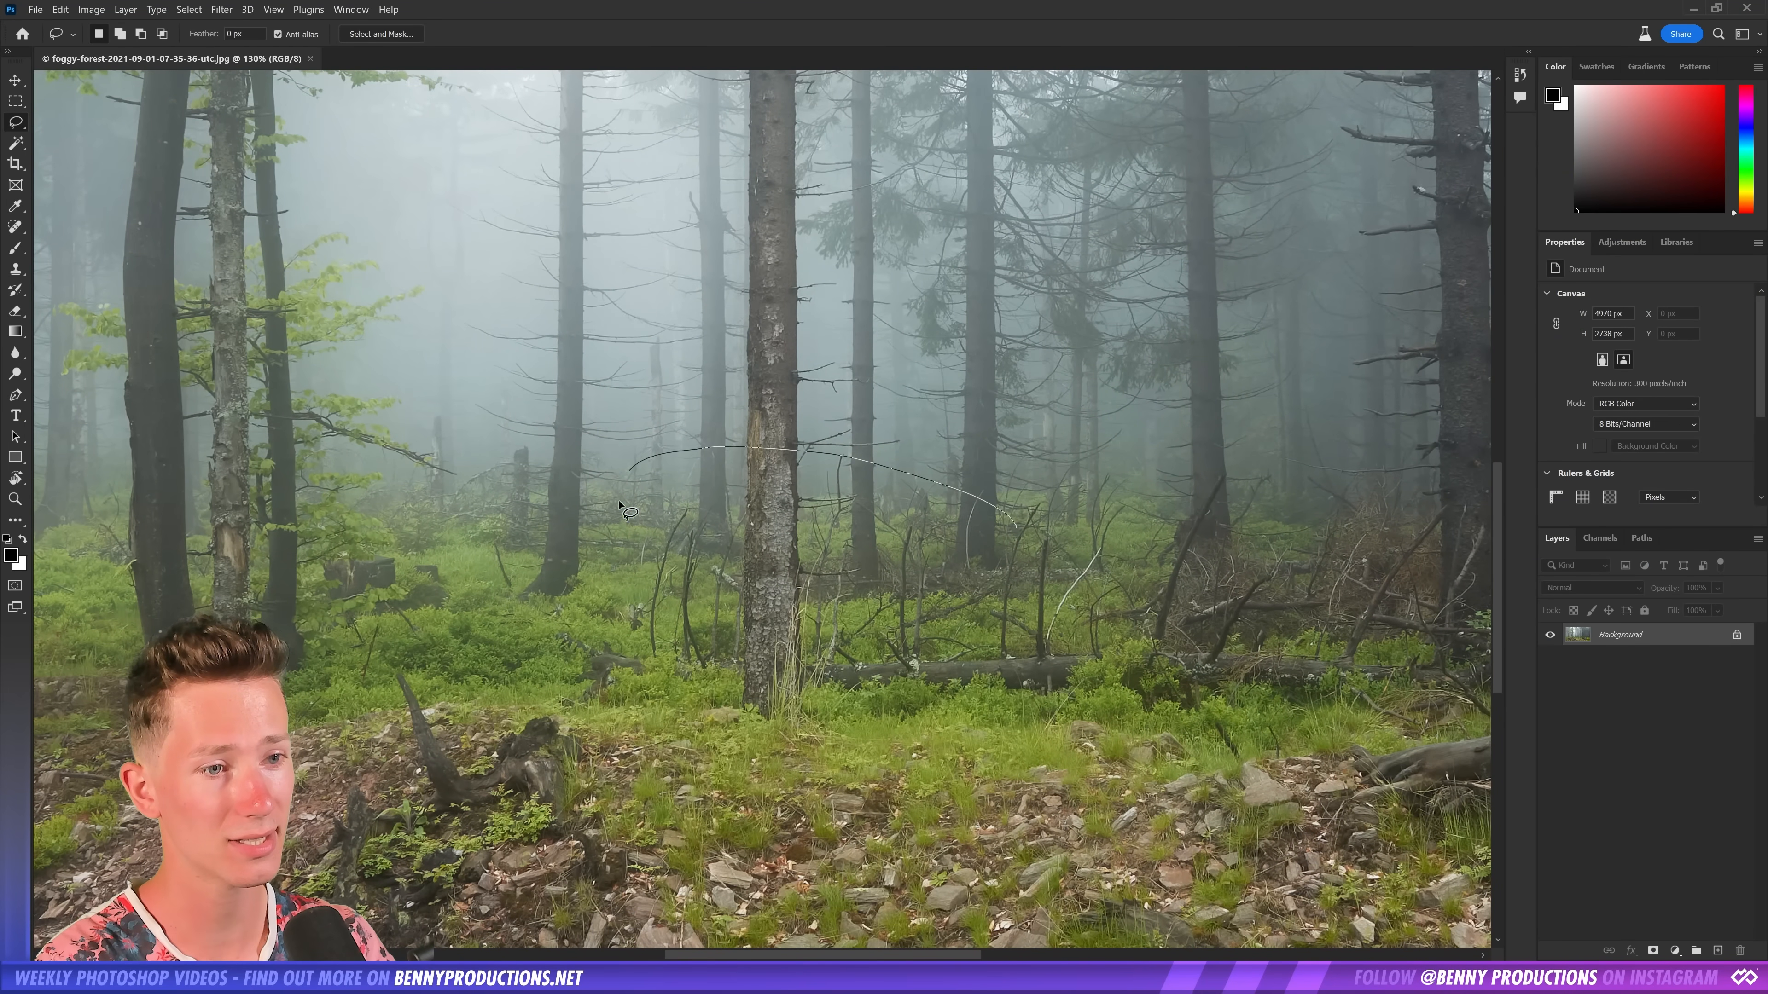
Select the forest area around the trunk and run Generative Fill with the dinosaur prompt
{"action": "left_click", "coordinate": [626, 511]}
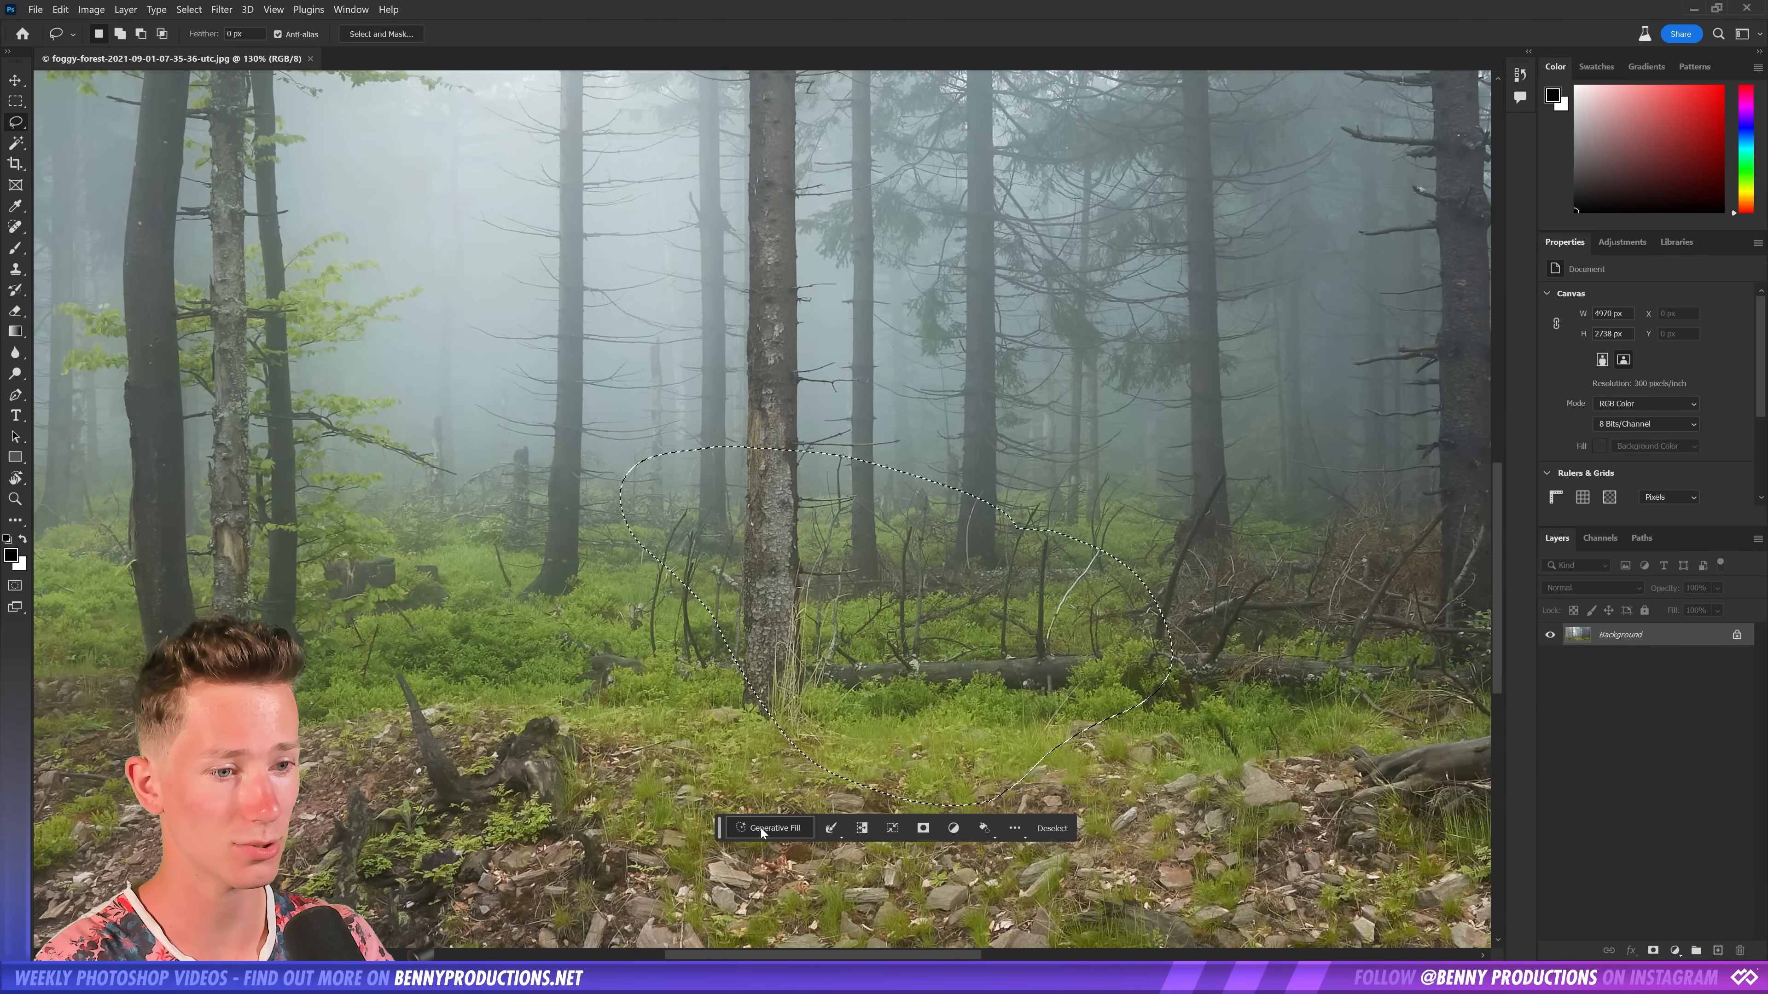
{"action": "left_click", "coordinate": [772, 828]}
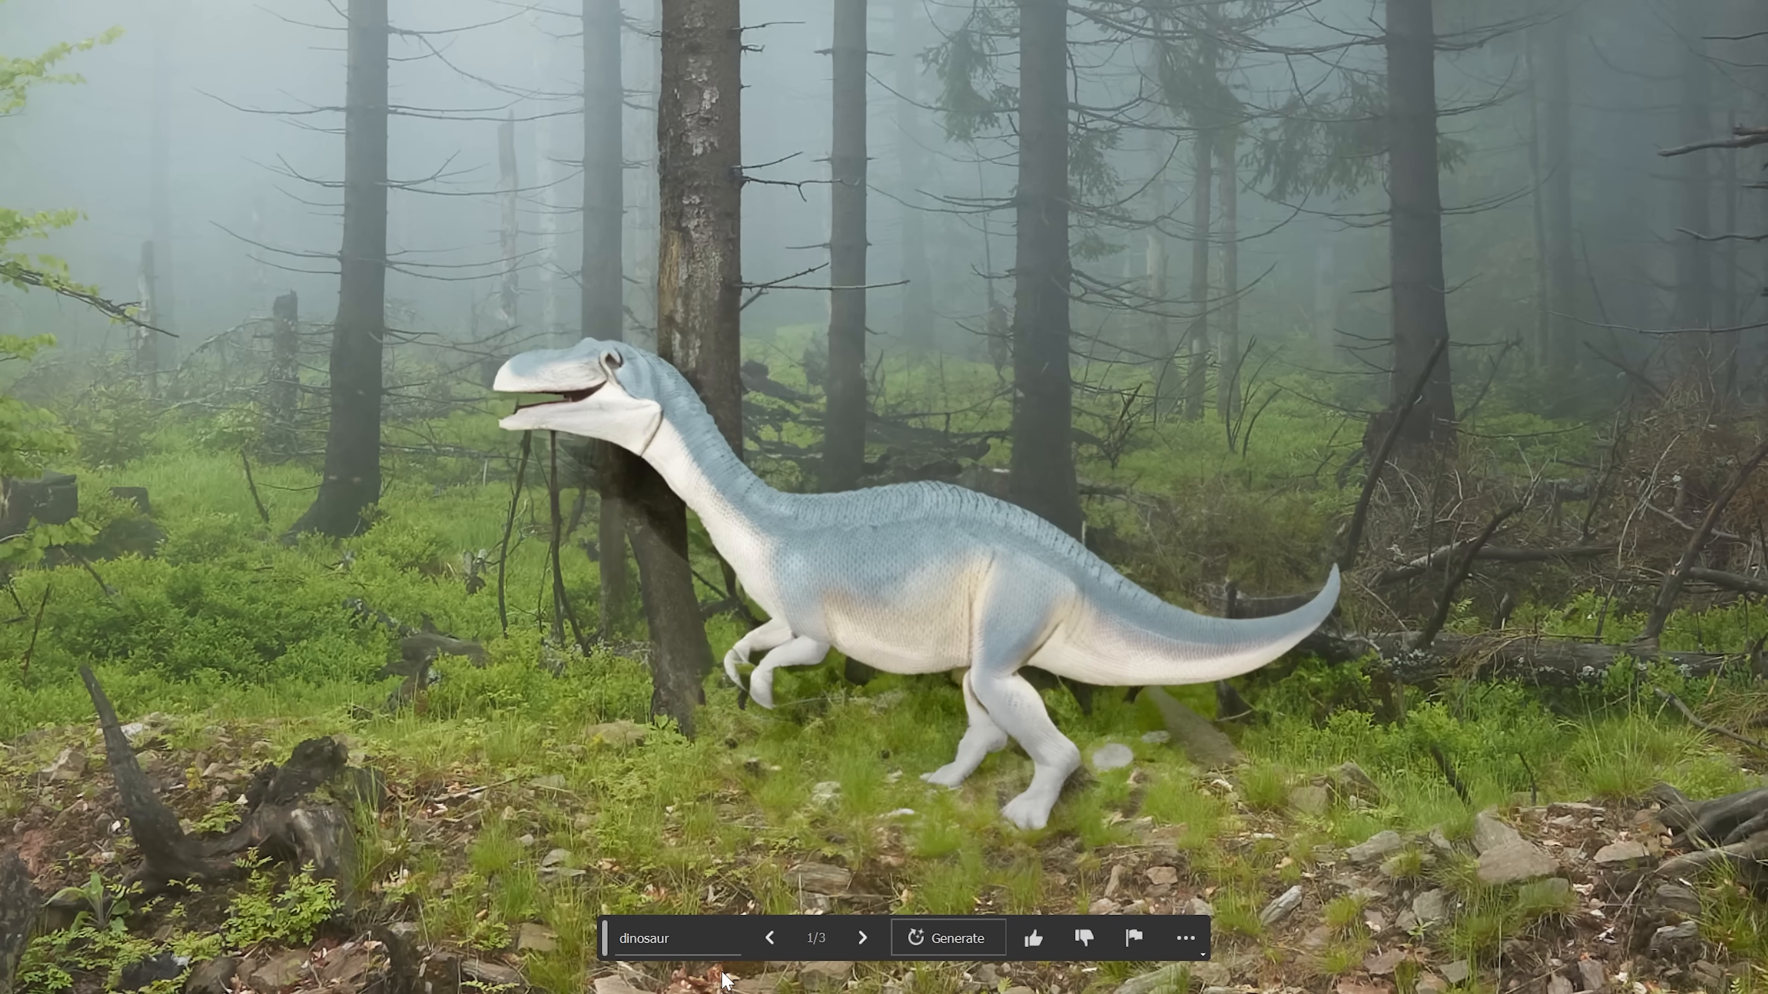
{"action": "left_click", "coordinate": [862, 938]}
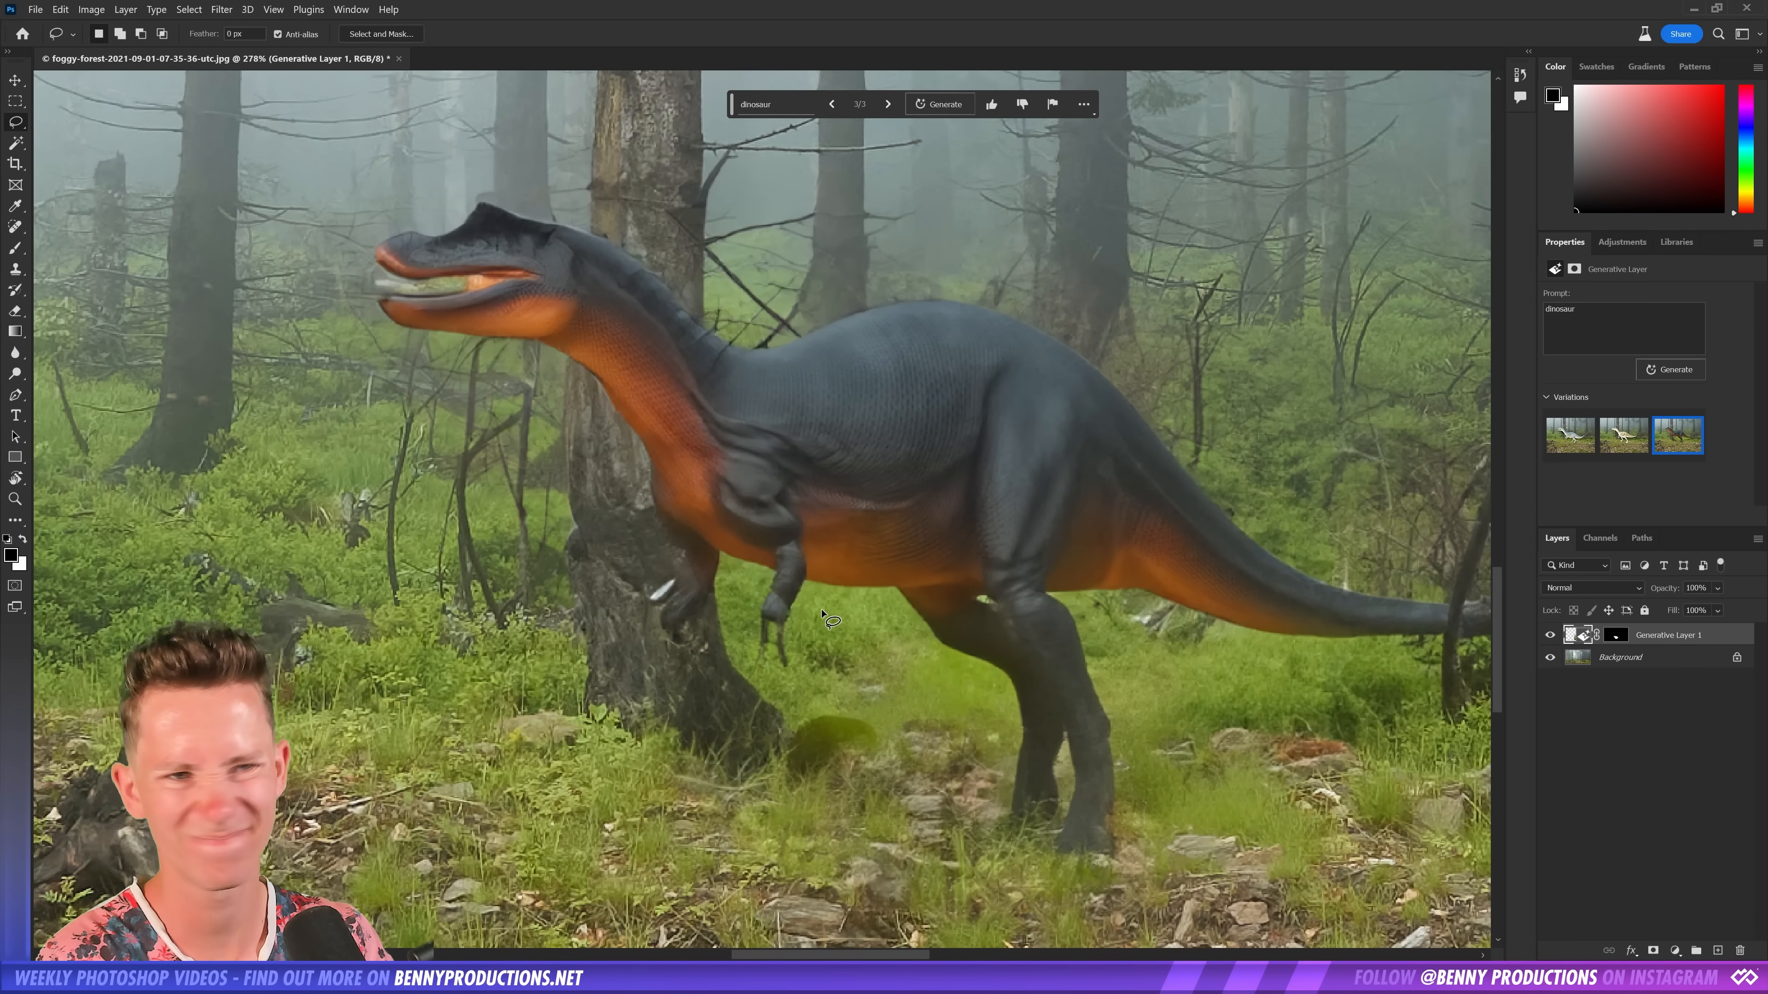
Cycle the dinosaur variations and settle on the long-necked grey dinosaur
{"action": "left_click", "coordinate": [1569, 436]}
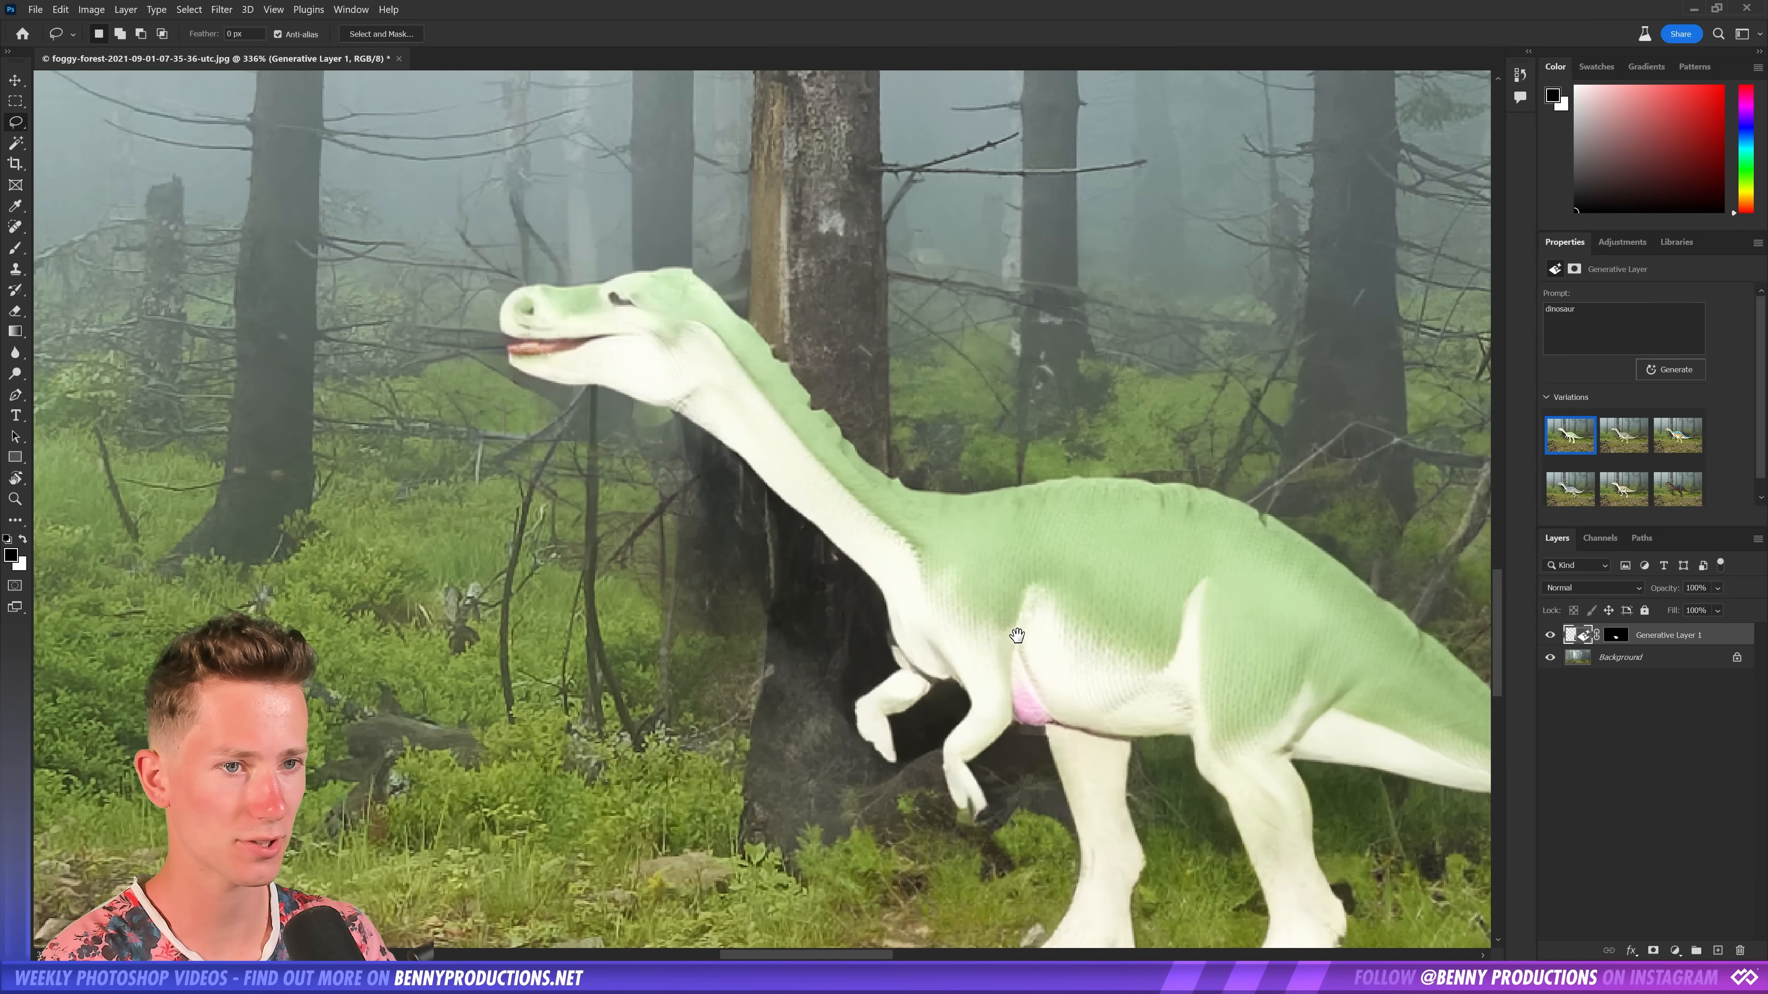
{"action": "left_click", "coordinate": [1677, 436]}
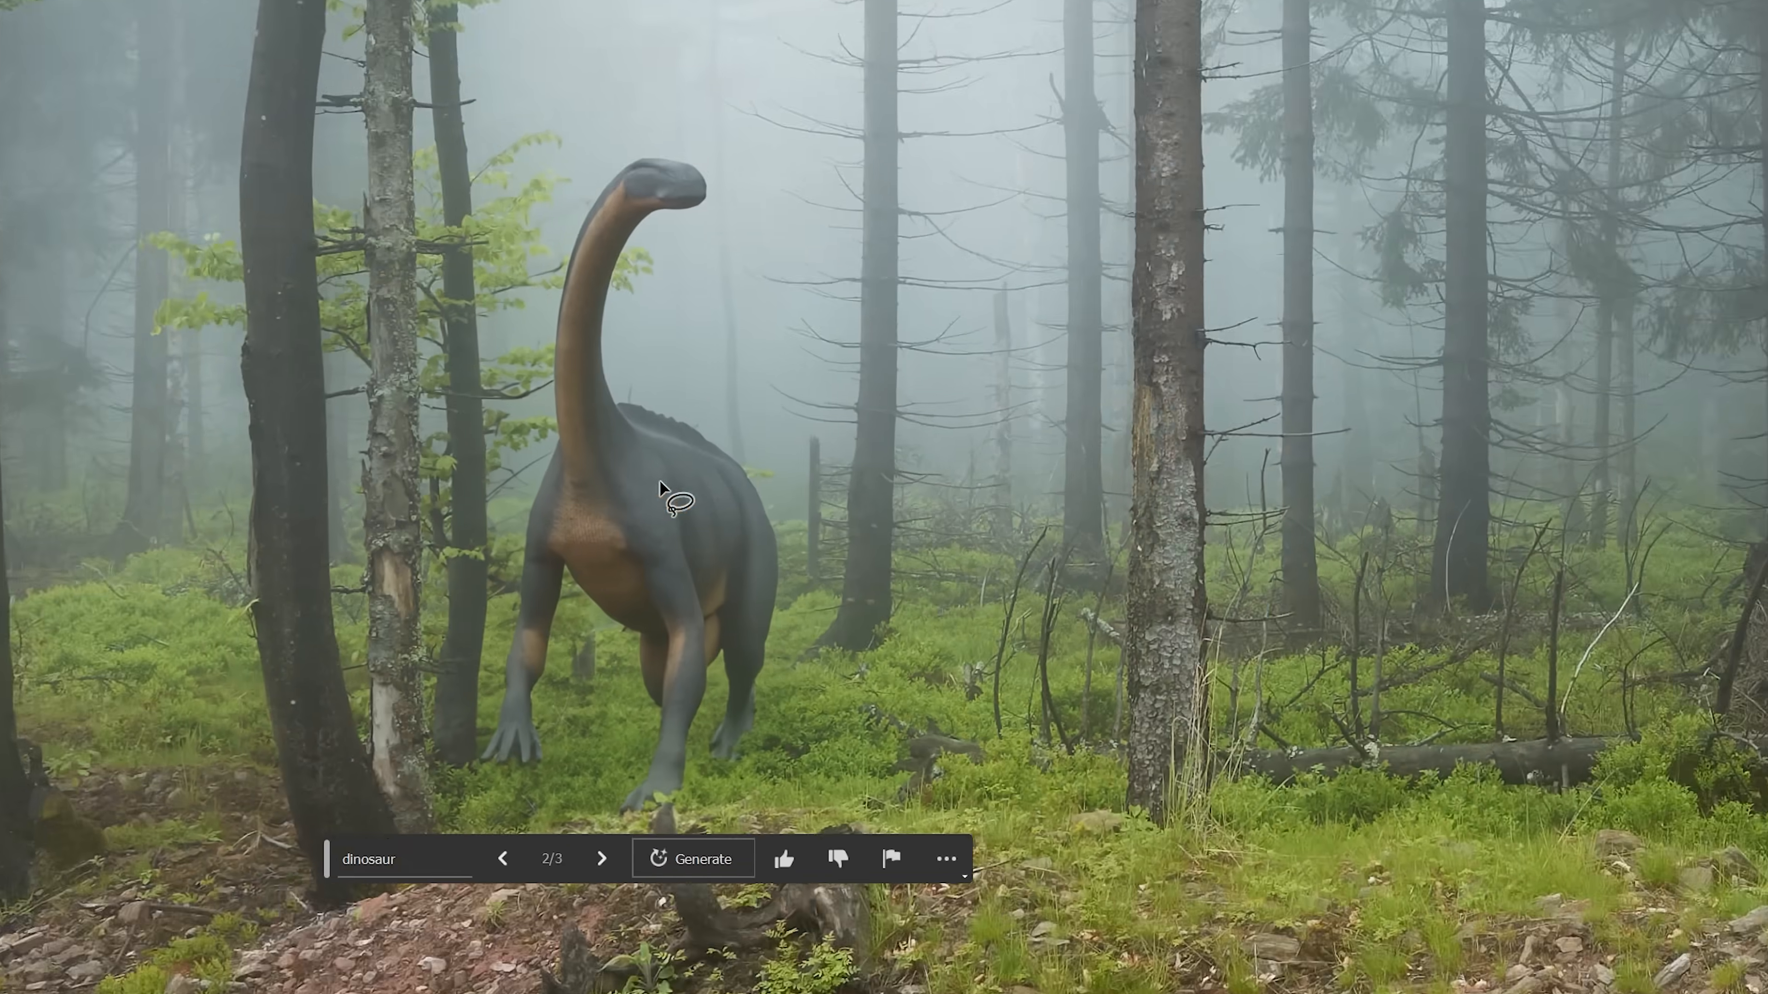
{"action": "left_click", "coordinate": [601, 858]}
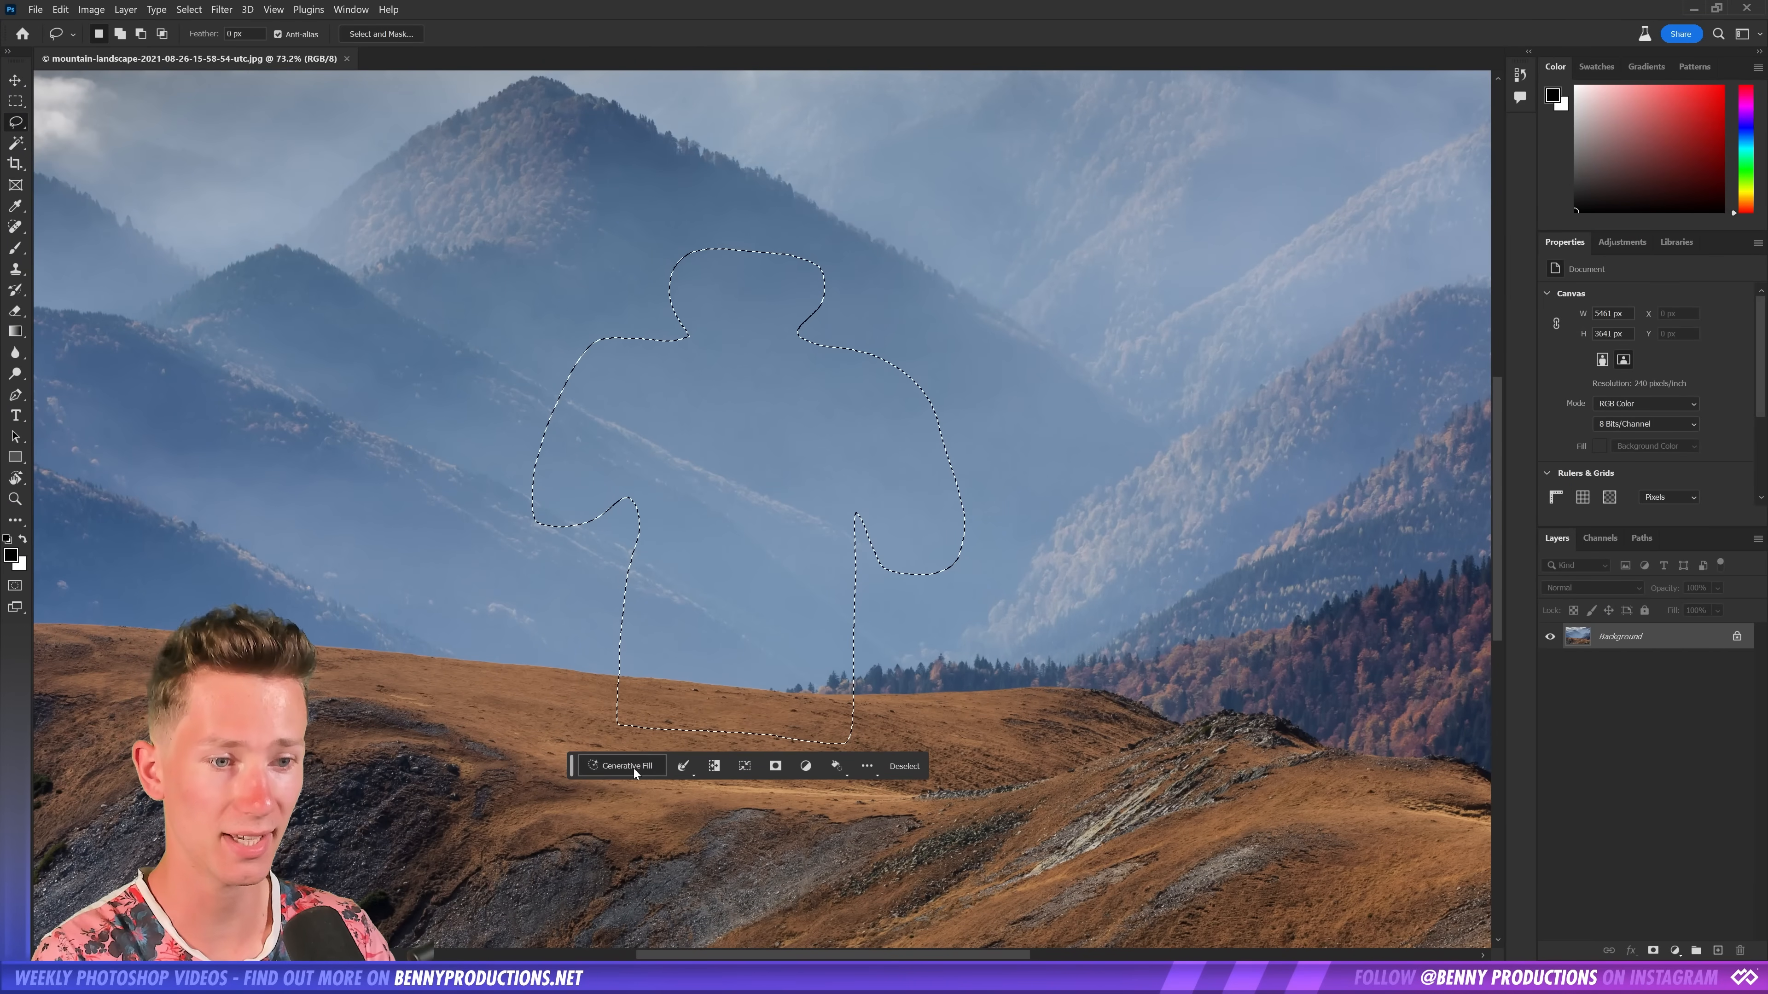
Start Generative Fill for the figure-shaped selection over the mountain hills
{"action": "left_click", "coordinate": [619, 765]}
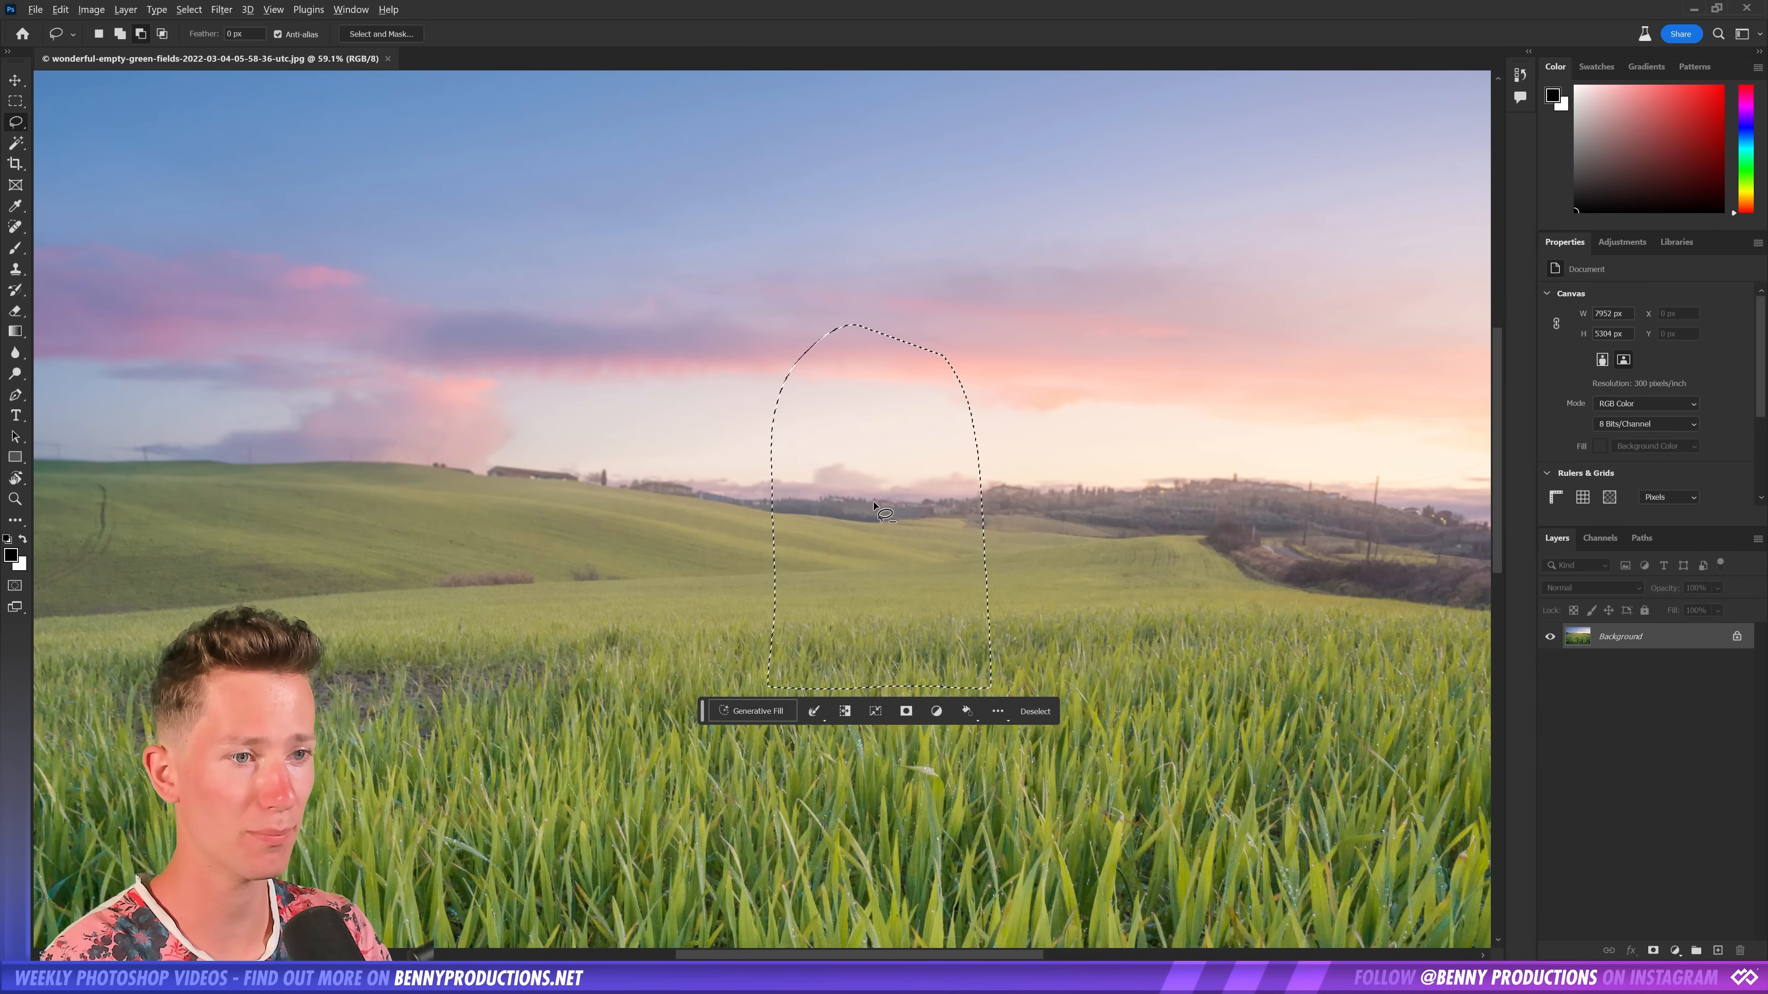
Generate a dark-cloaked figure in the green field from the Darth Vader prompt and view a variation
{"action": "left_click", "coordinate": [752, 710]}
{"action": "type", "text": "Darth Vader"}
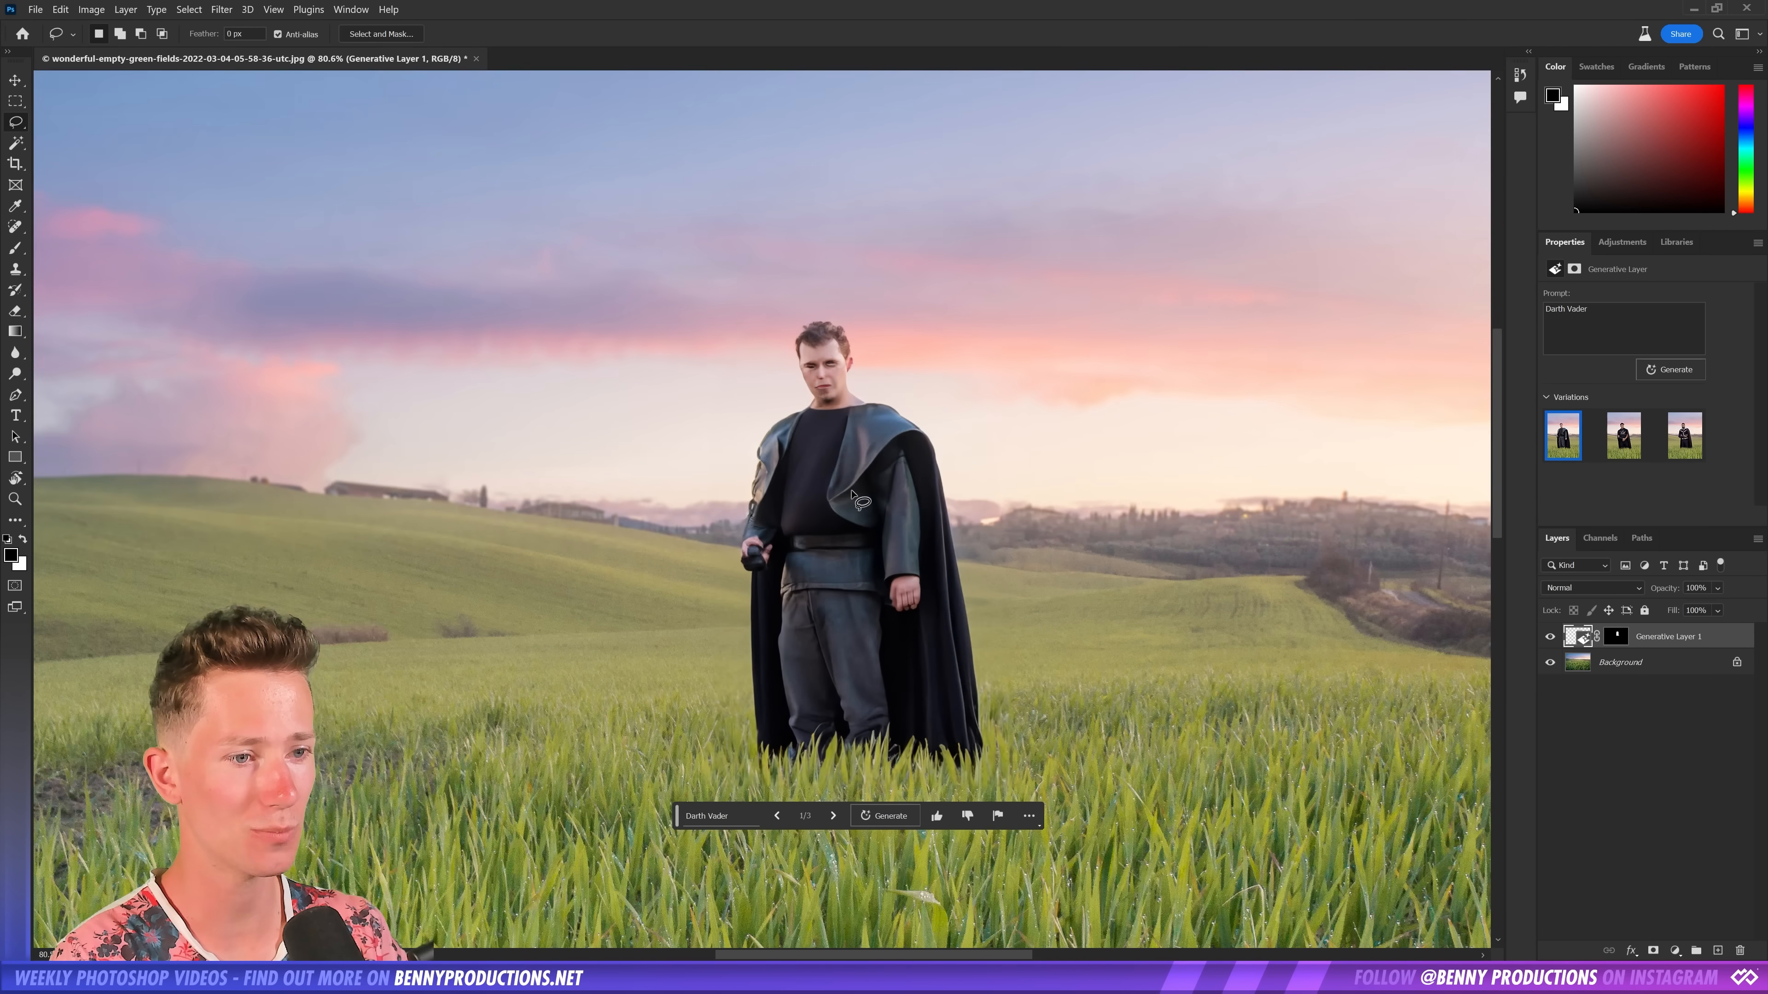
{"action": "left_click", "coordinate": [1684, 436]}
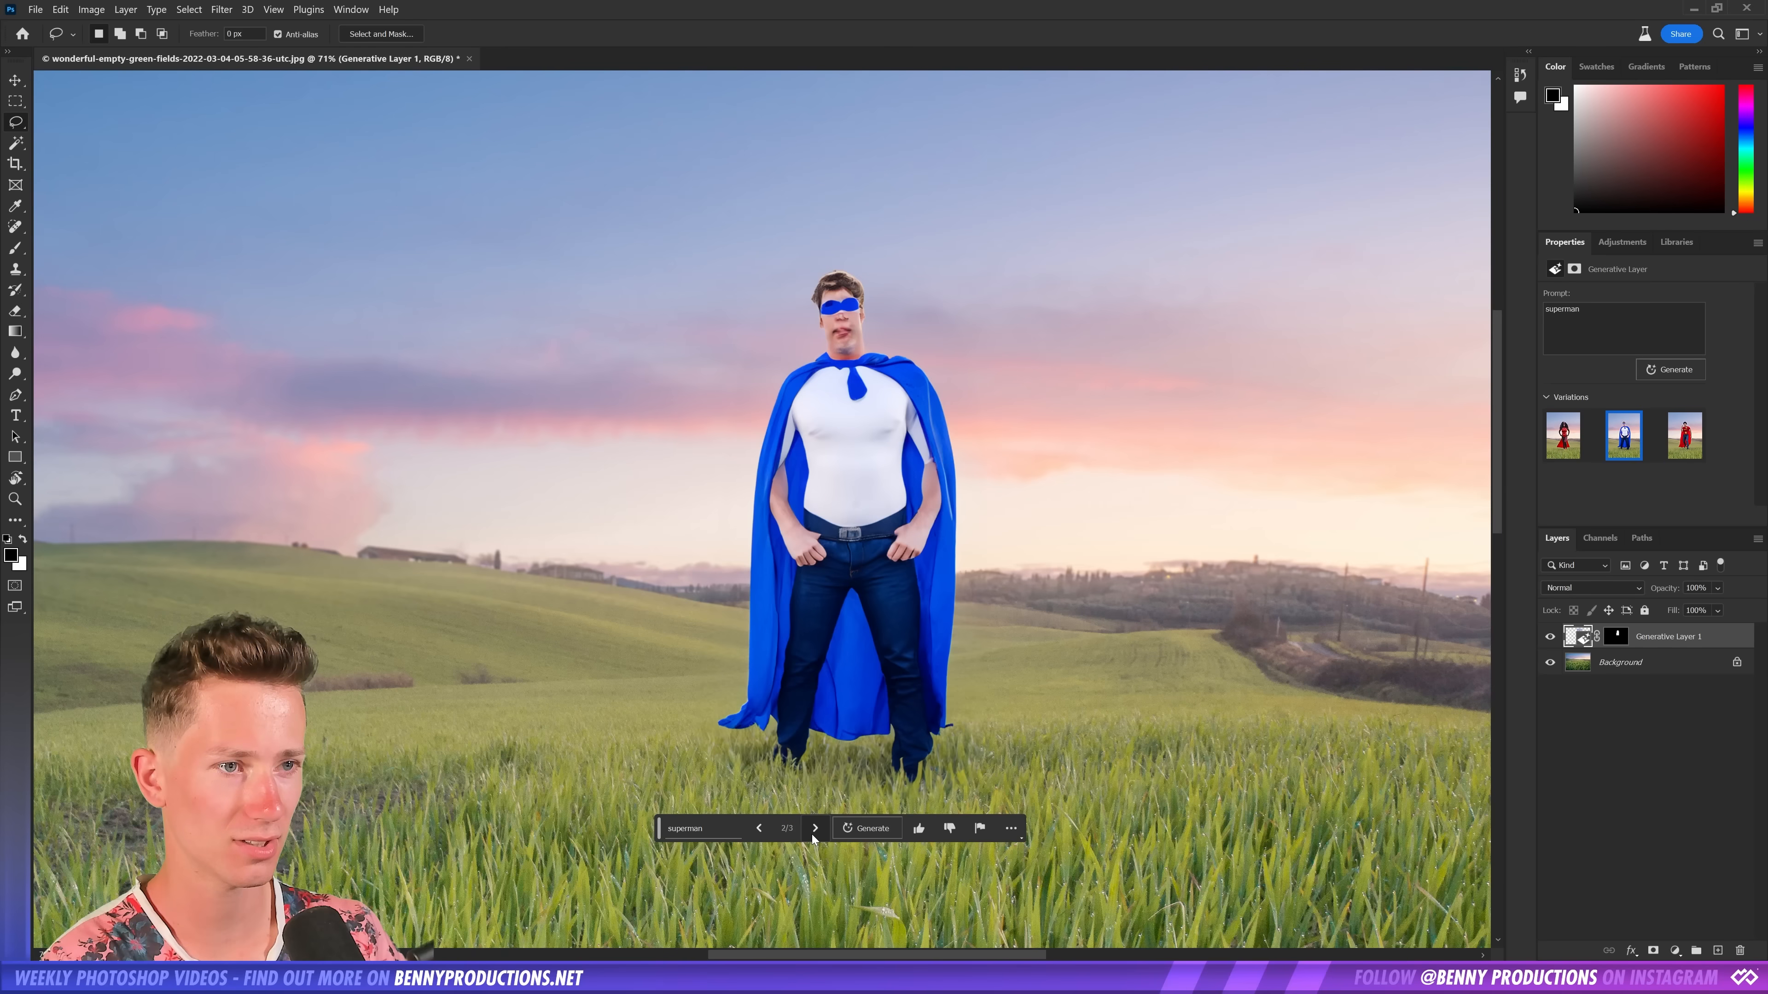
Browse the superman variations to the red-caped superhero with the starred shirt
{"action": "left_click", "coordinate": [814, 828]}
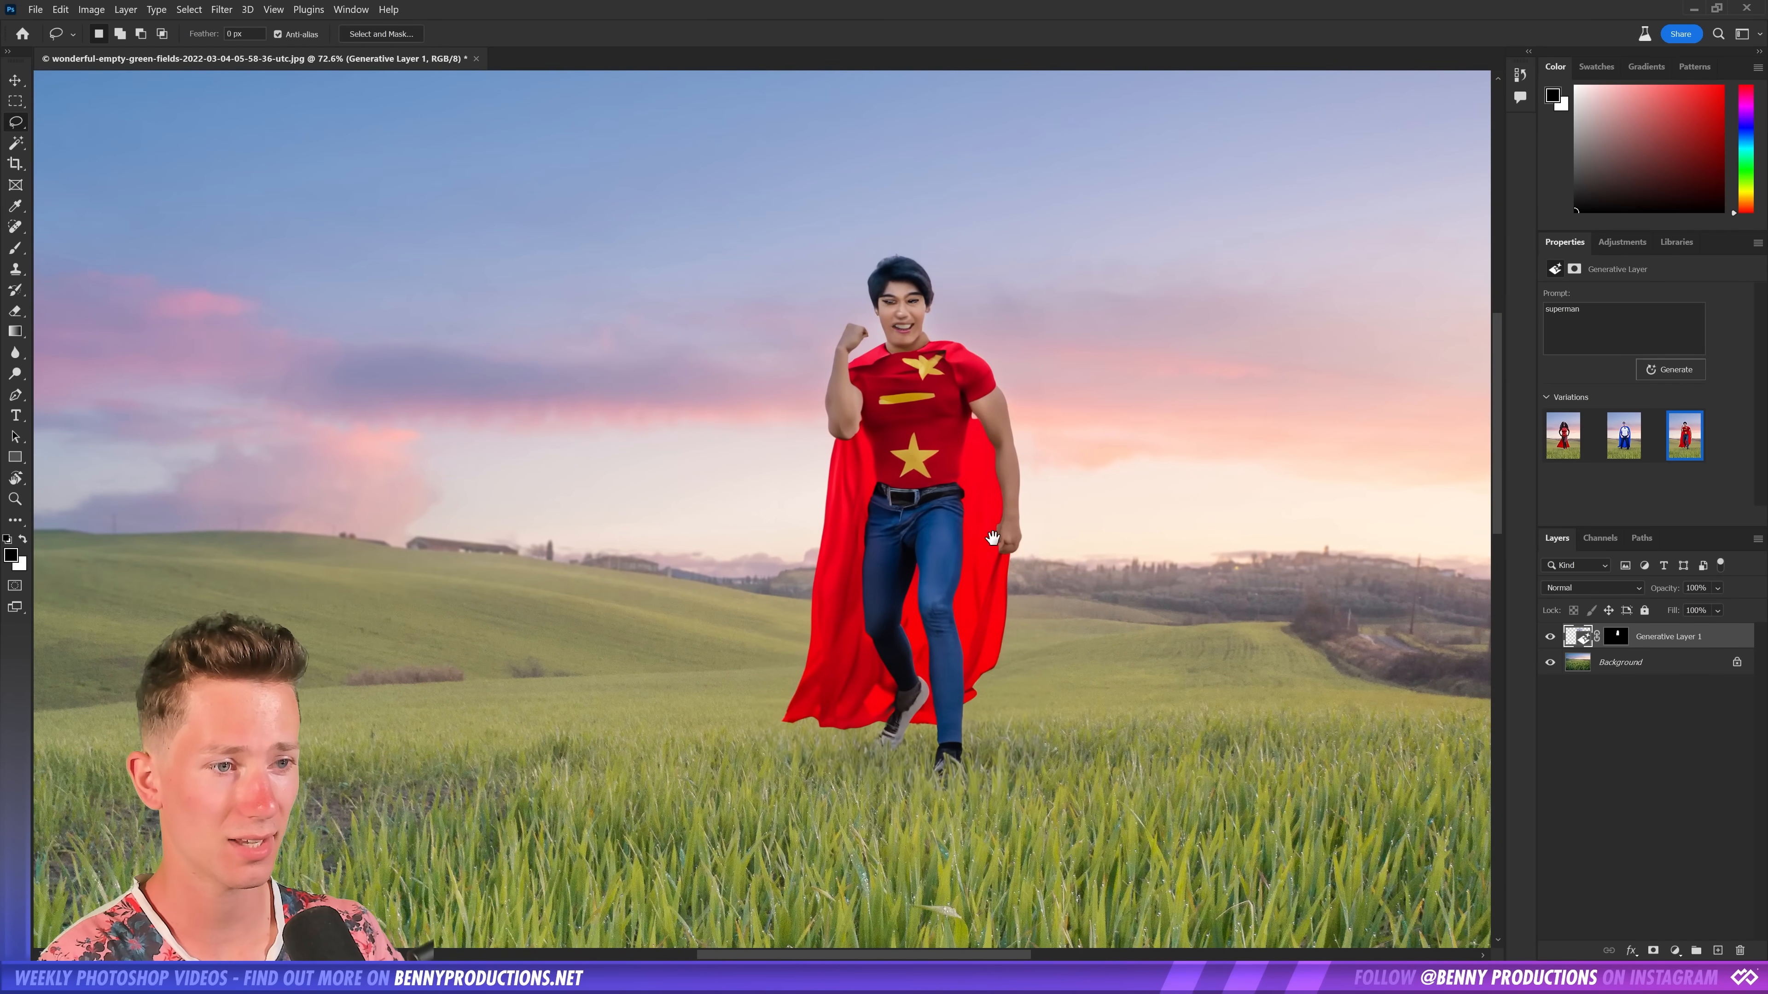
{"action": "left_click", "coordinate": [1562, 436]}
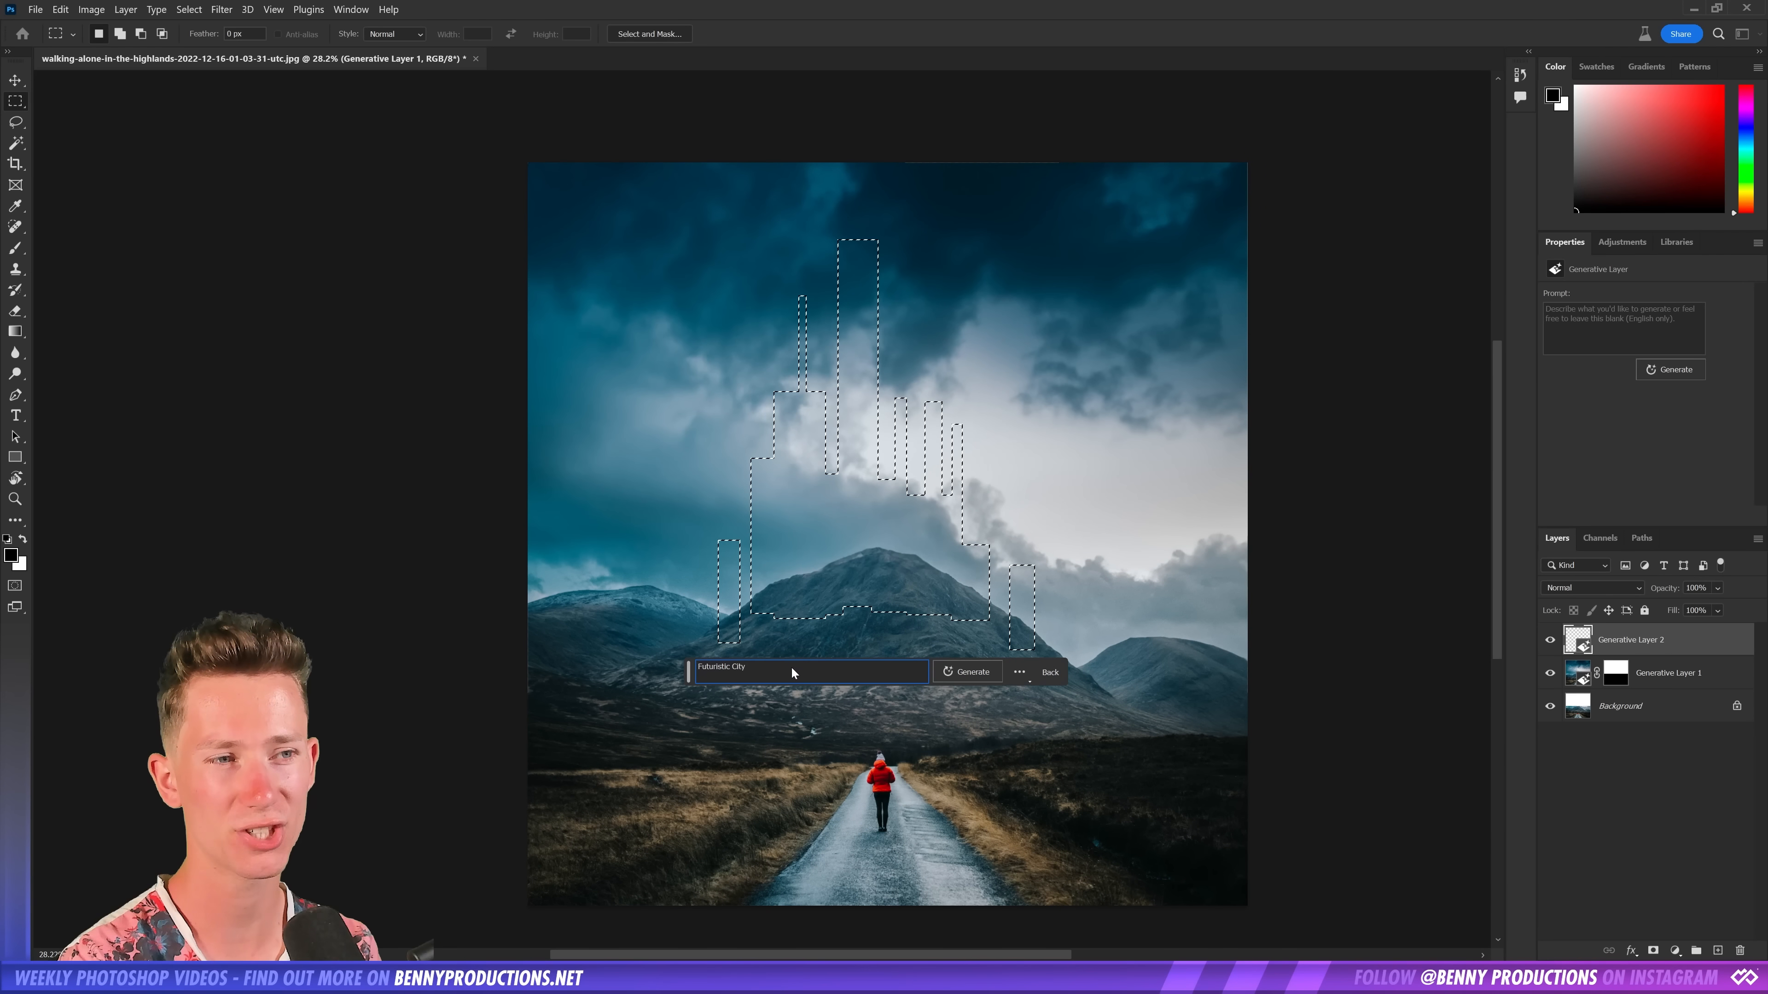
Replace the skyline outline with a tall rectangular marquee over the mountain and sky
{"action": "left_click", "coordinate": [964, 672]}
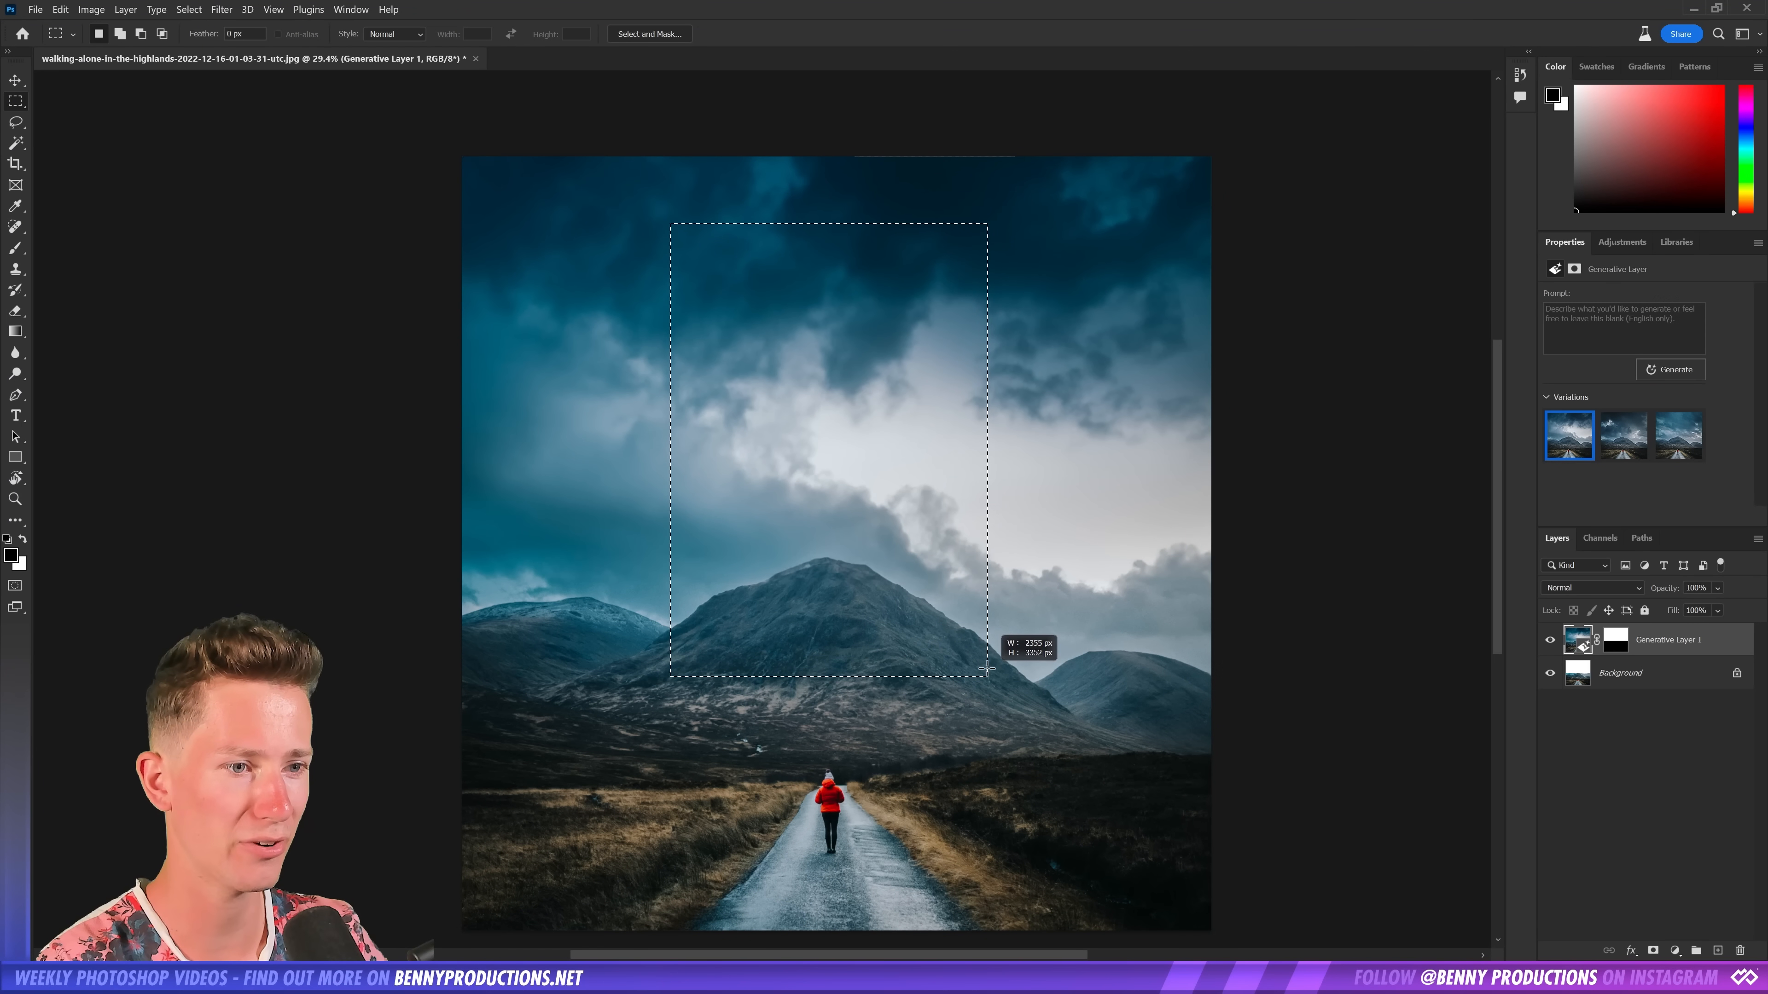
Generate a futuristic city atop the central mountain and show another variation
{"action": "left_click", "coordinate": [1671, 369]}
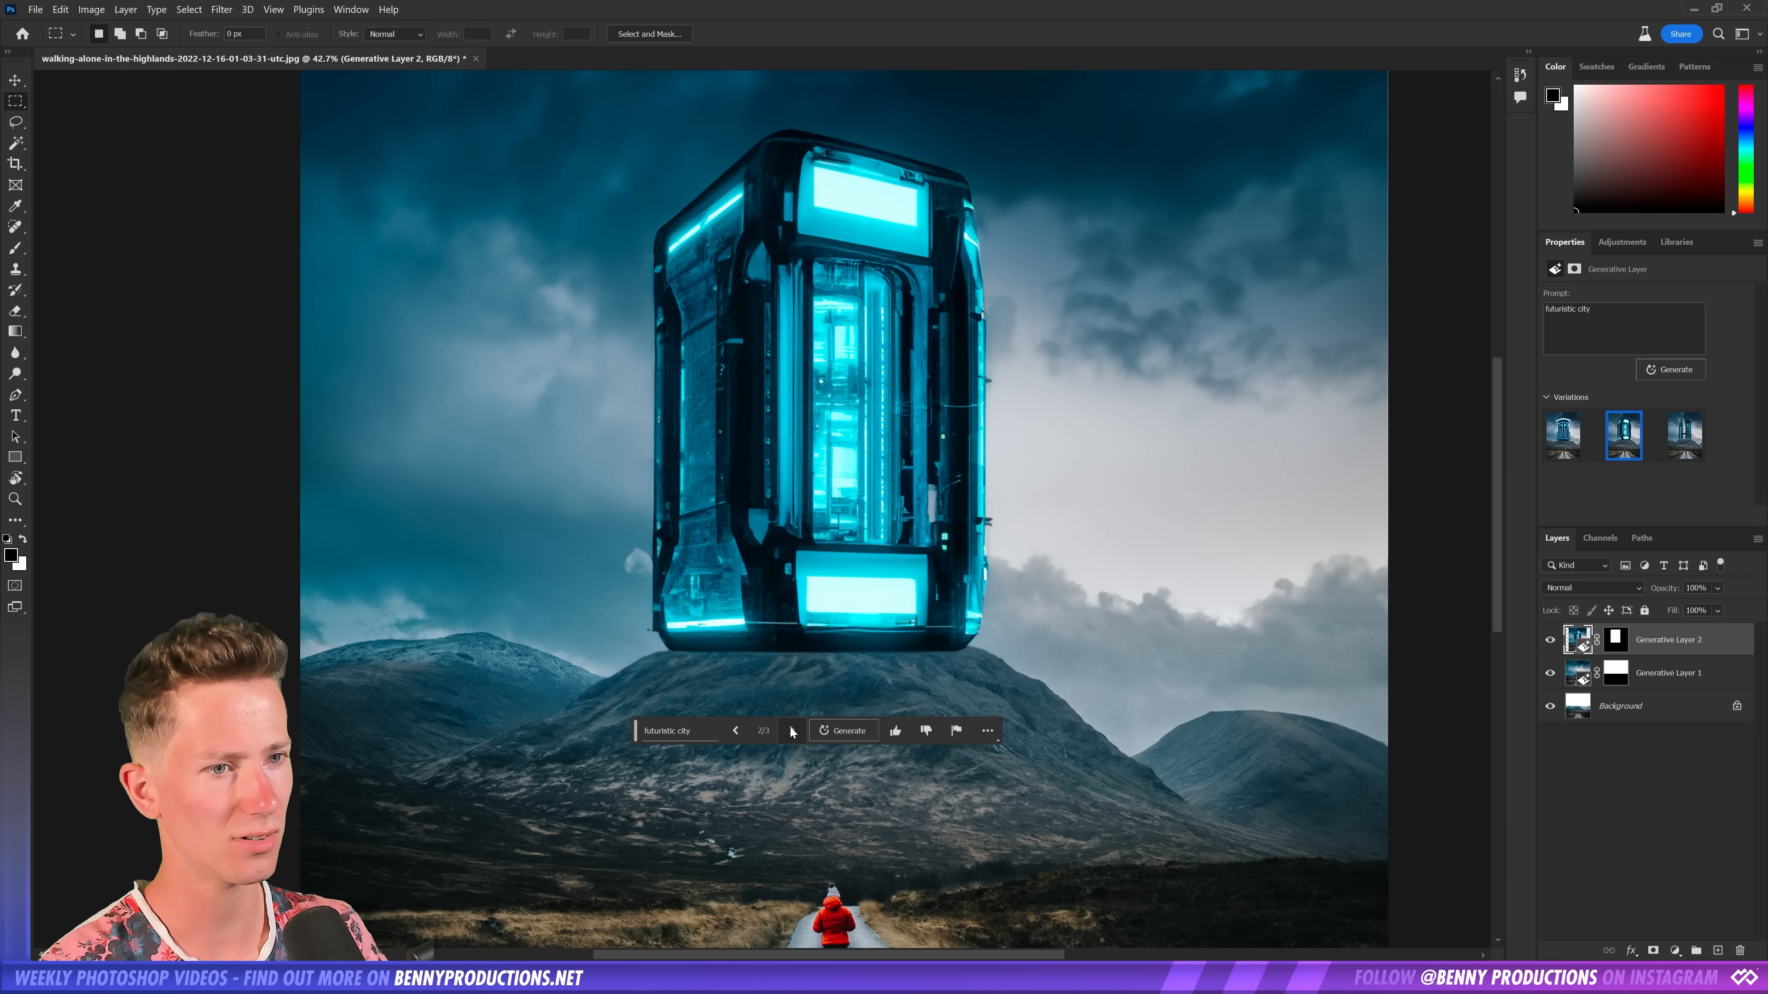
{"action": "left_click", "coordinate": [1683, 435]}
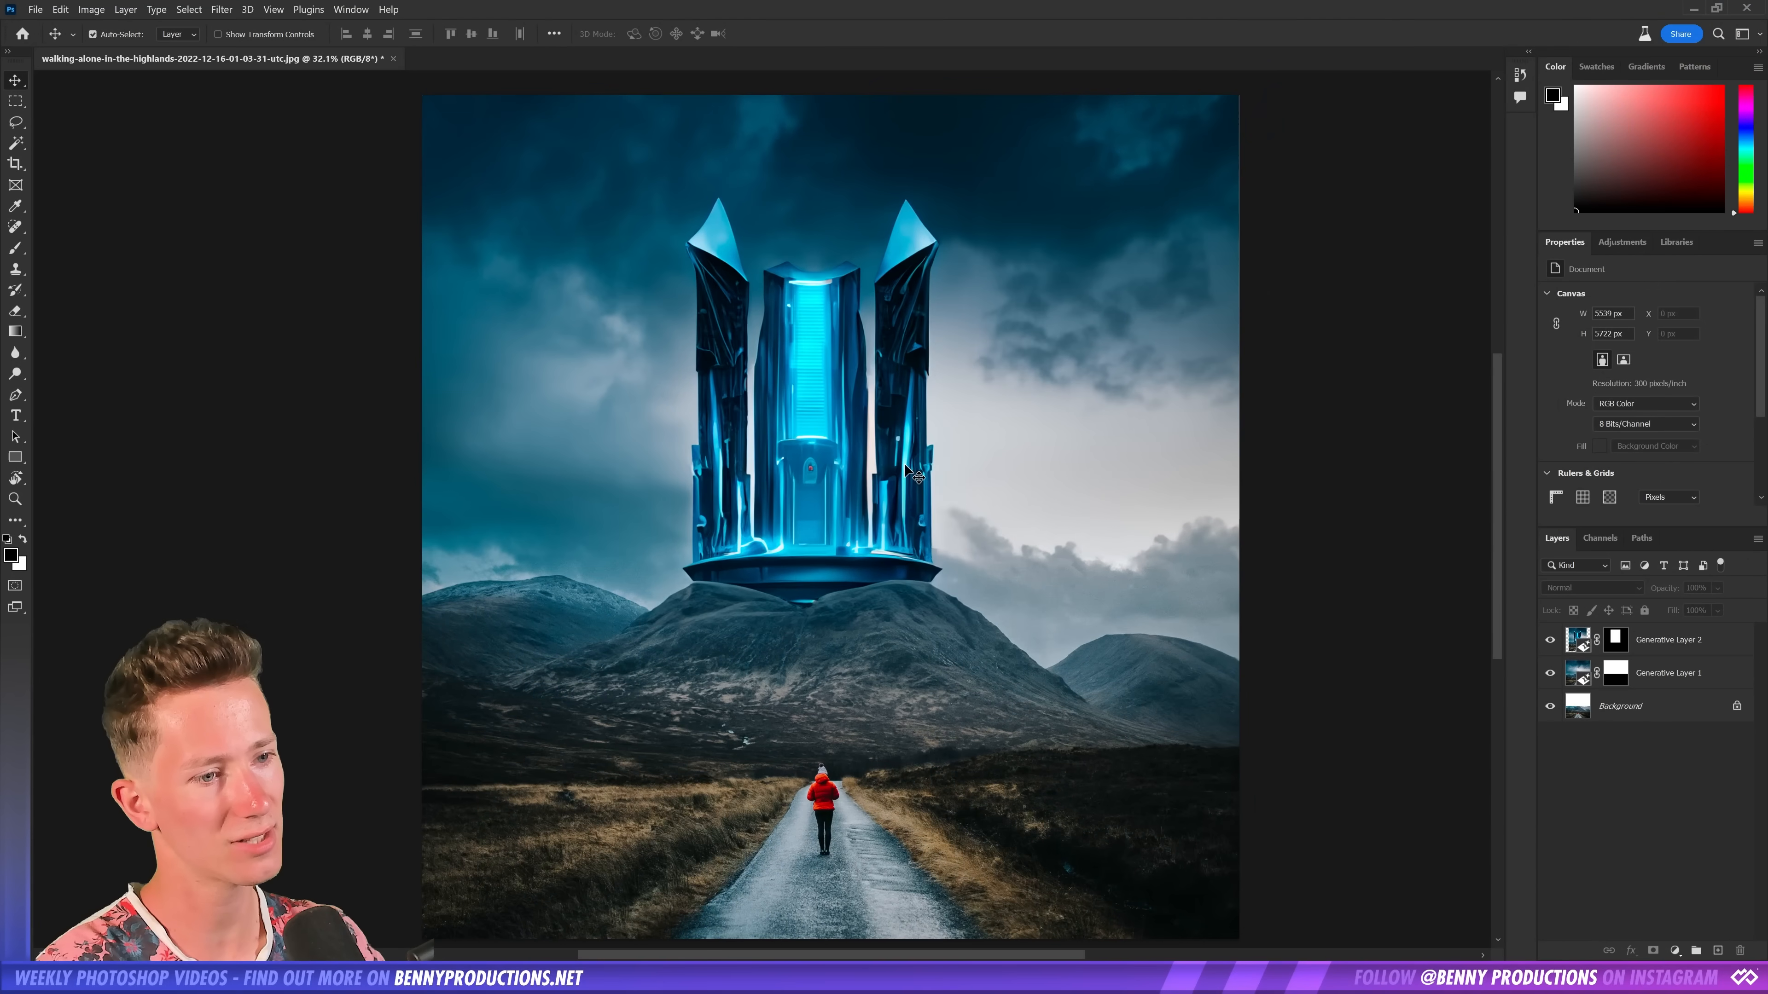
{"action": "mouse_move", "coordinate": [733, 491]}
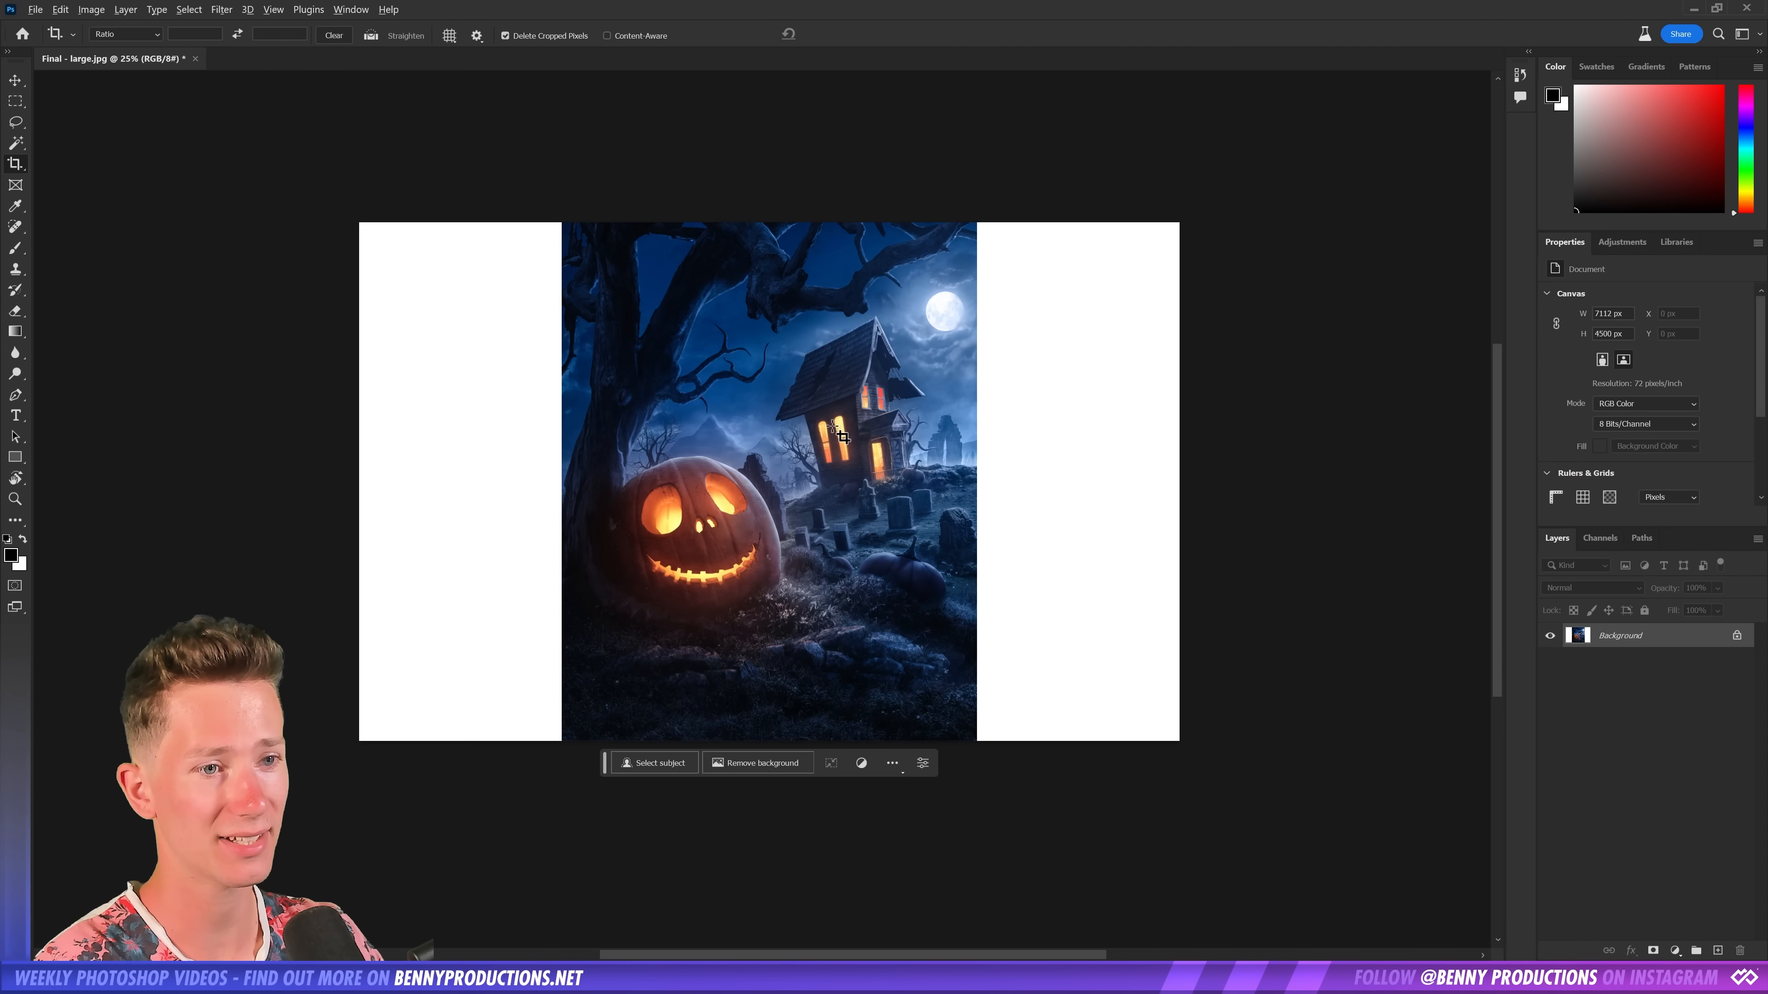
Generate night scenery into both empty sides of the widened pumpkin canvas and pick a variation
{"action": "left_click", "coordinate": [784, 879]}
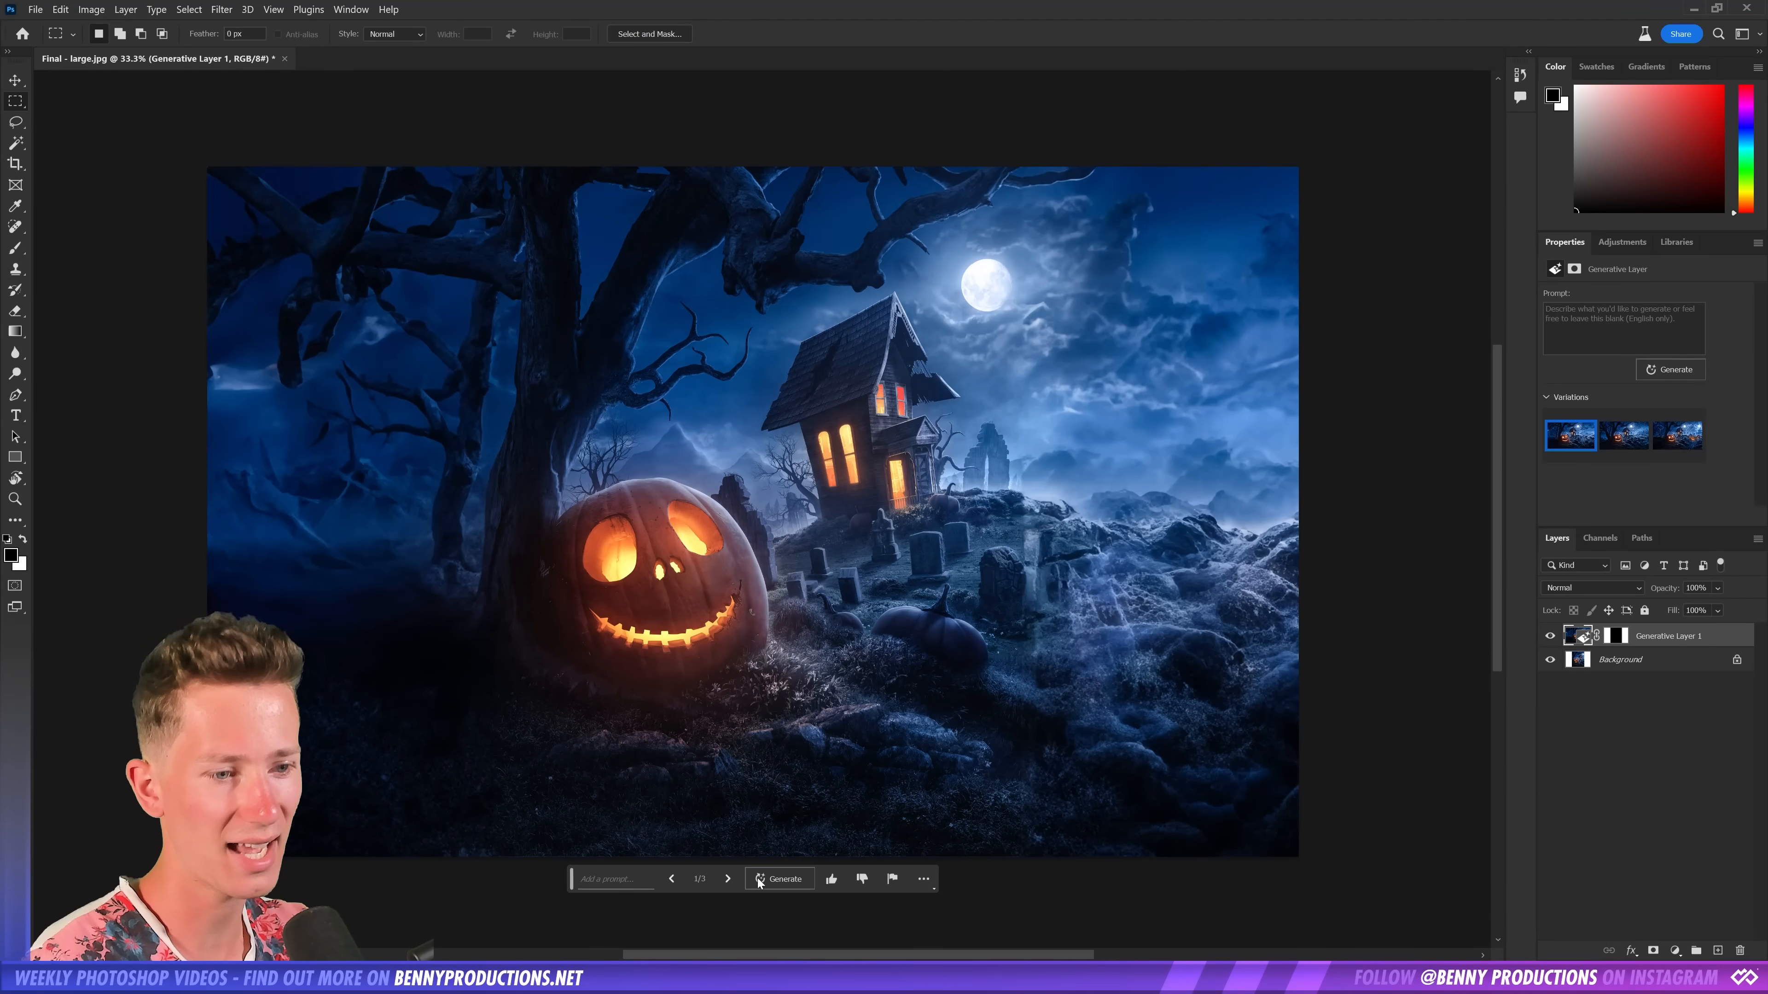
{"action": "left_click", "coordinate": [728, 879]}
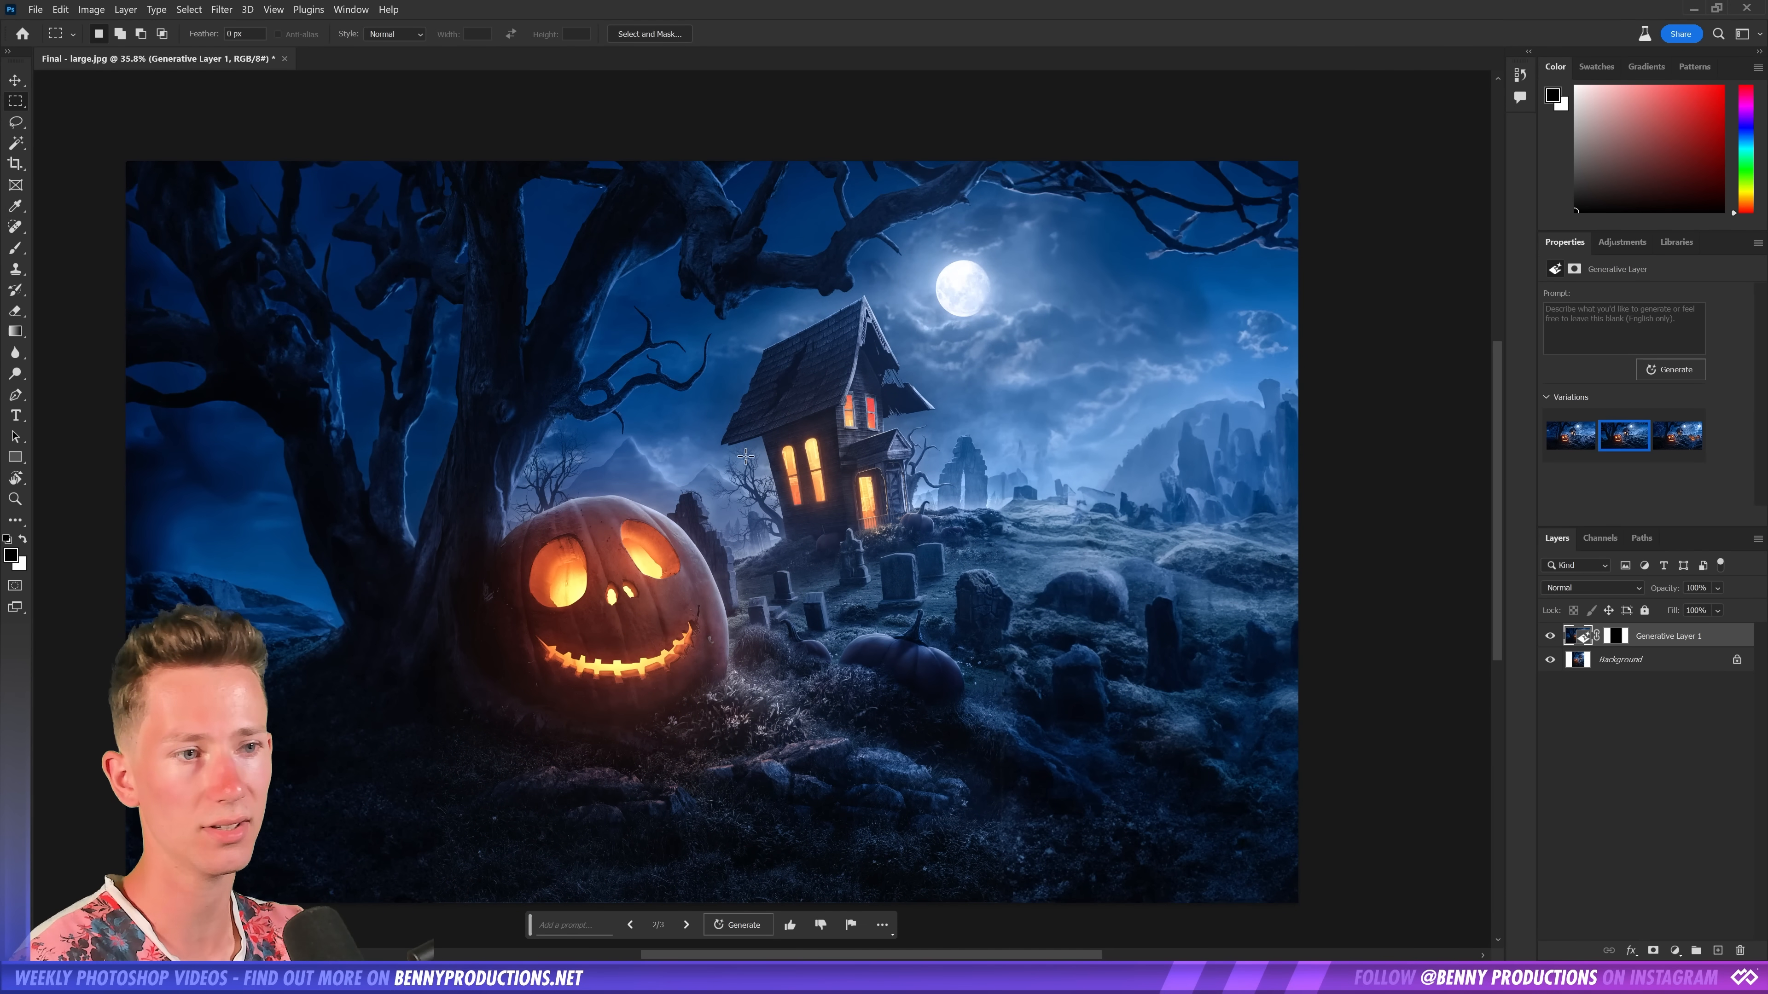
{"action": "left_click", "coordinate": [687, 925]}
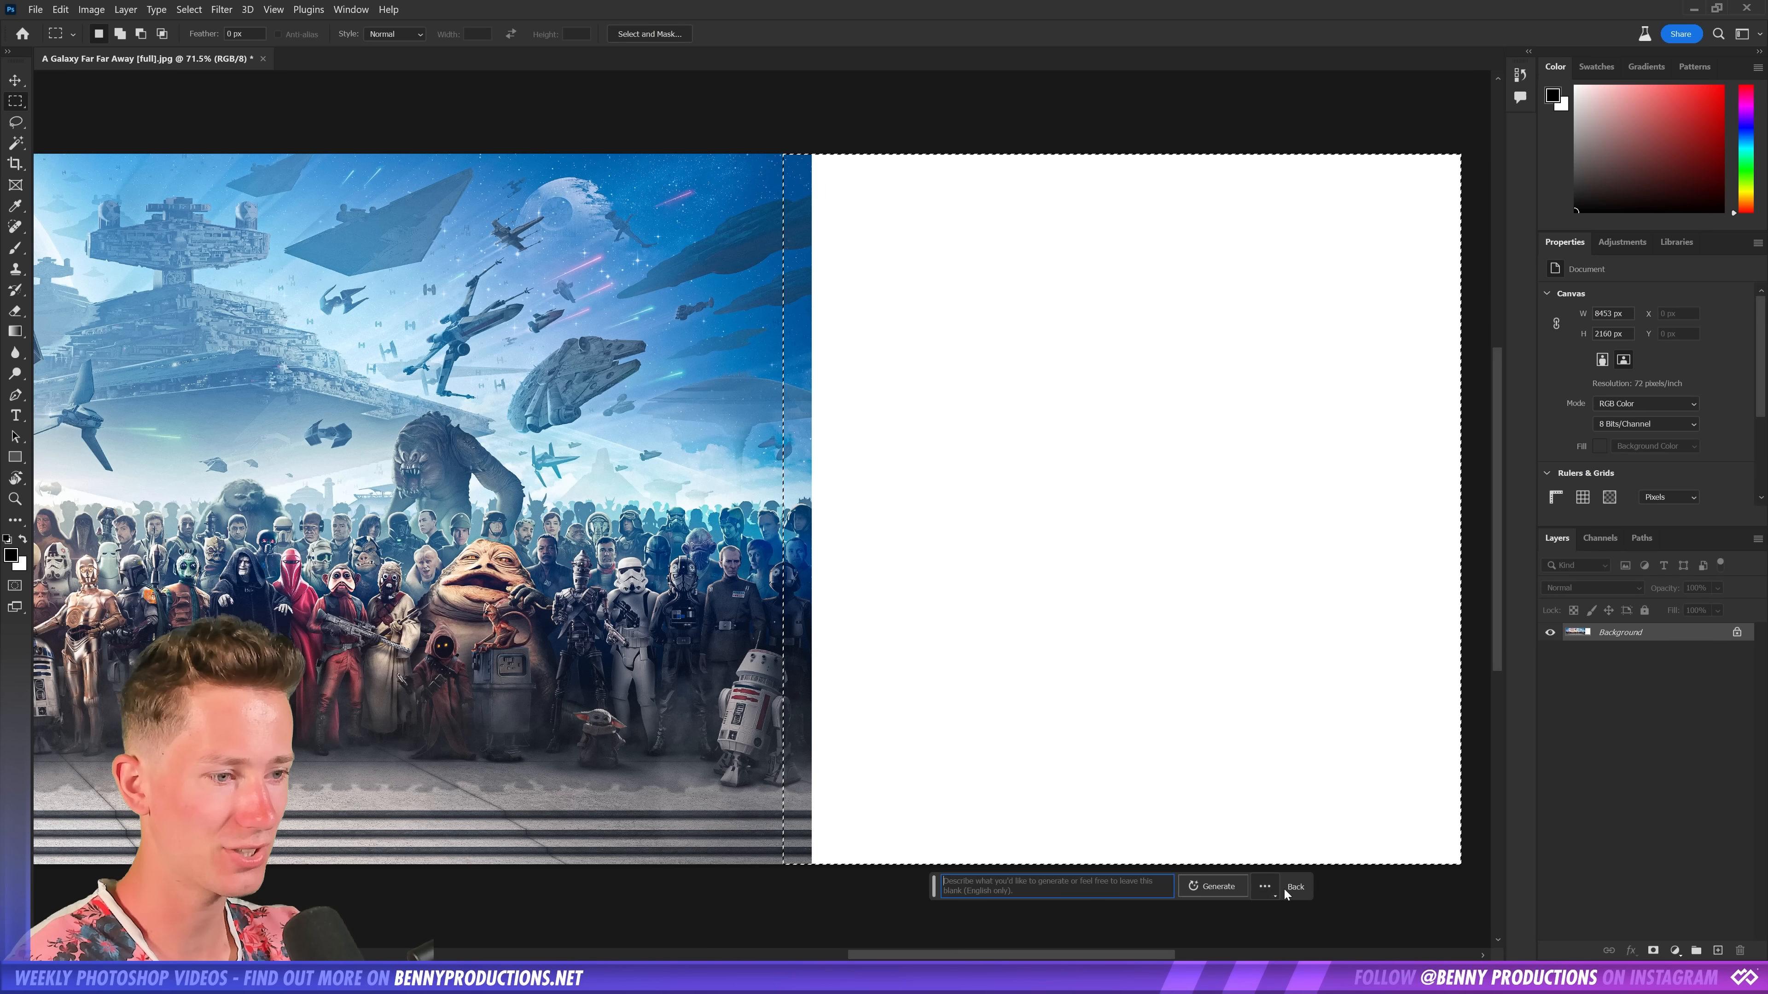
Switch from the space-saga artwork to the sci-fi soldiers artwork
{"action": "left_click", "coordinate": [1211, 886]}
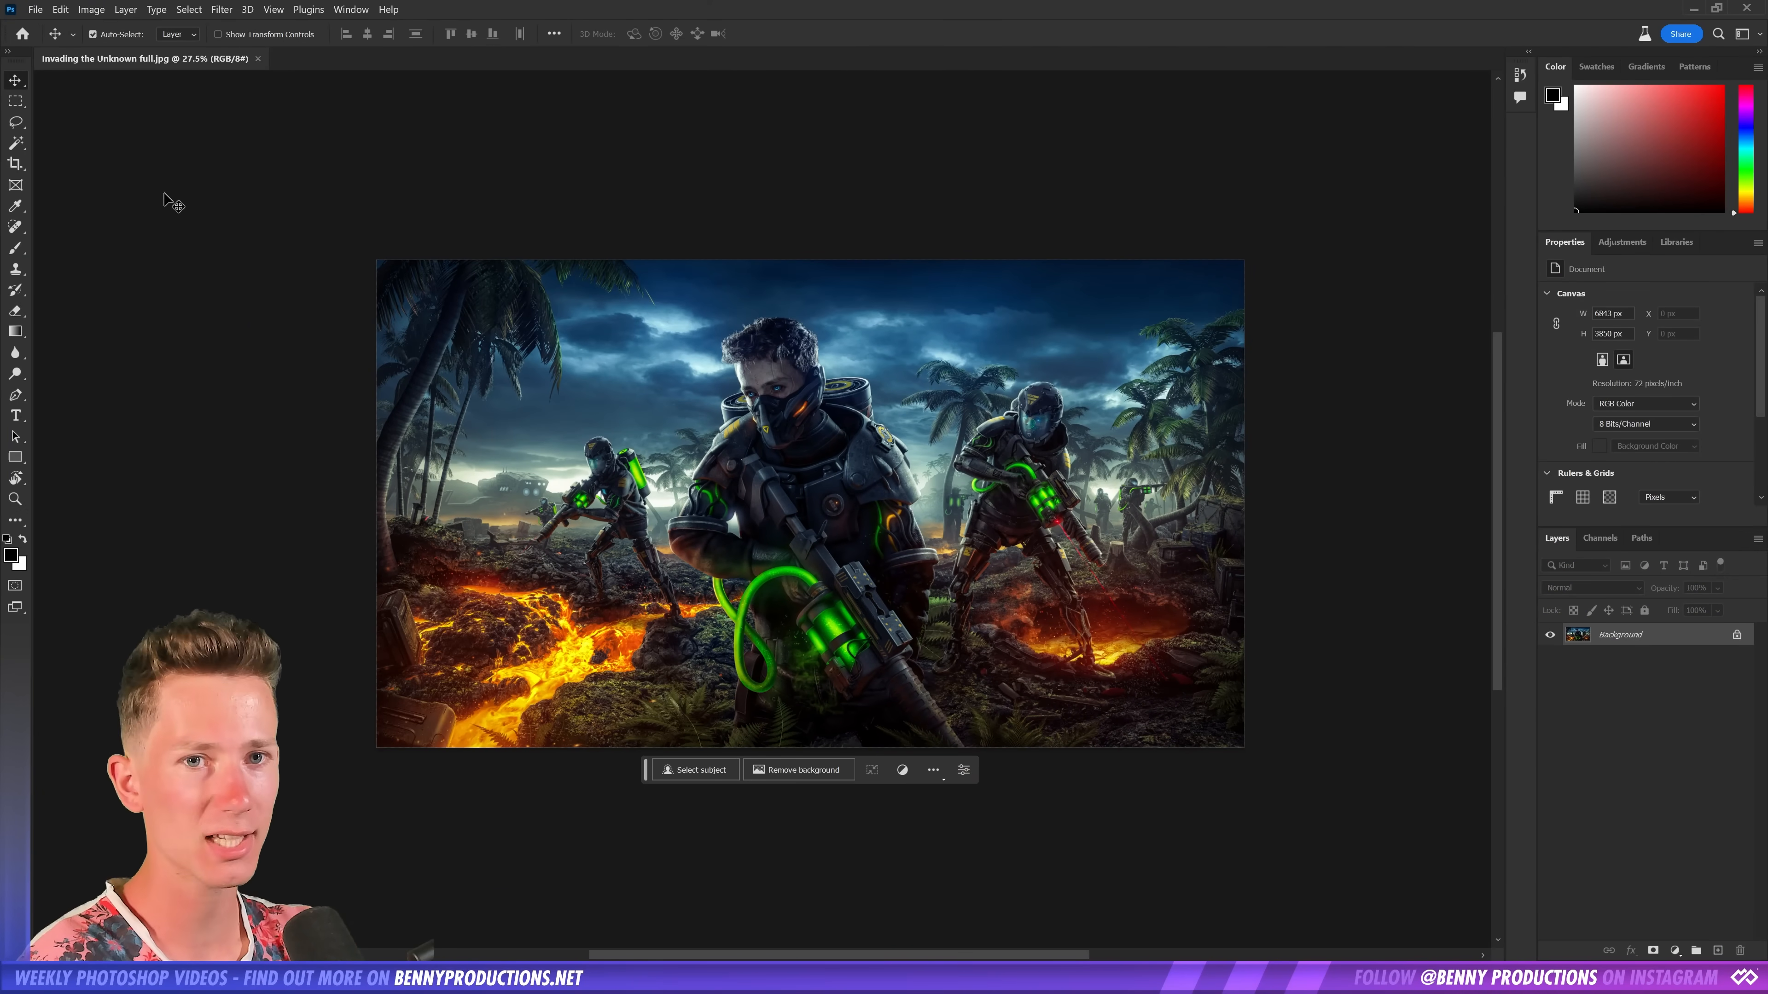
Select the Lasso tool to outline a patch of rubble-strewn ground
{"action": "left_click", "coordinate": [16, 162]}
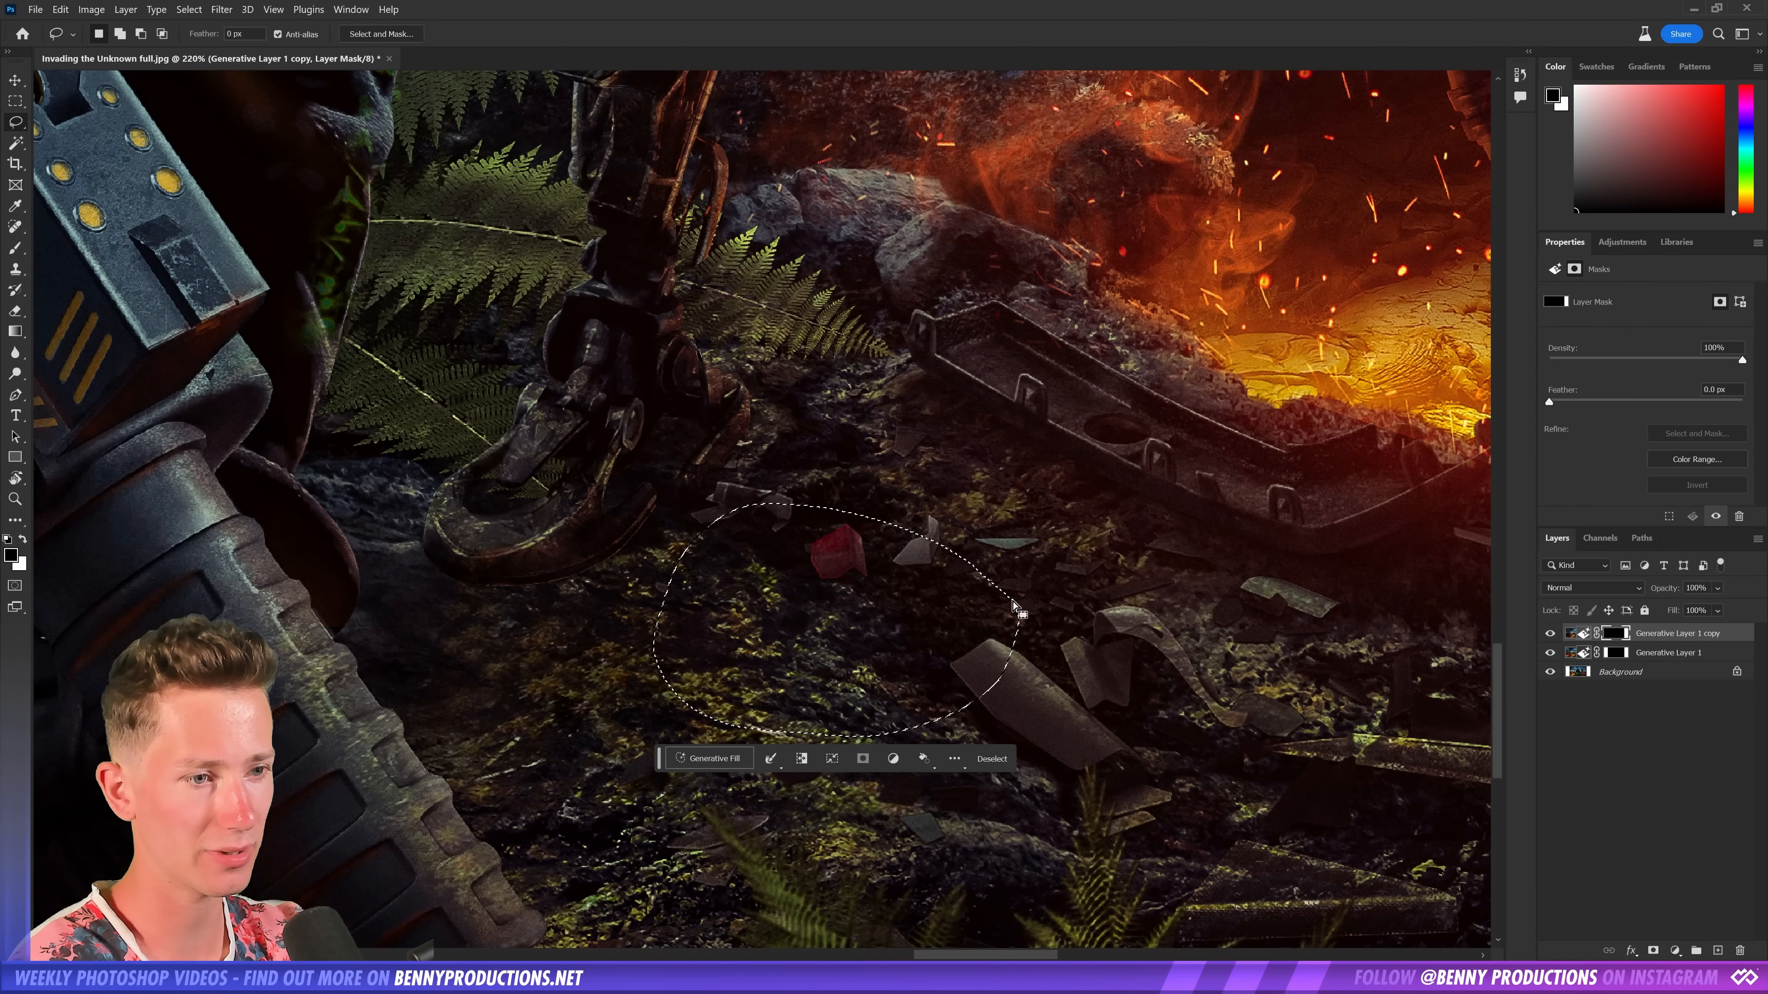
Run Generative Fill with an empty prompt on the lassoed ground patch
{"action": "left_click", "coordinate": [710, 758]}
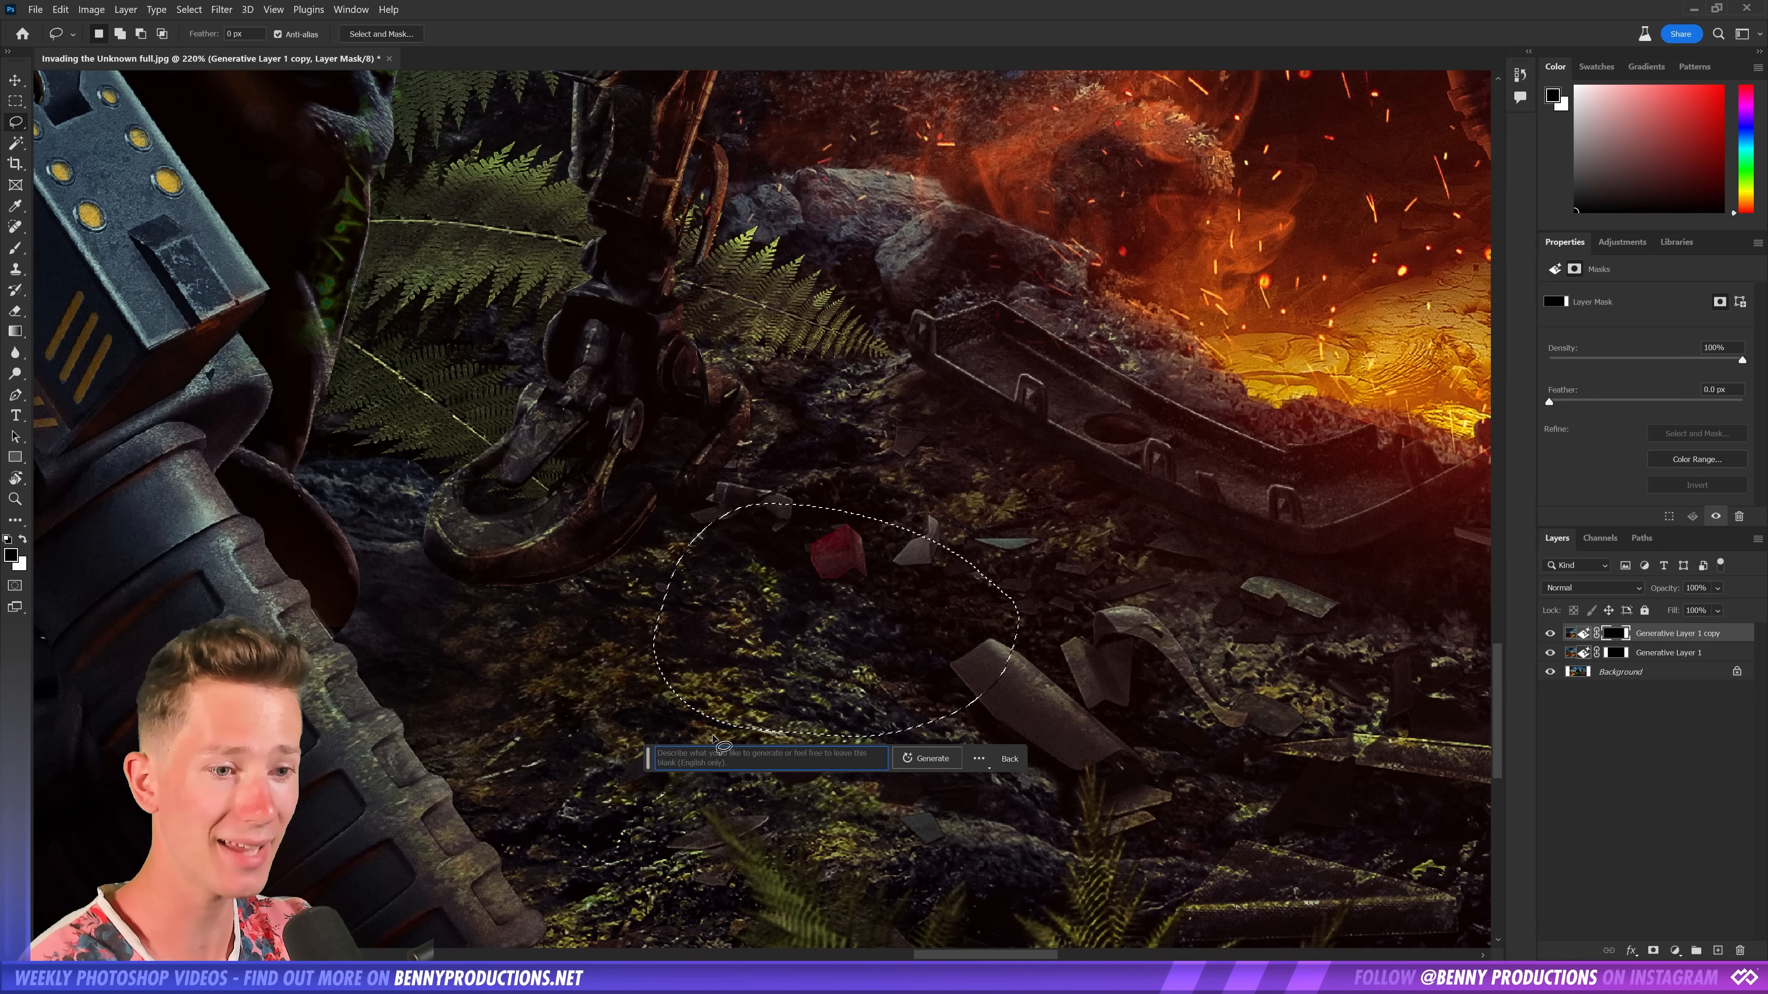
{"action": "left_click", "coordinate": [924, 758]}
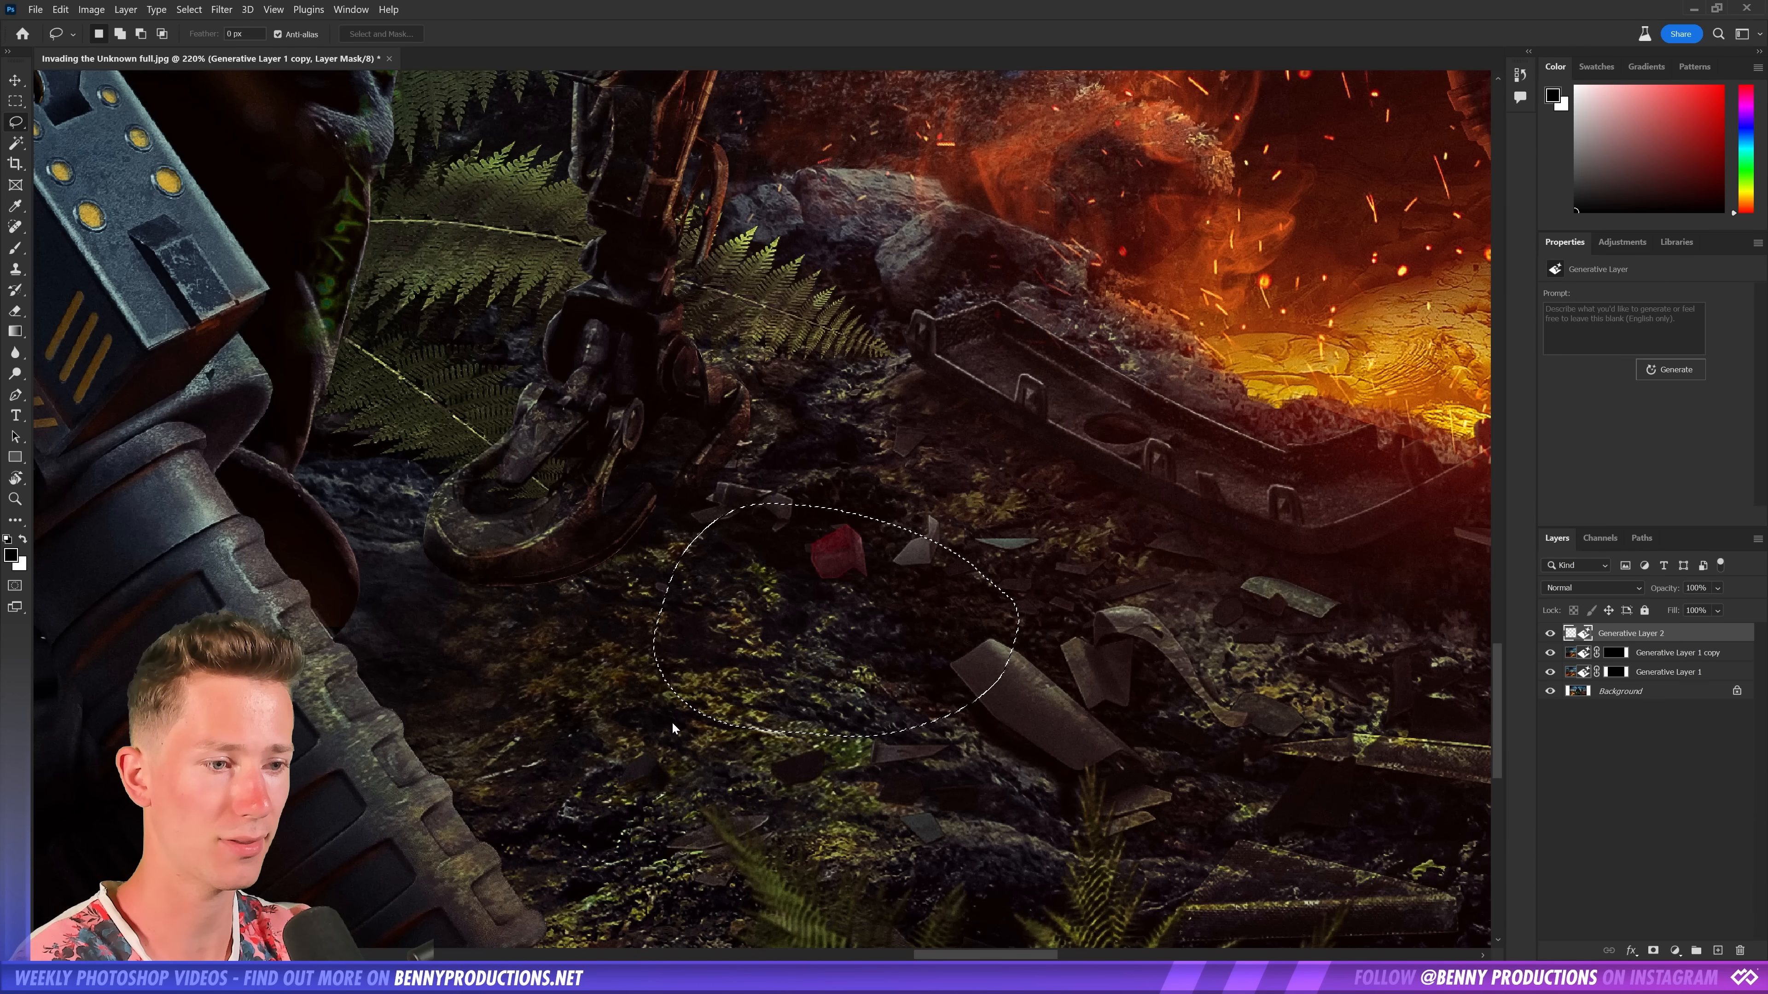